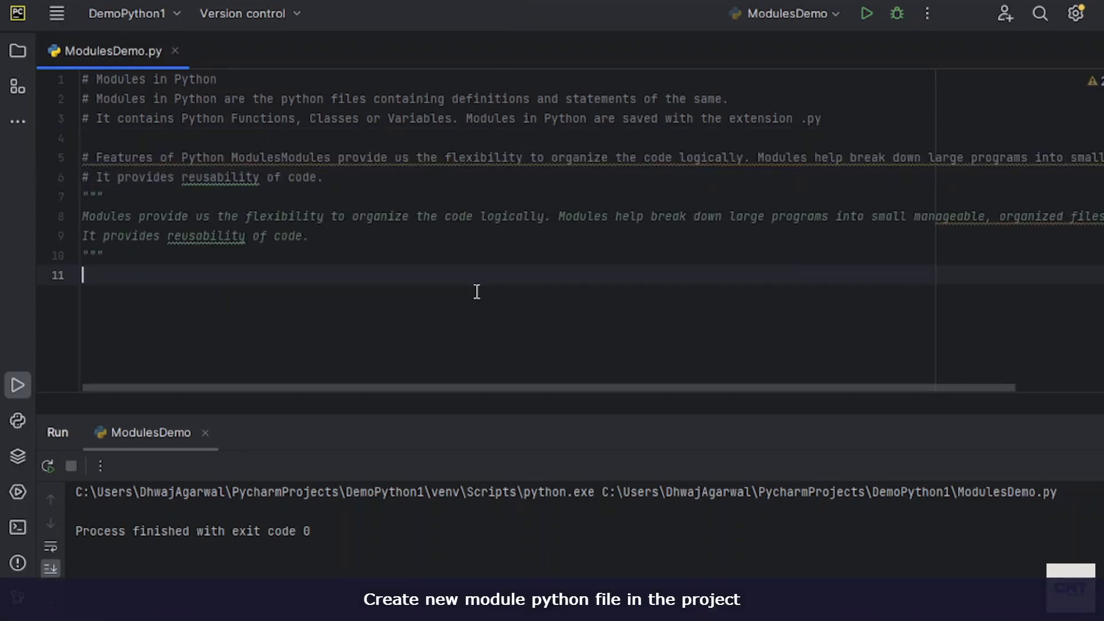
- Create a new Python file EmployeeModuleDemo.py in the DemoPython1 project
click(17, 49)
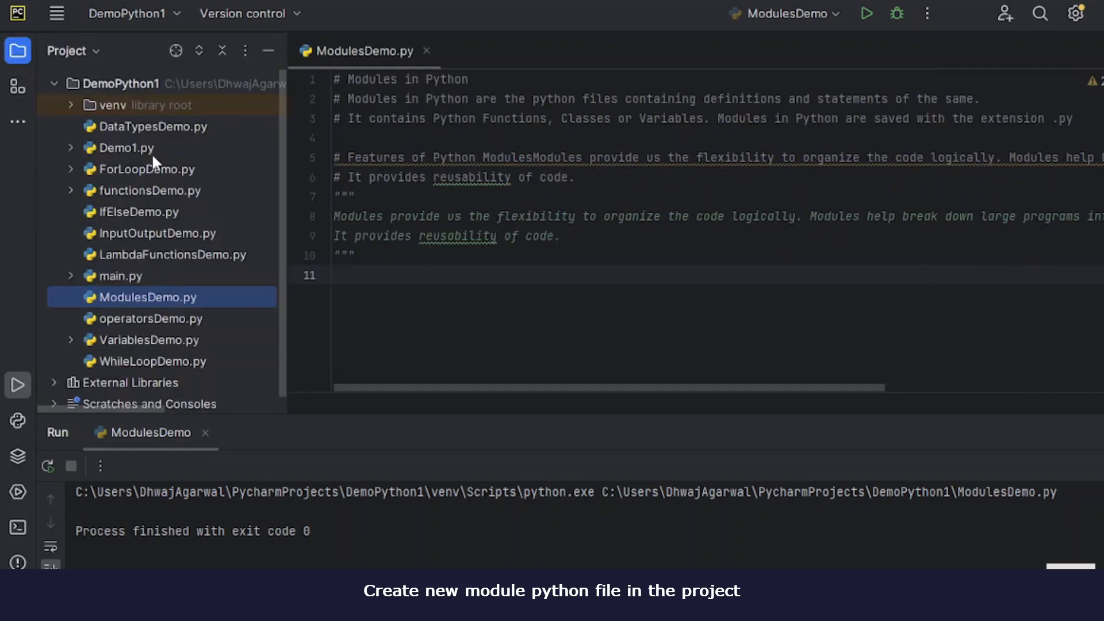
click(123, 83)
text(EmployeeM)
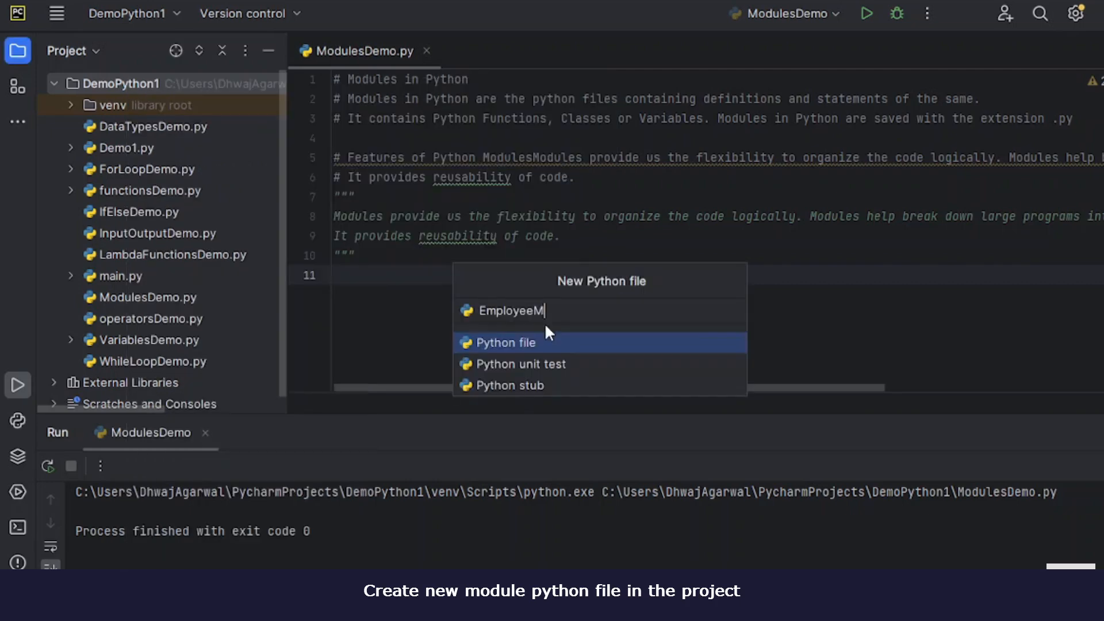
text(odule)
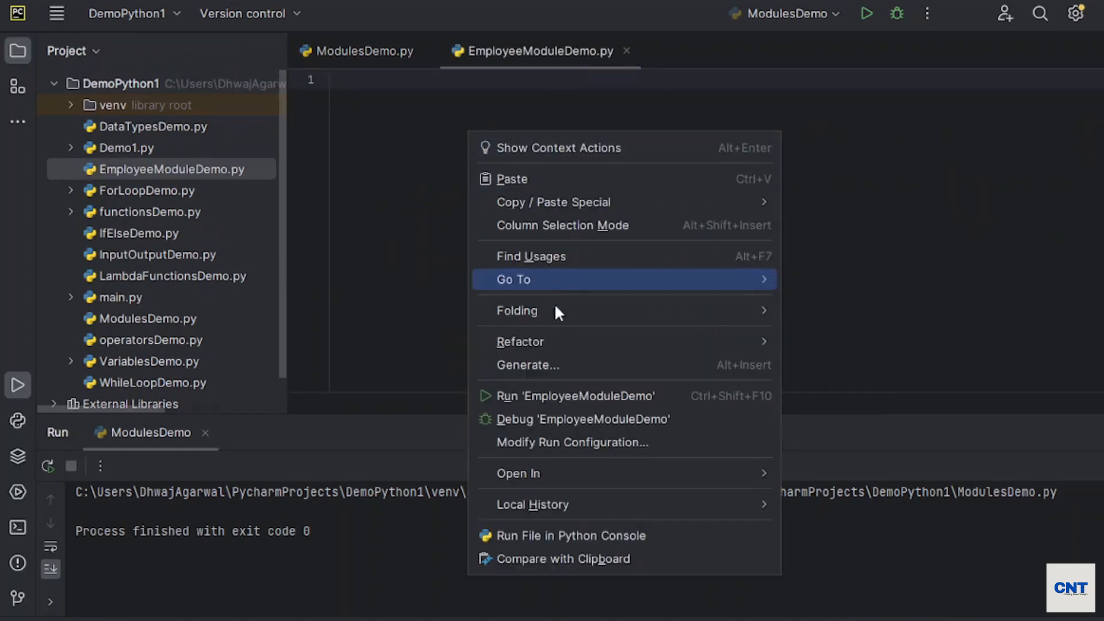
click(576, 396)
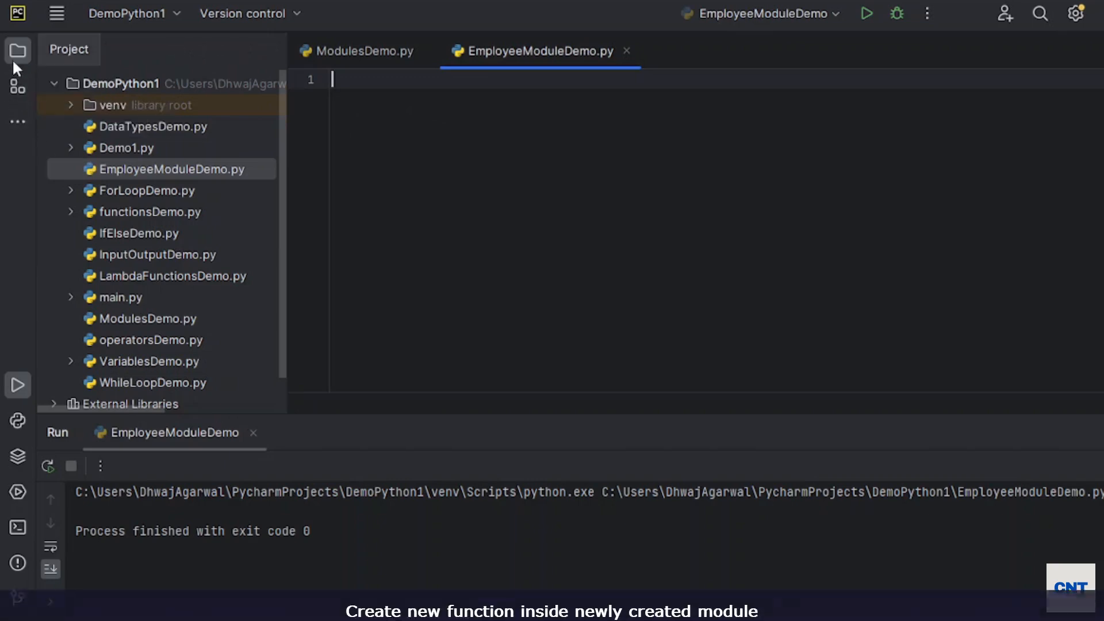
- Define GetEmployeeDetails(empployeeName) printing "Inside Employee Module" and the name
click(17, 49)
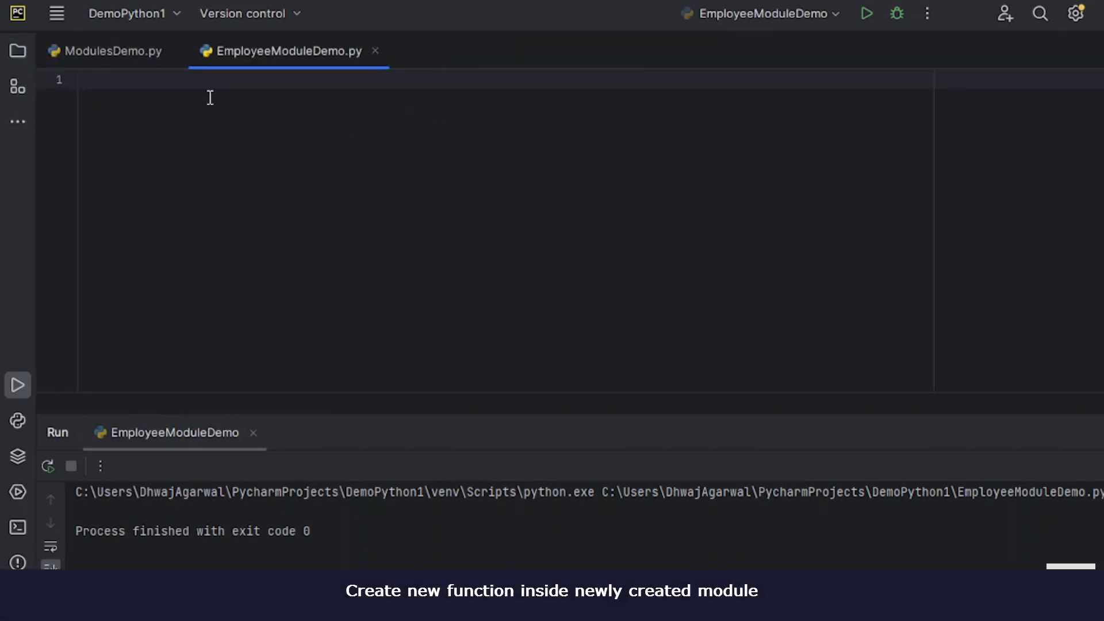
text(de)
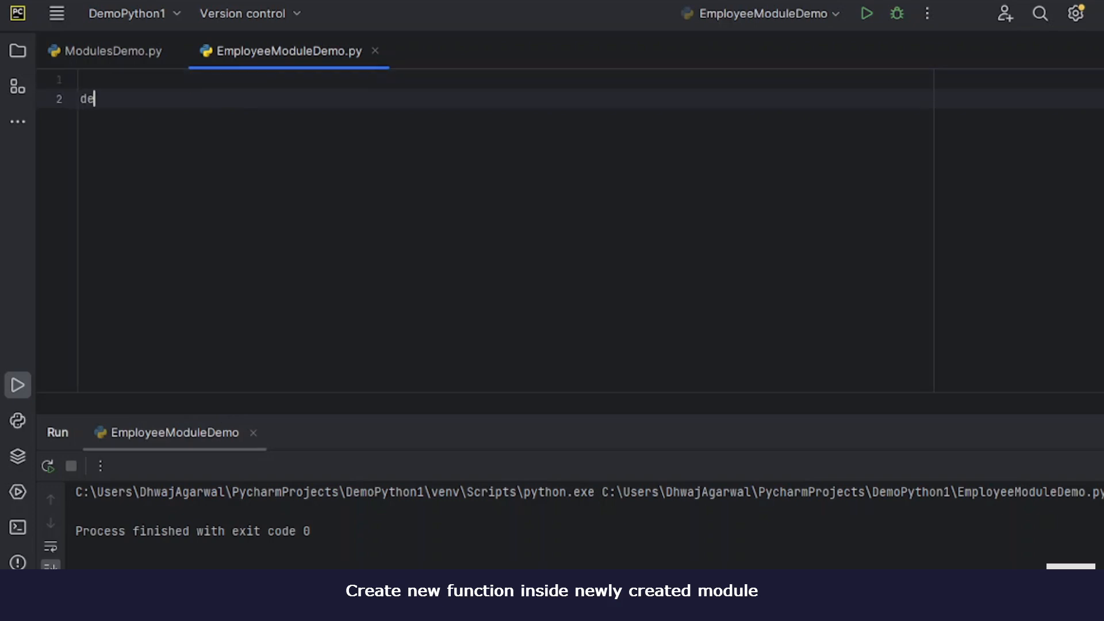
text(f Get)
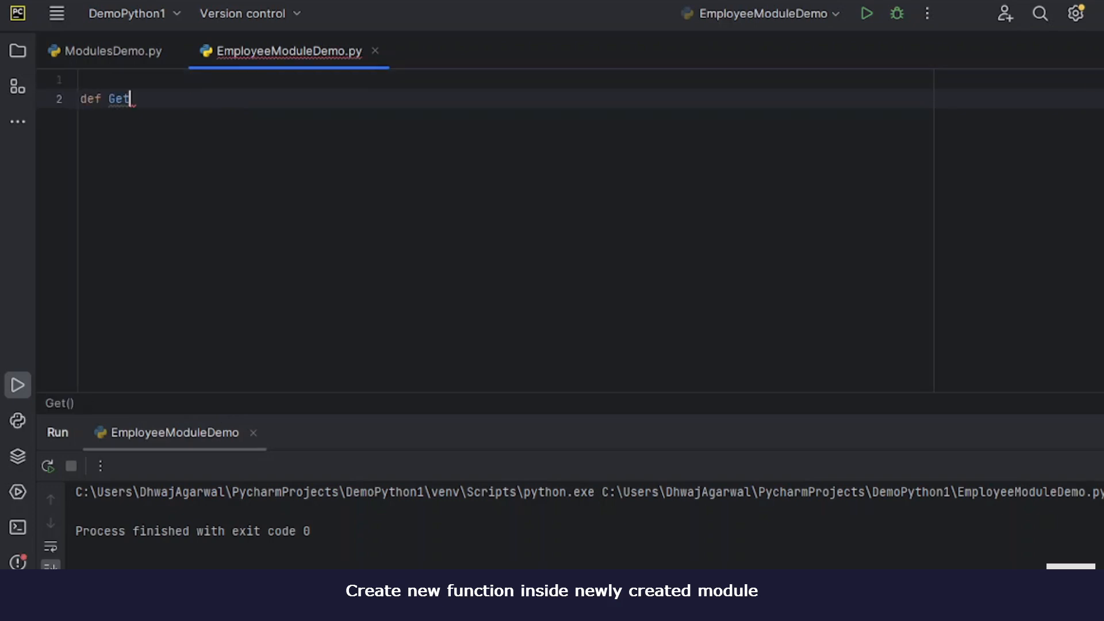
text(EmployeeDetails():)
text(print("Inside Employee Module)
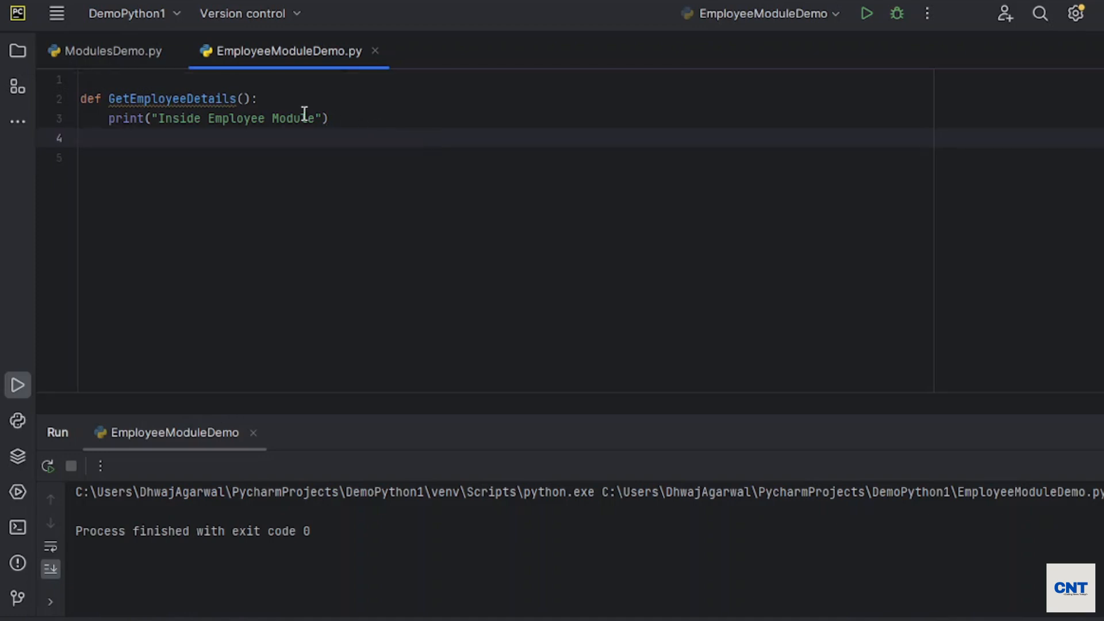
text(empployeeName)
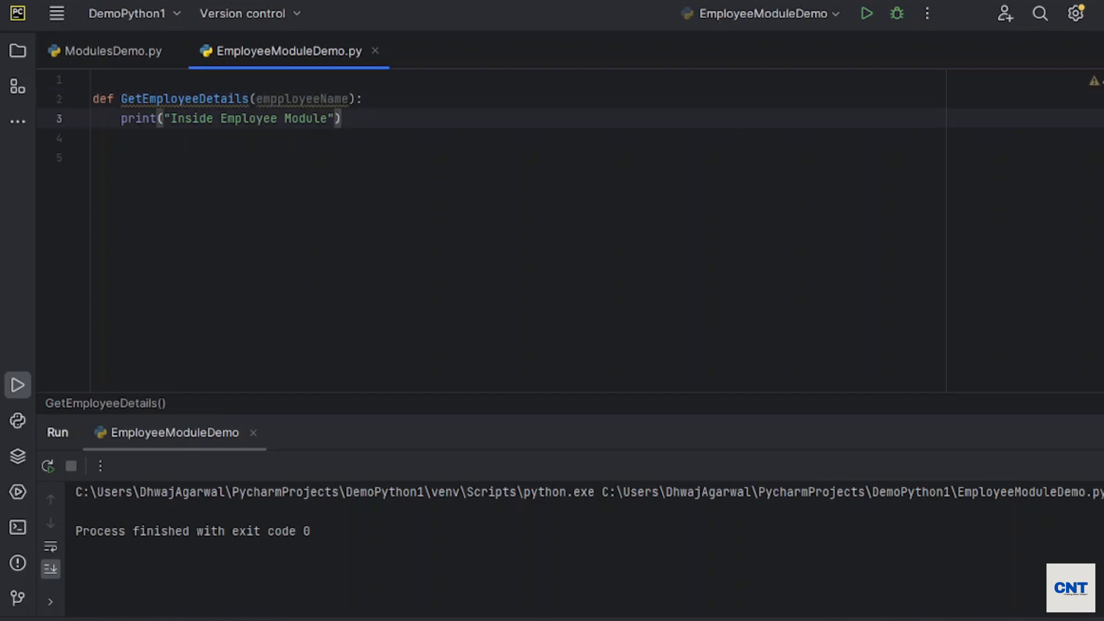
text(, empployeeName)
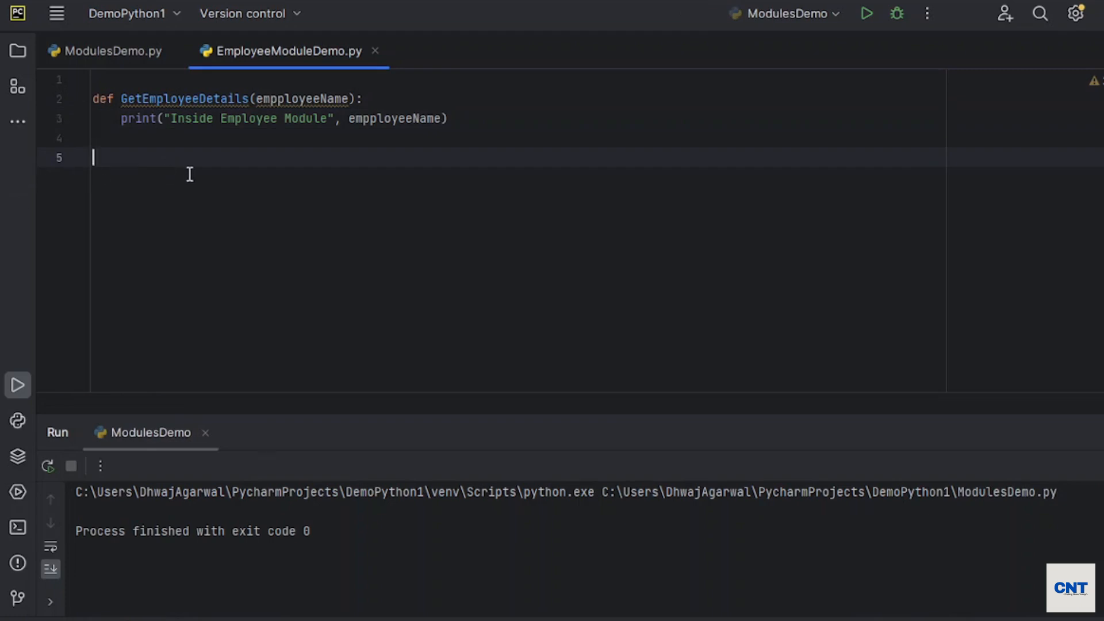
mouse_move(113, 51)
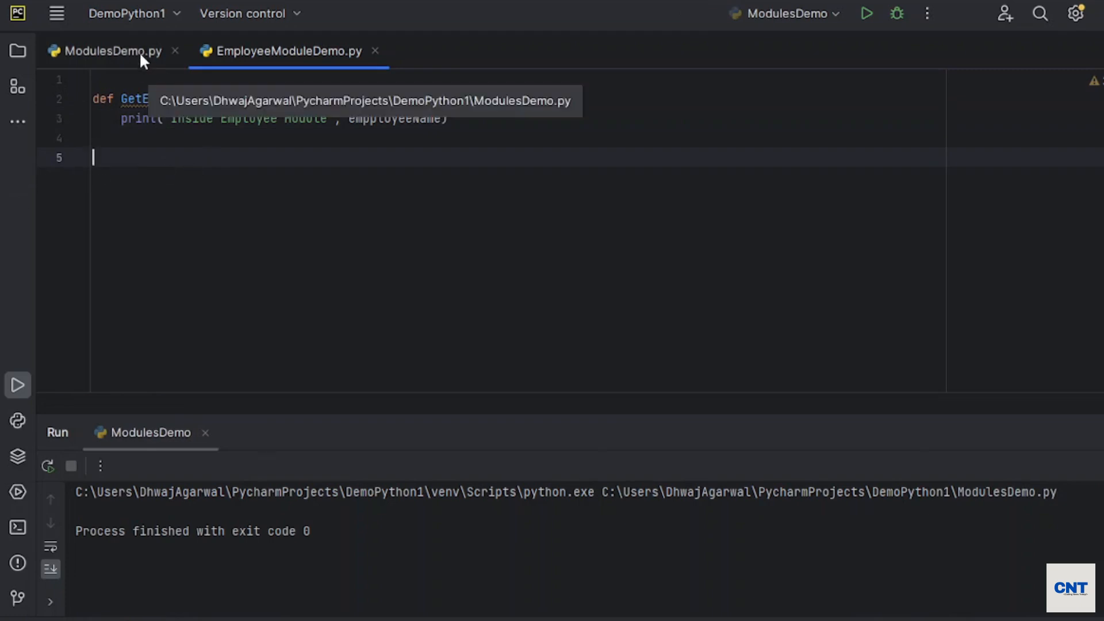
- Add import EmployeeModuleDemo to ModulesDemo.py below its comments
click(111, 51)
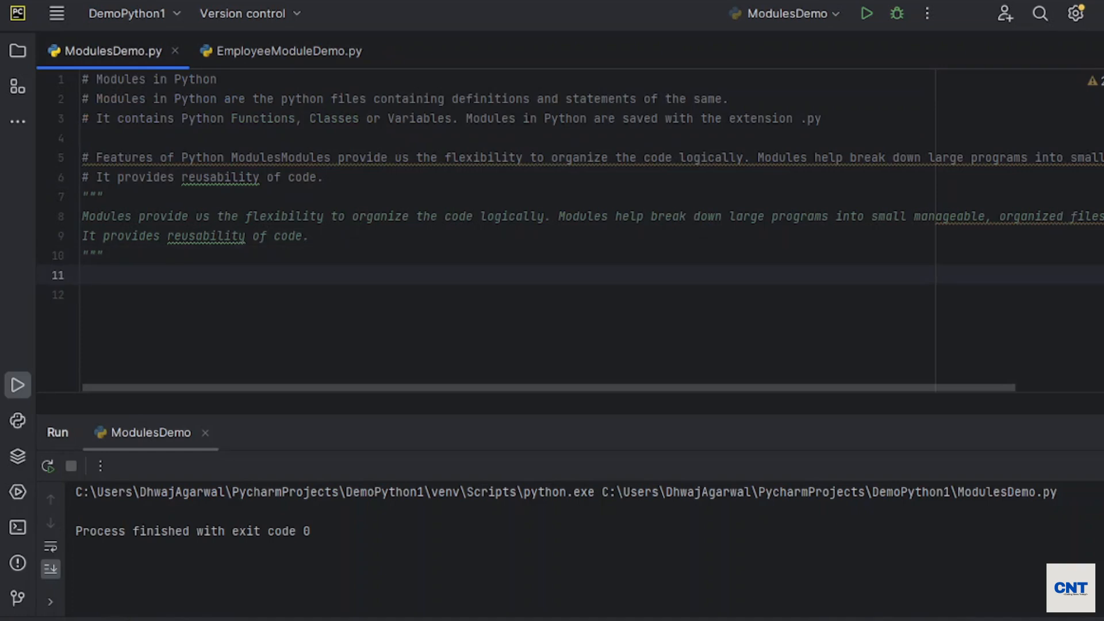
mouse_move(246, 71)
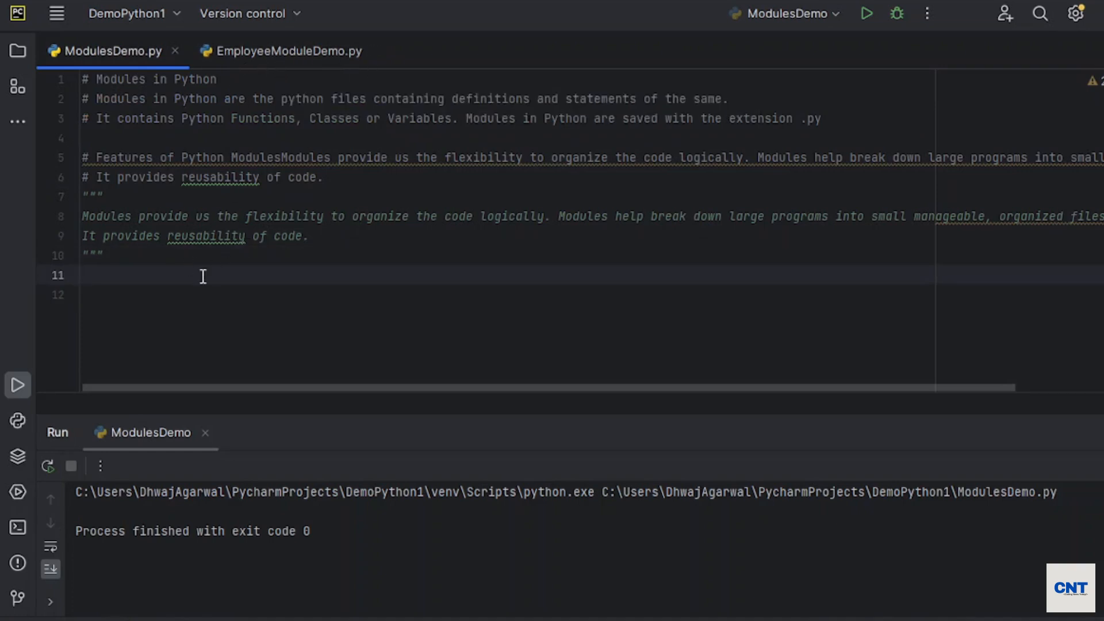
text(import)
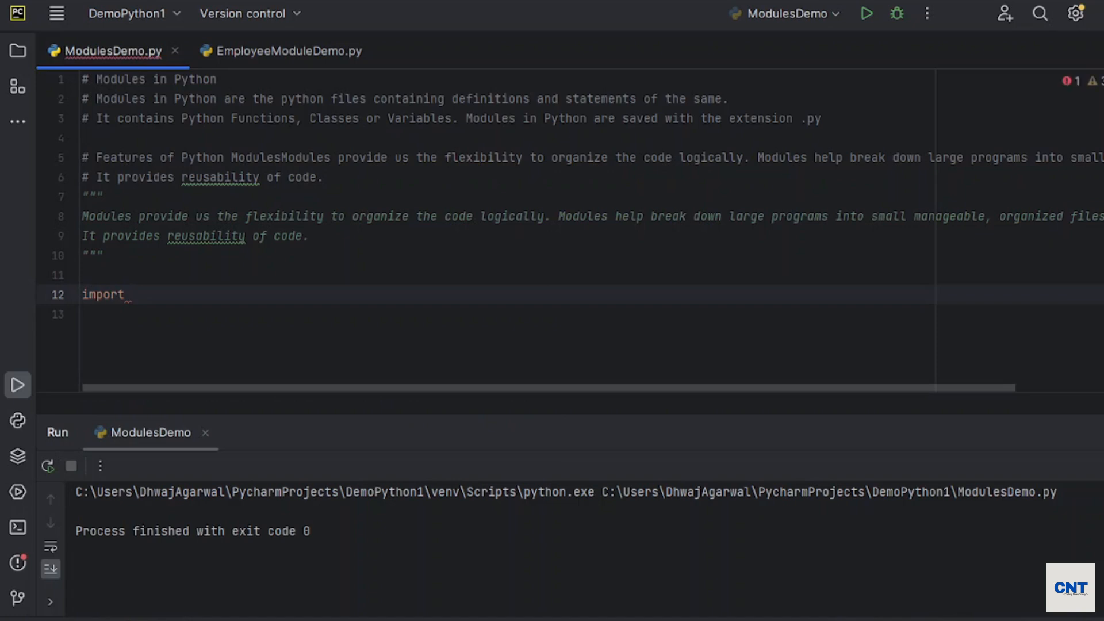
text(Em)
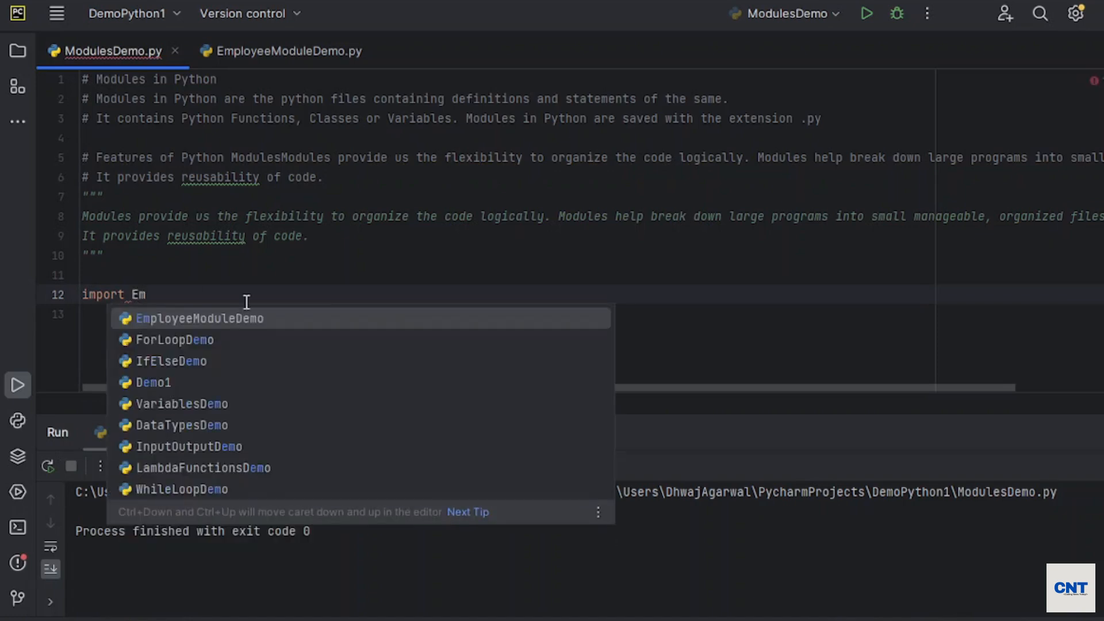
mouse_move(188, 319)
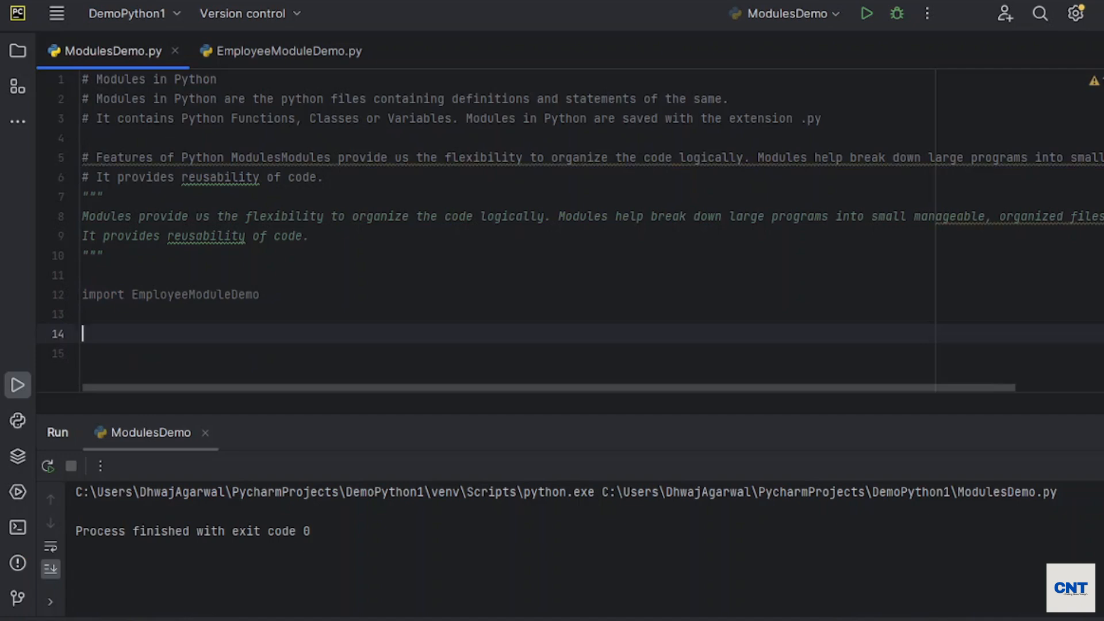
- Review the GetEmployeeDetails definition in EmployeeModuleDemo.py
click(286, 51)
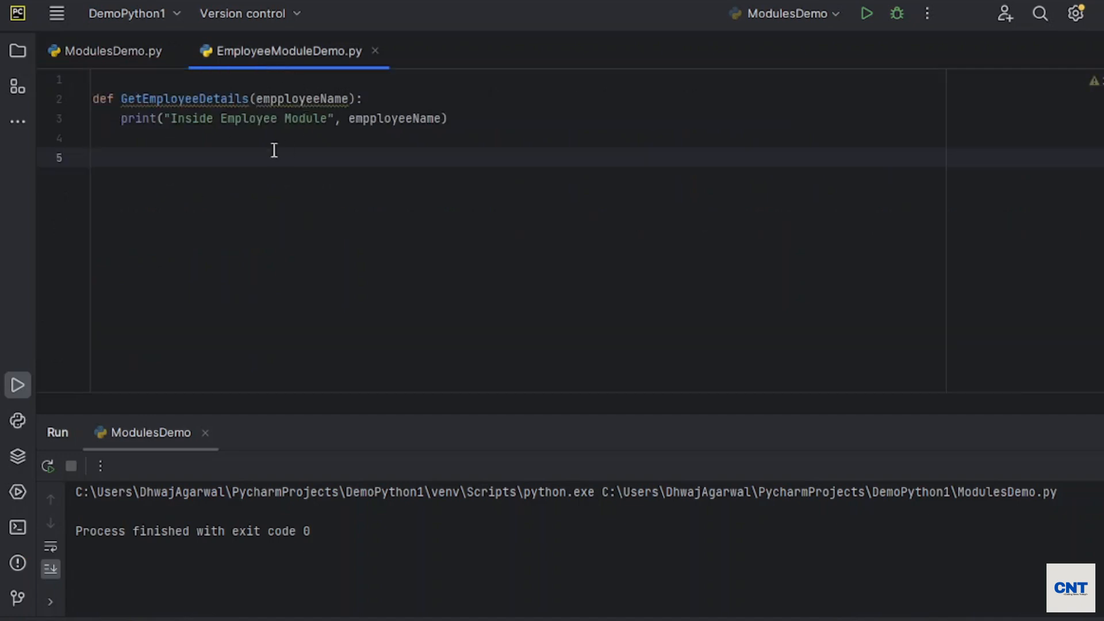
mouse_move(307, 69)
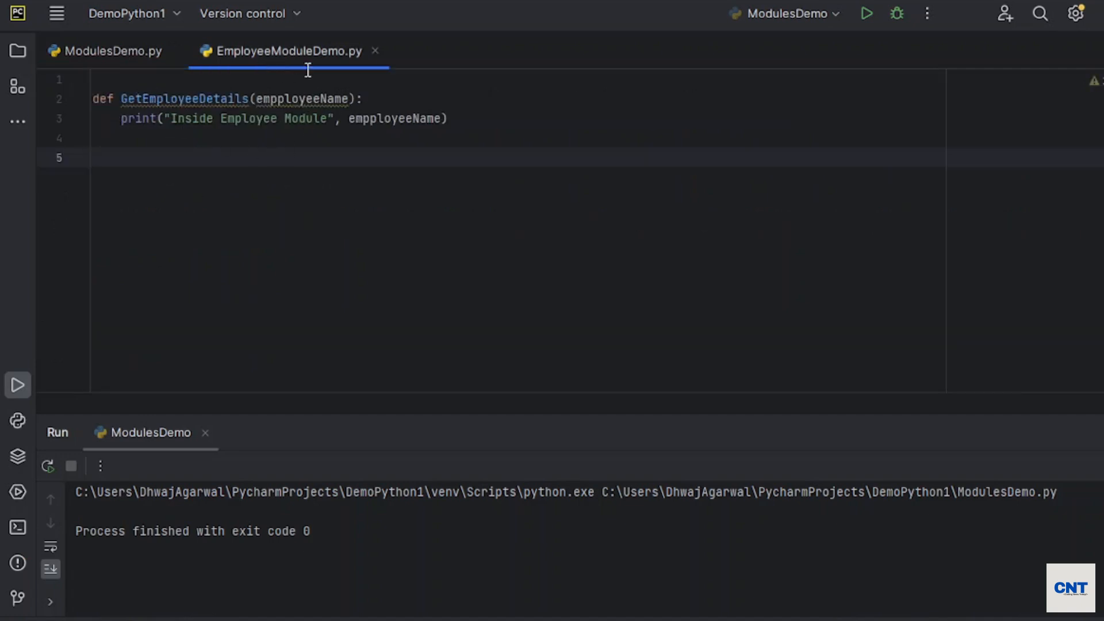
double_click(184, 98)
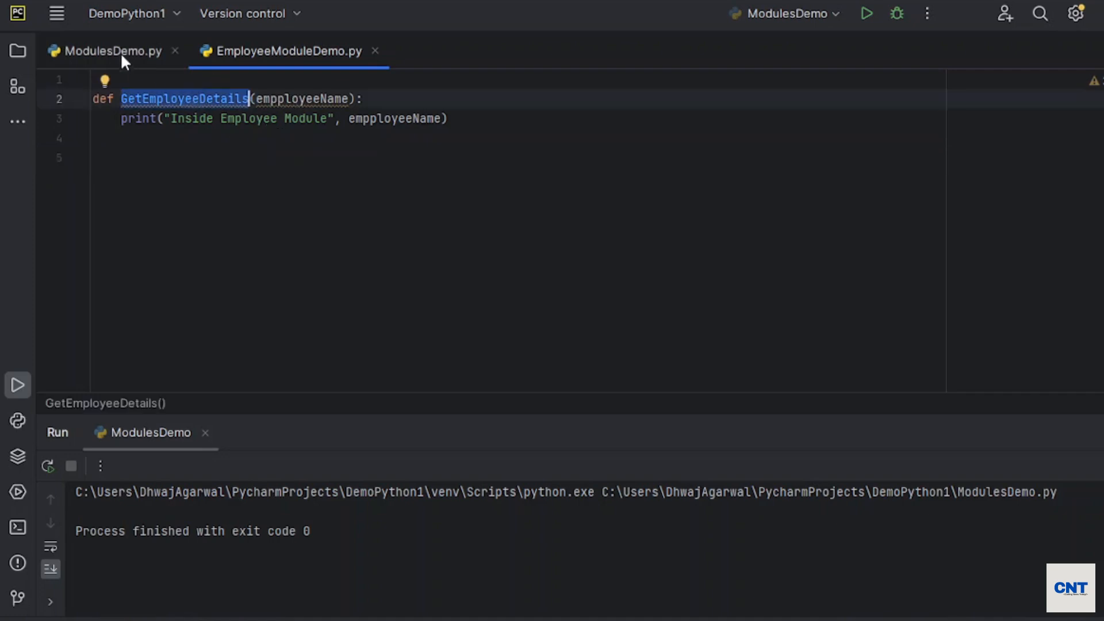
- Call EmployeeModuleDemo.GetEmployeeDetails() in ModulesDemo.py with empty parentheses
click(105, 51)
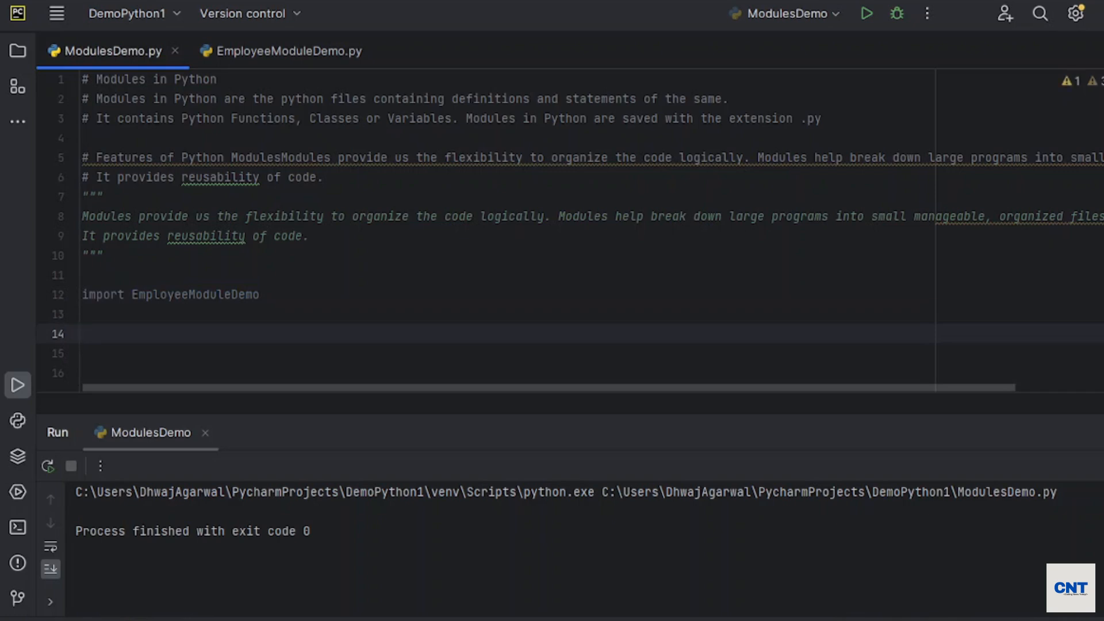
text(EmployeeModuleDemo.)
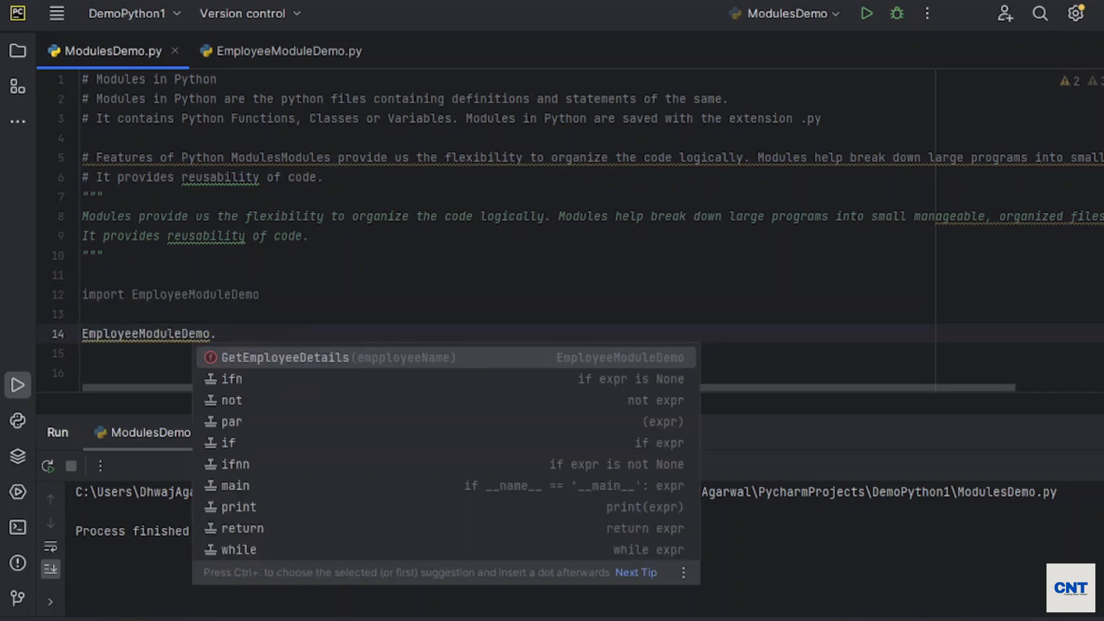
mouse_move(265, 374)
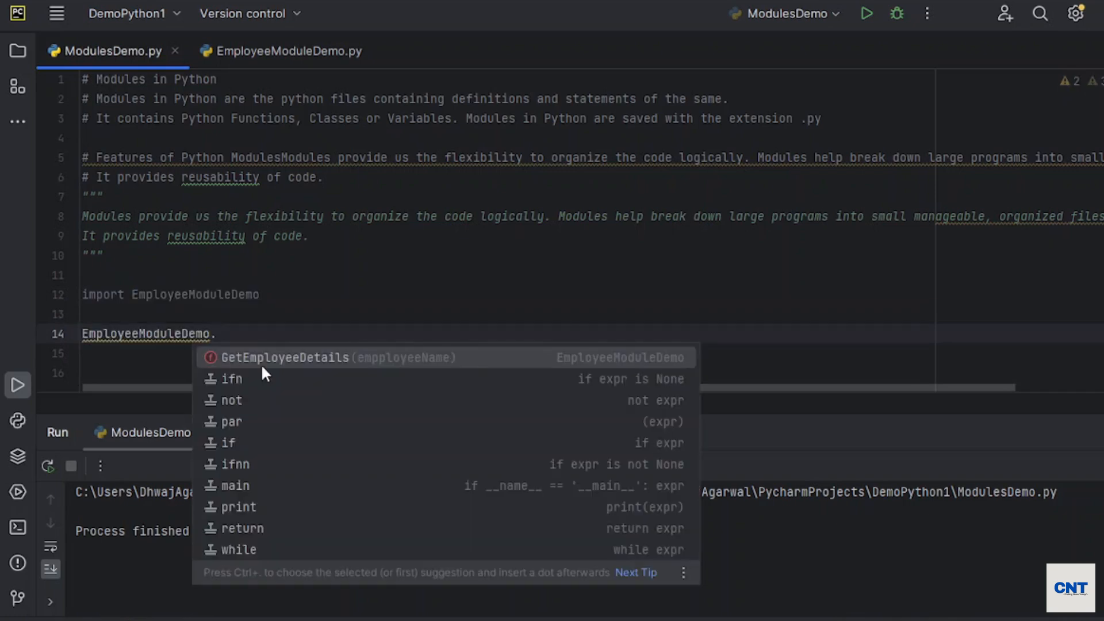
mouse_move(411, 370)
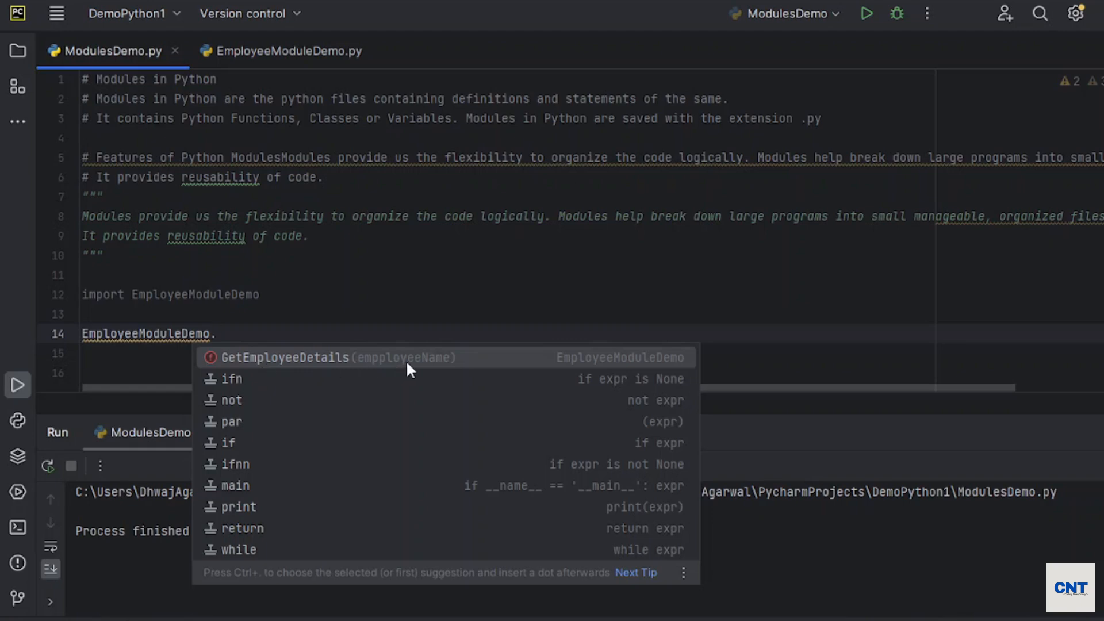
mouse_move(244, 358)
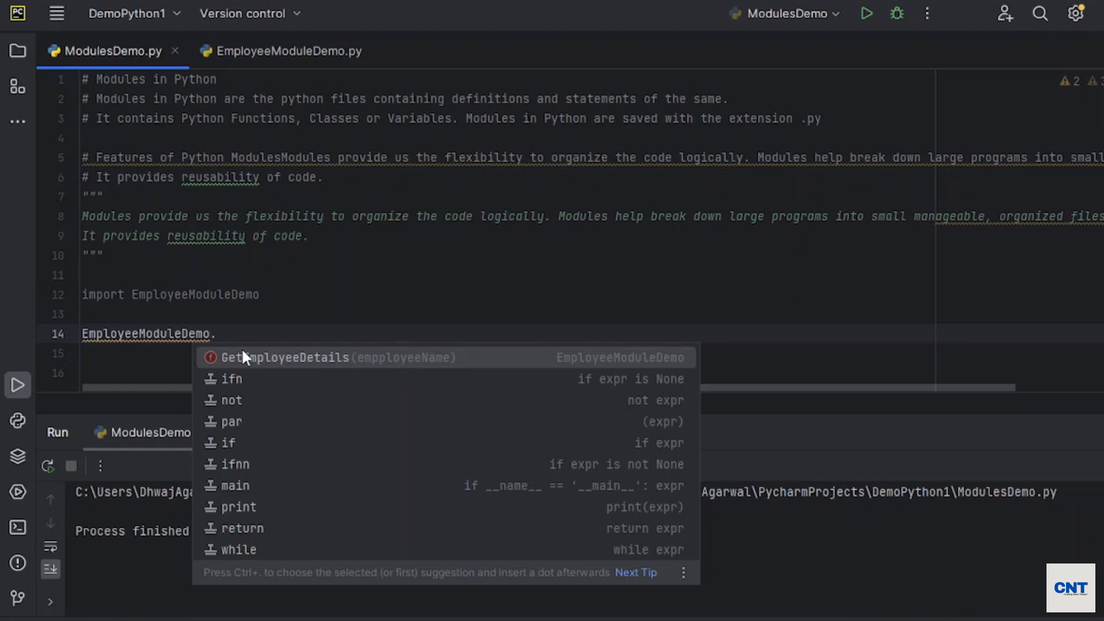
mouse_move(325, 366)
text(GetEmployeeDetails())
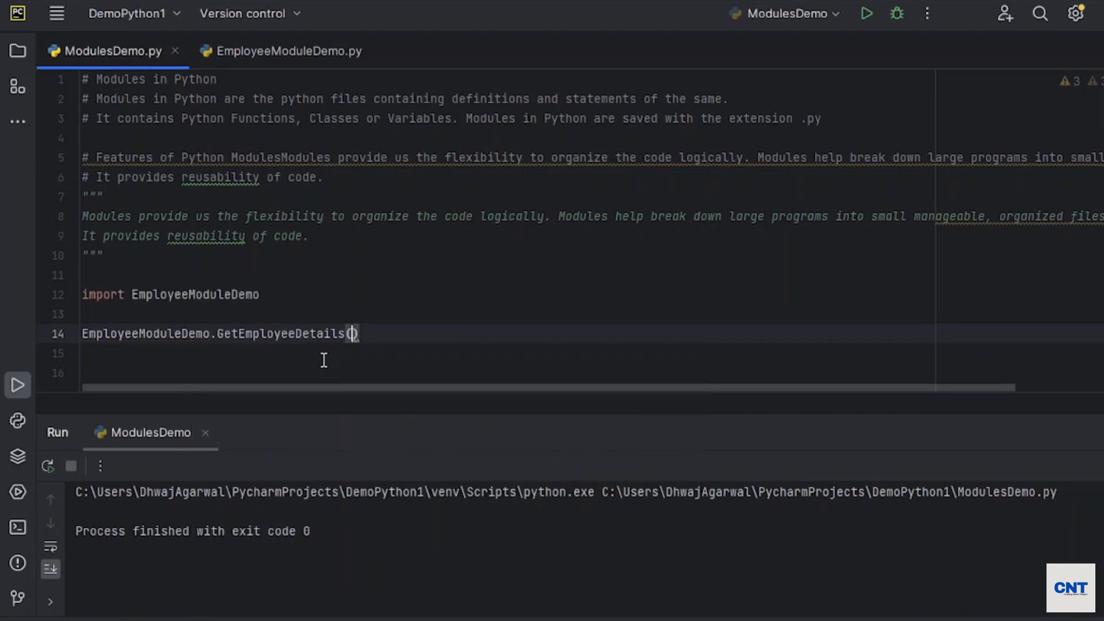
click(350, 333)
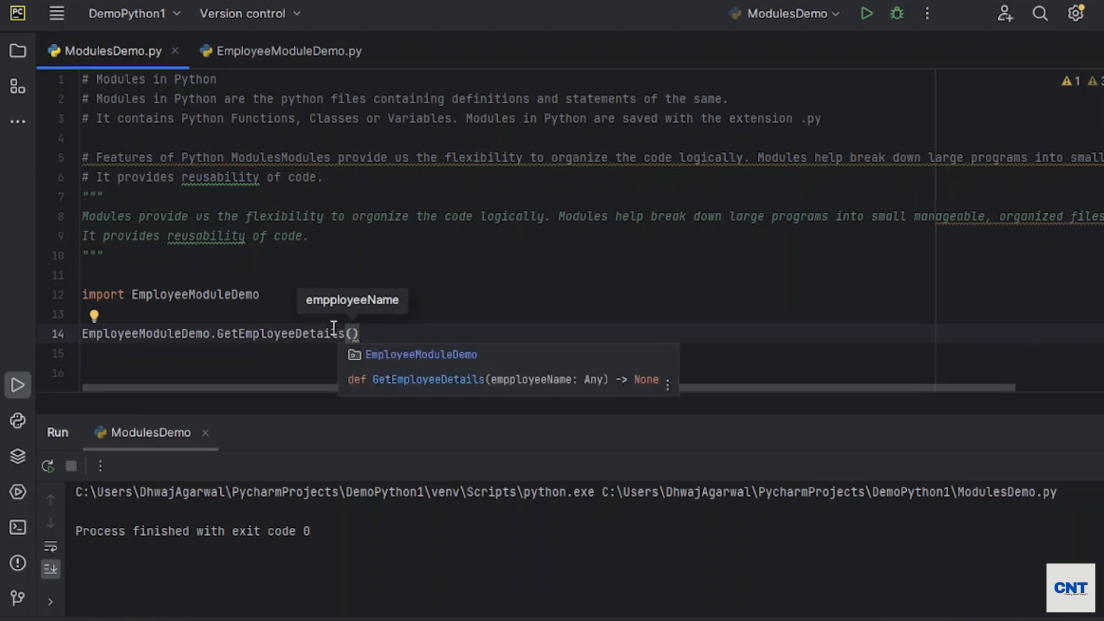
- Correct the misspelled parameter to employeeName in EmployeeModuleDemo.py
click(287, 50)
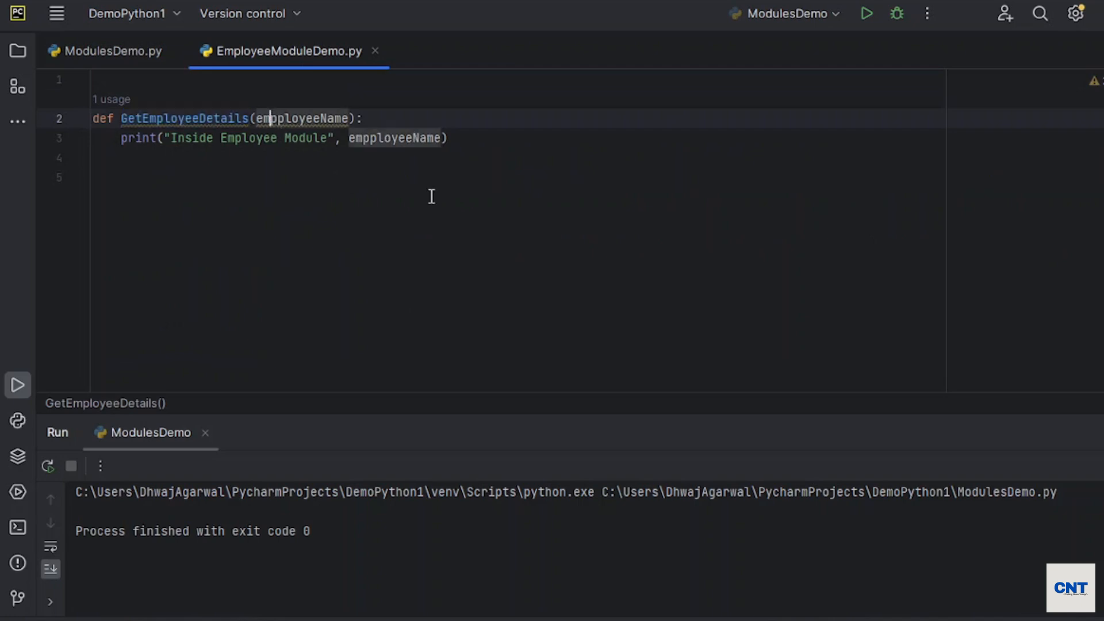
click(302, 118)
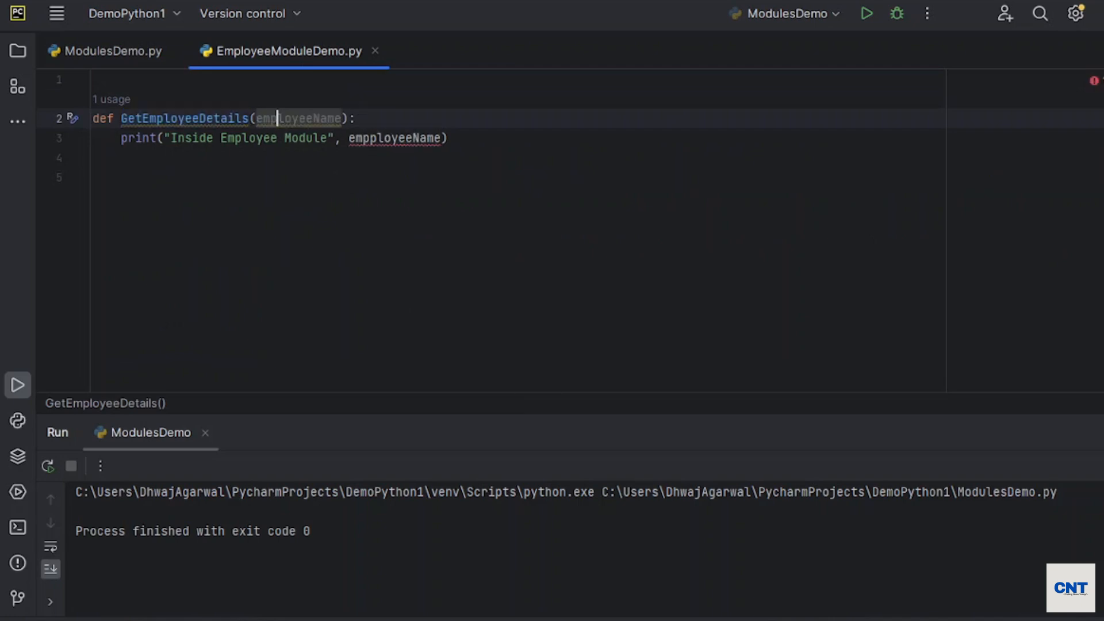
double_click(298, 119)
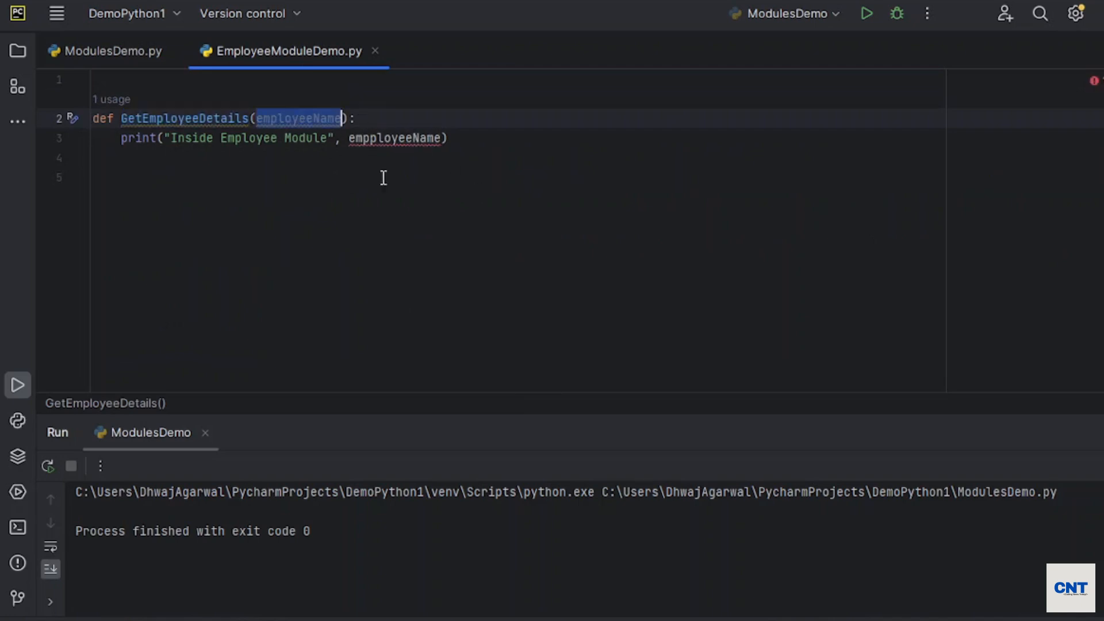
text(employeeName)
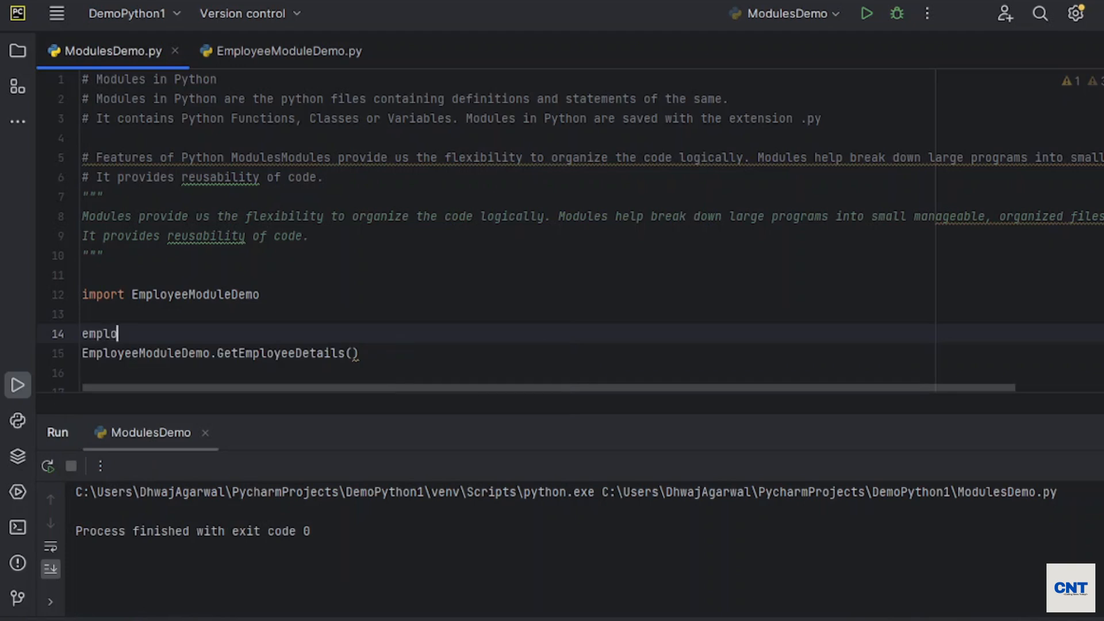
- Set employeeName = "Raj", pass it to GetEmployeeDetails and run, printing Inside Employee Module: Raj
text(yeeName = "")
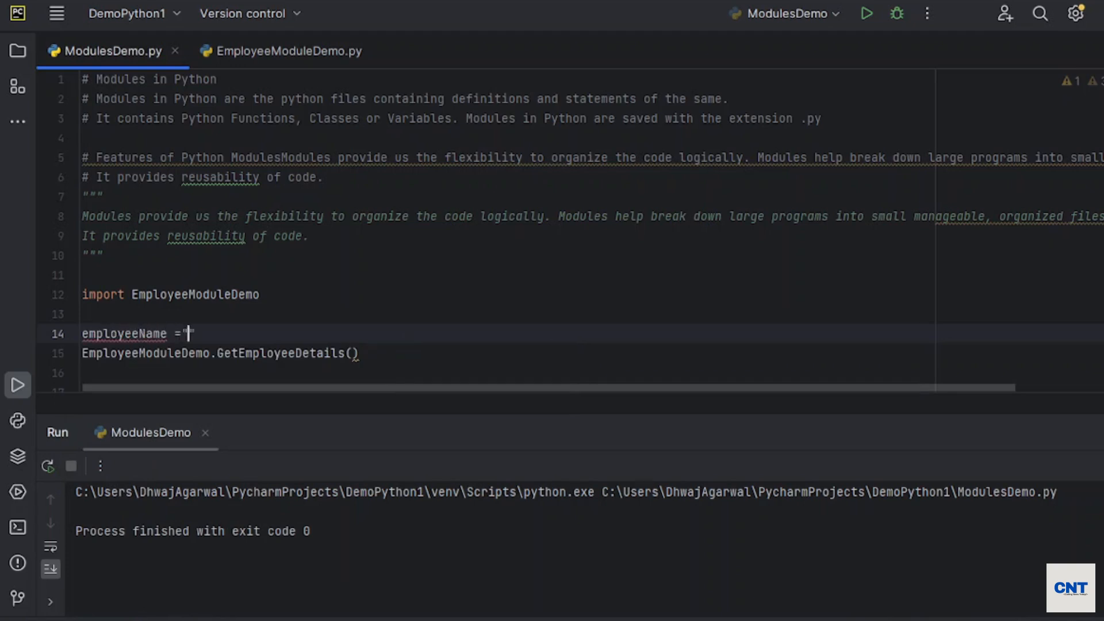
text(Raj)
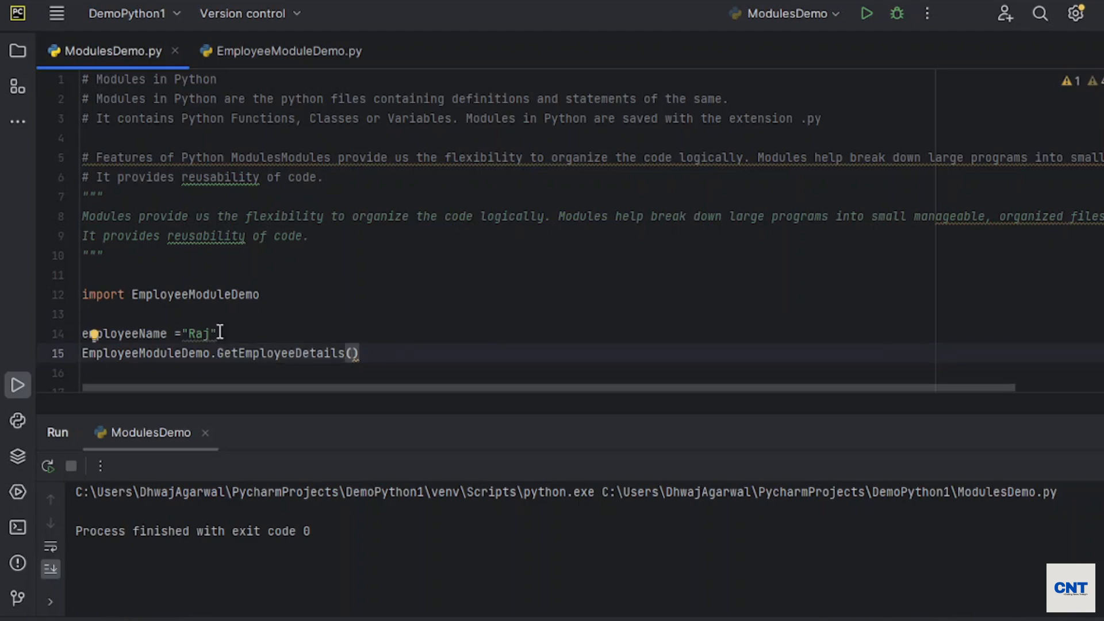
double_click(125, 334)
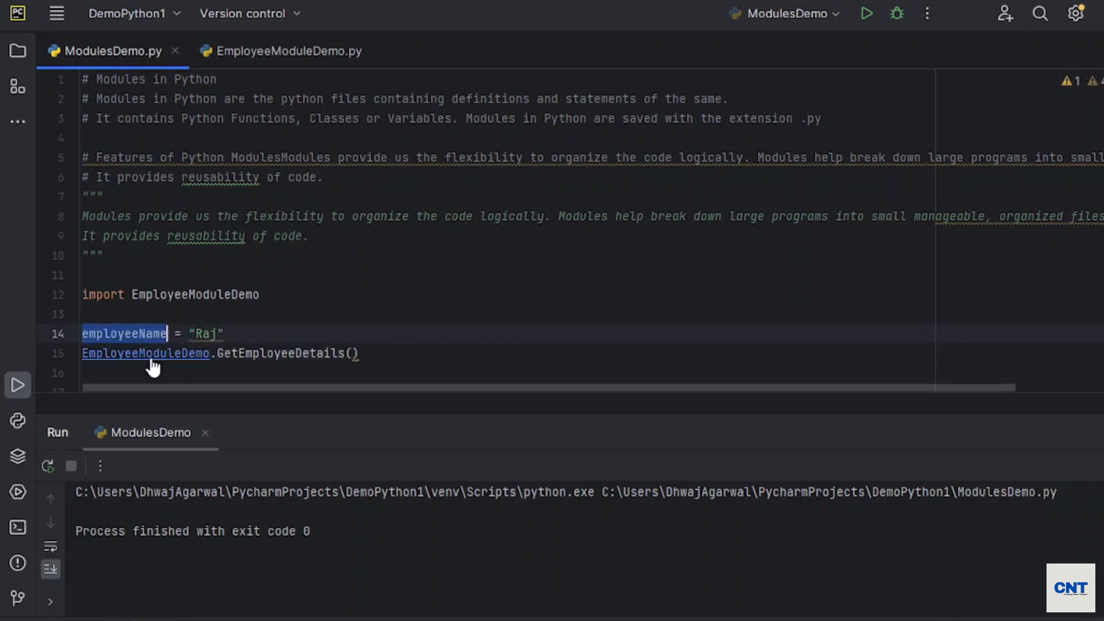
text(employeeName)
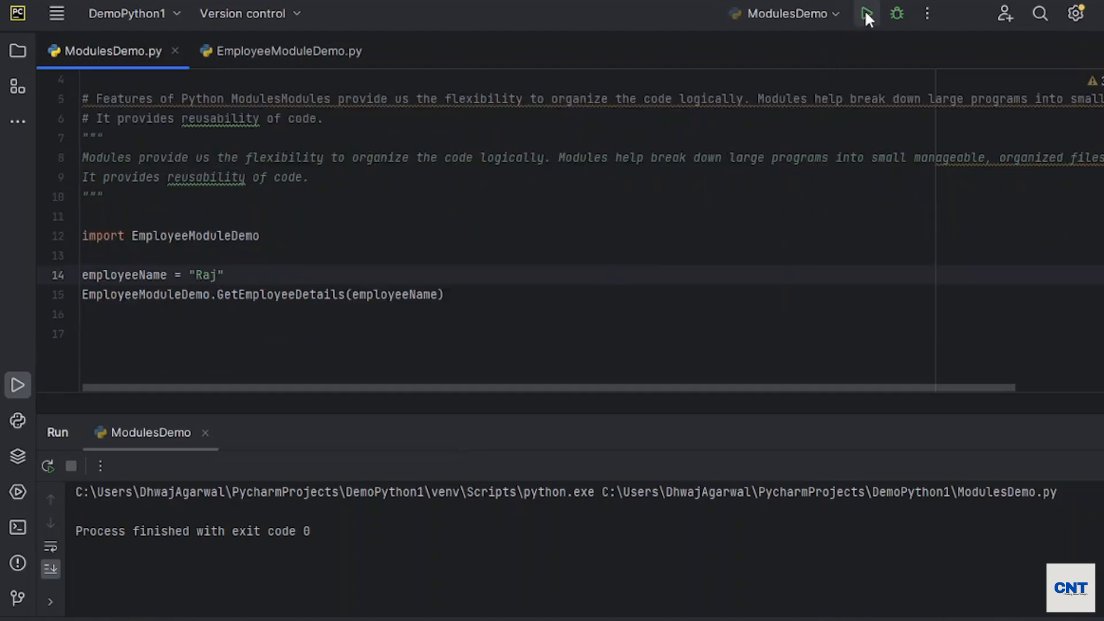
click(867, 14)
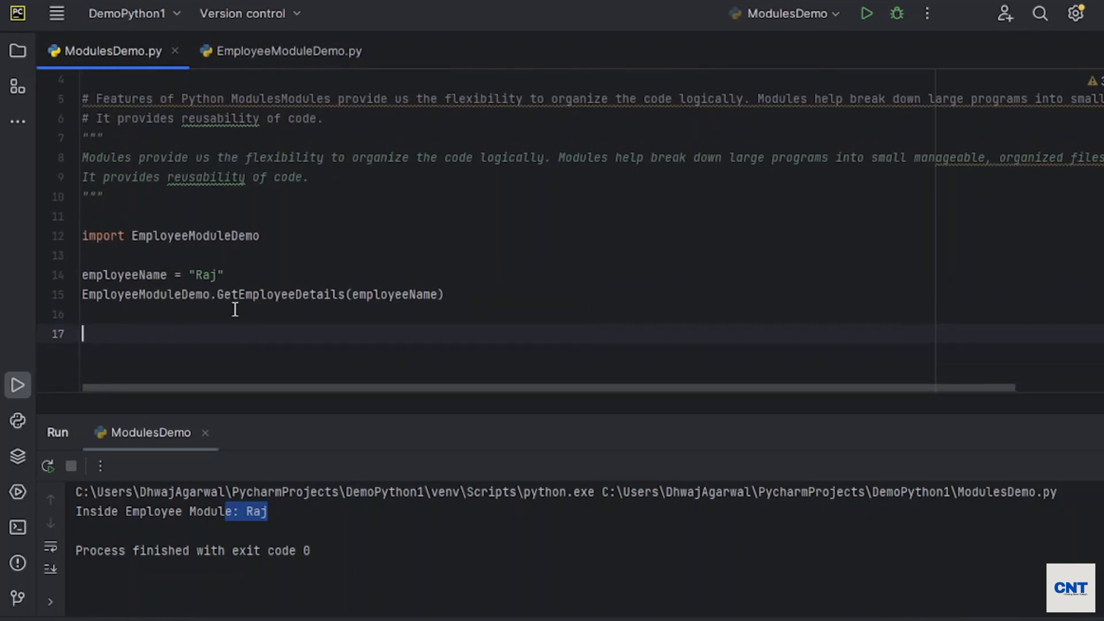
mouse_move(281, 297)
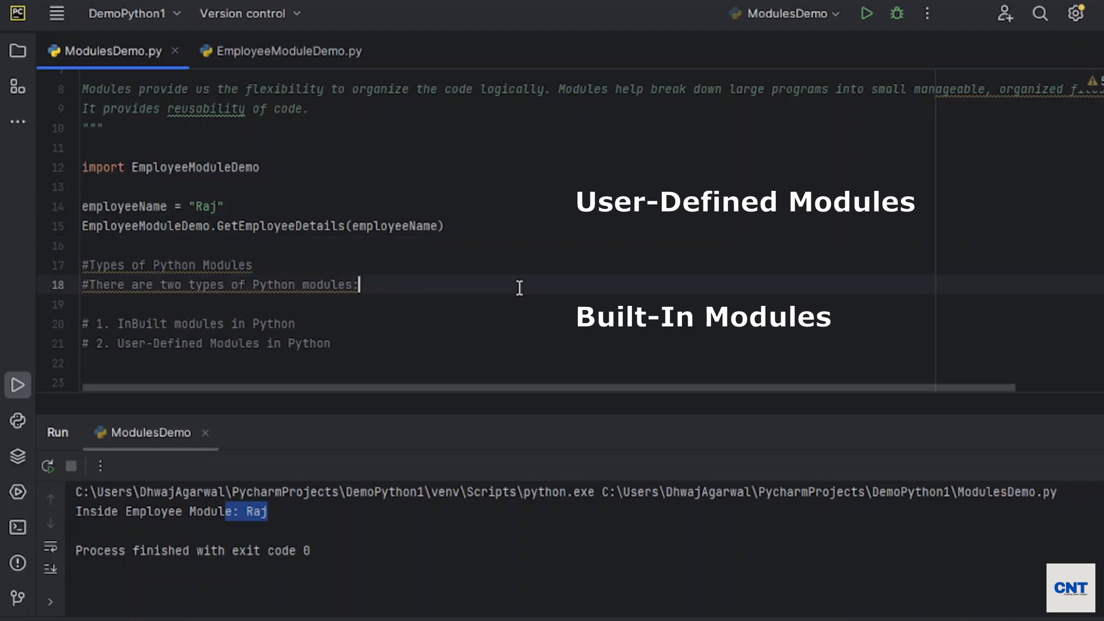
- Add comments listing math and sys as built-in modules, then import math
scroll(down, 3)
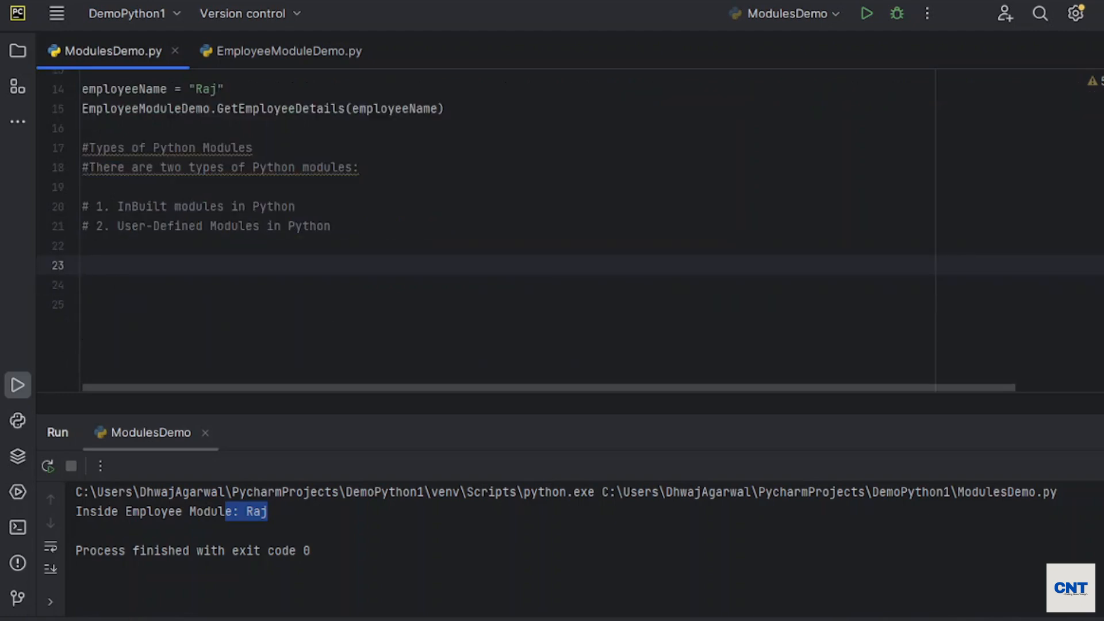
text(# ma)
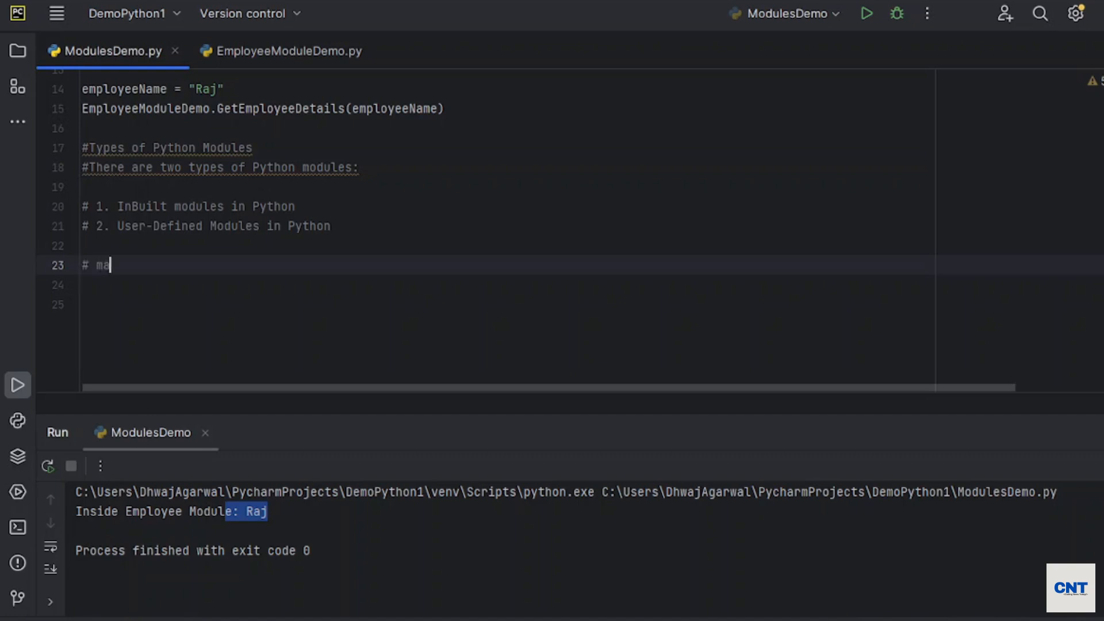
text(th)
click(494, 285)
text(# sys)
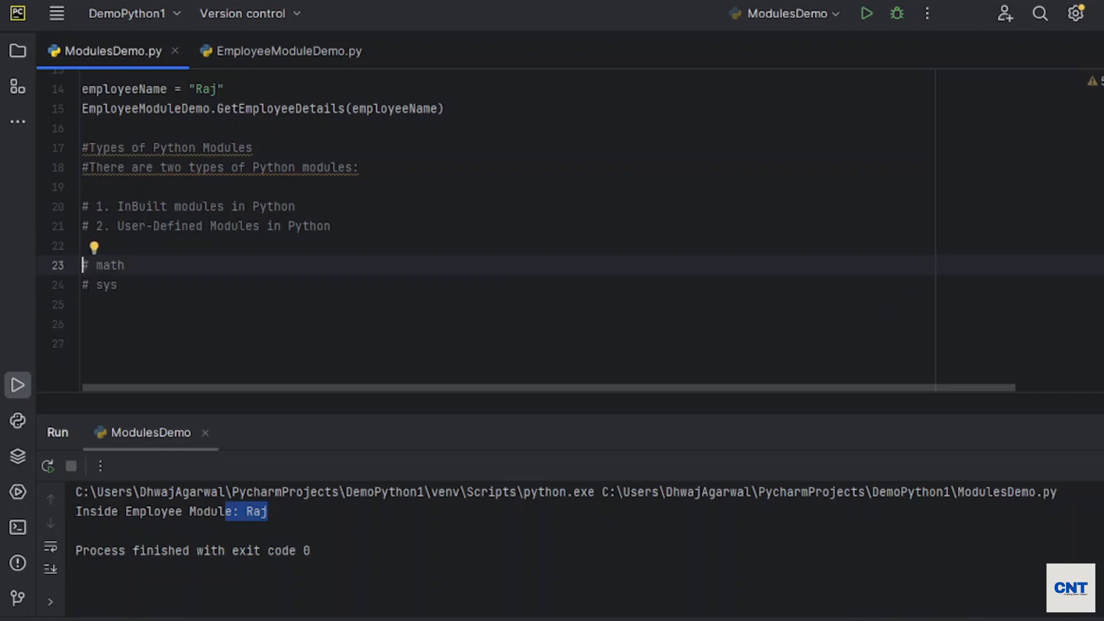
text(imp)
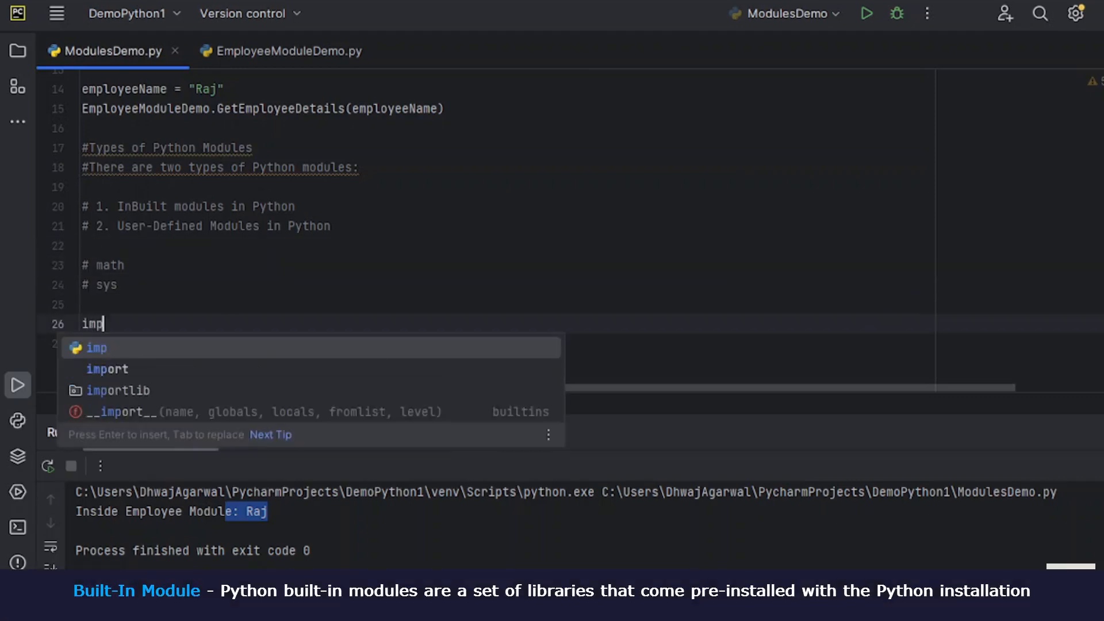
text(import math)
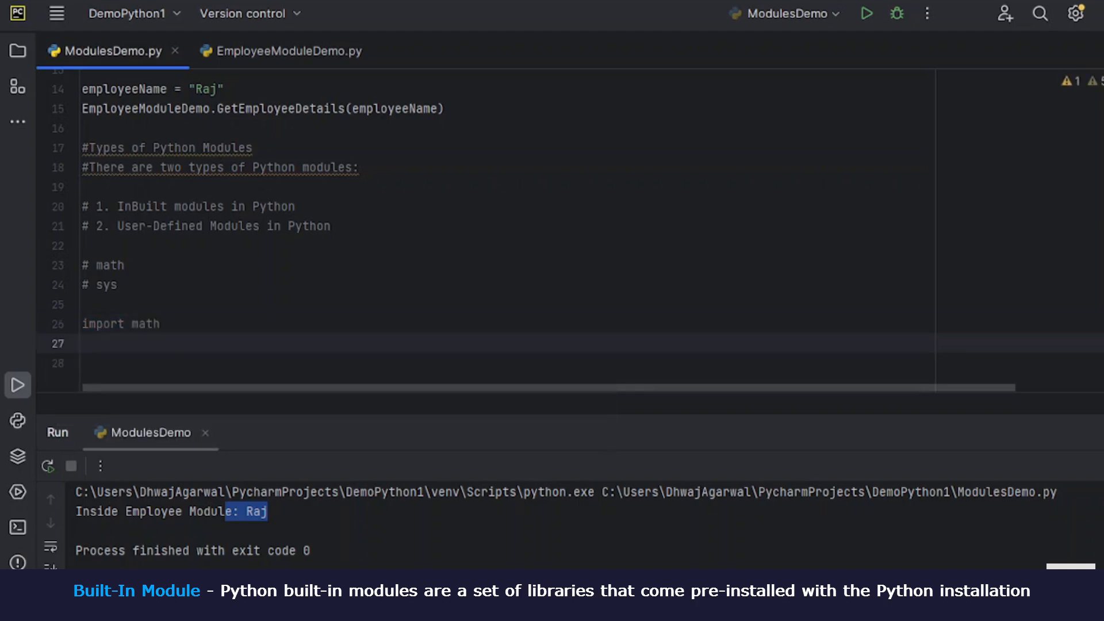
click(83, 344)
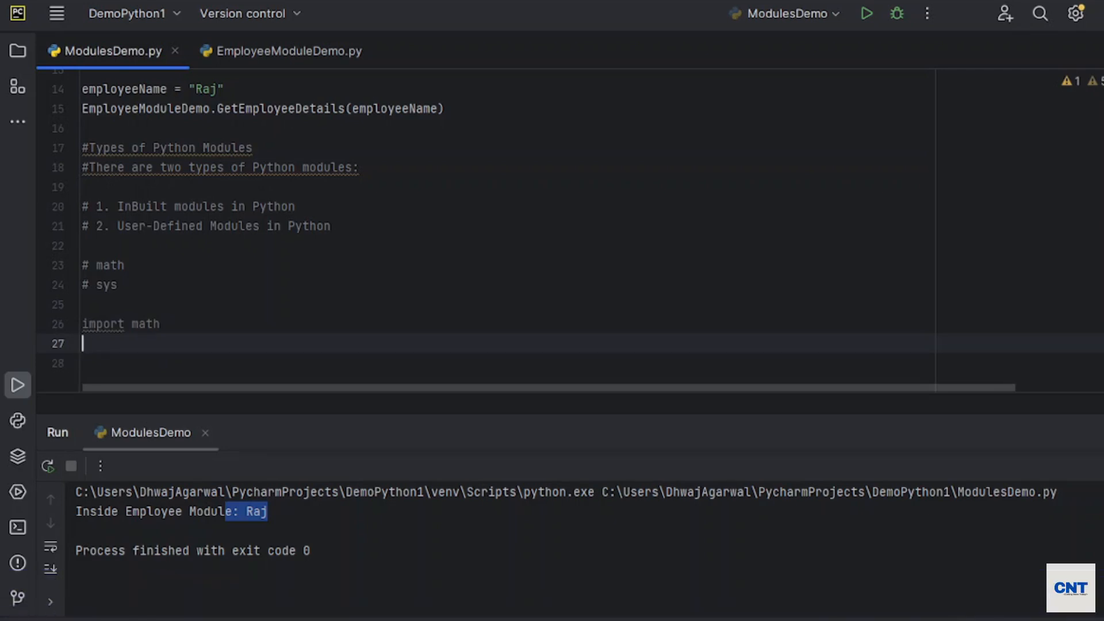
- Set var1 = 10 and print "The factorial of 10 is :" followed by math.factorial(var1)
text(var)
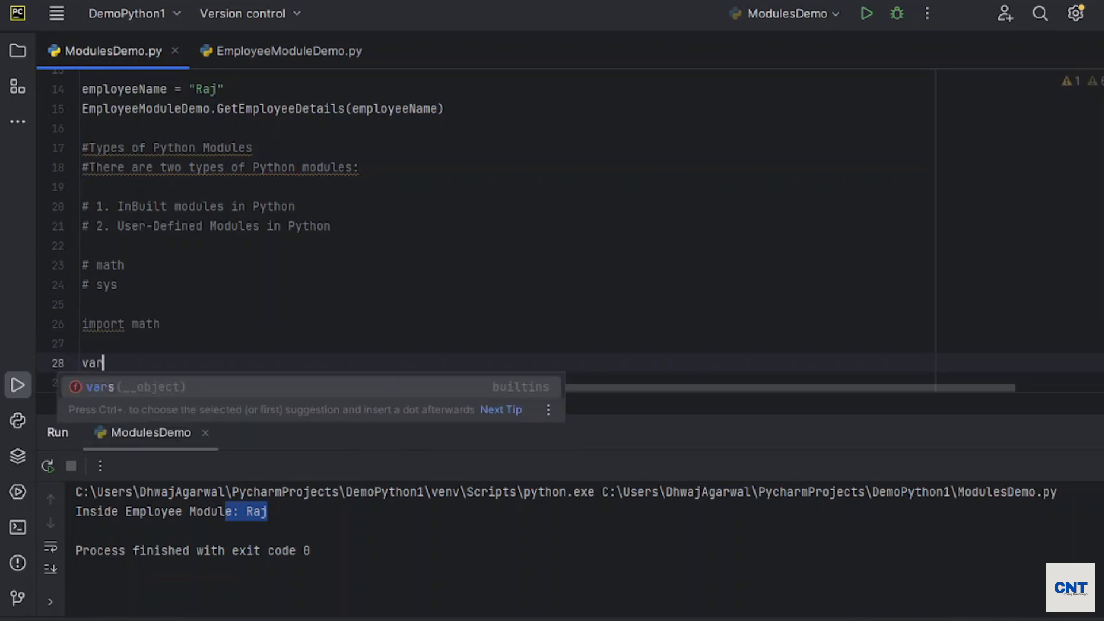
text(1 = 10)
text(print)
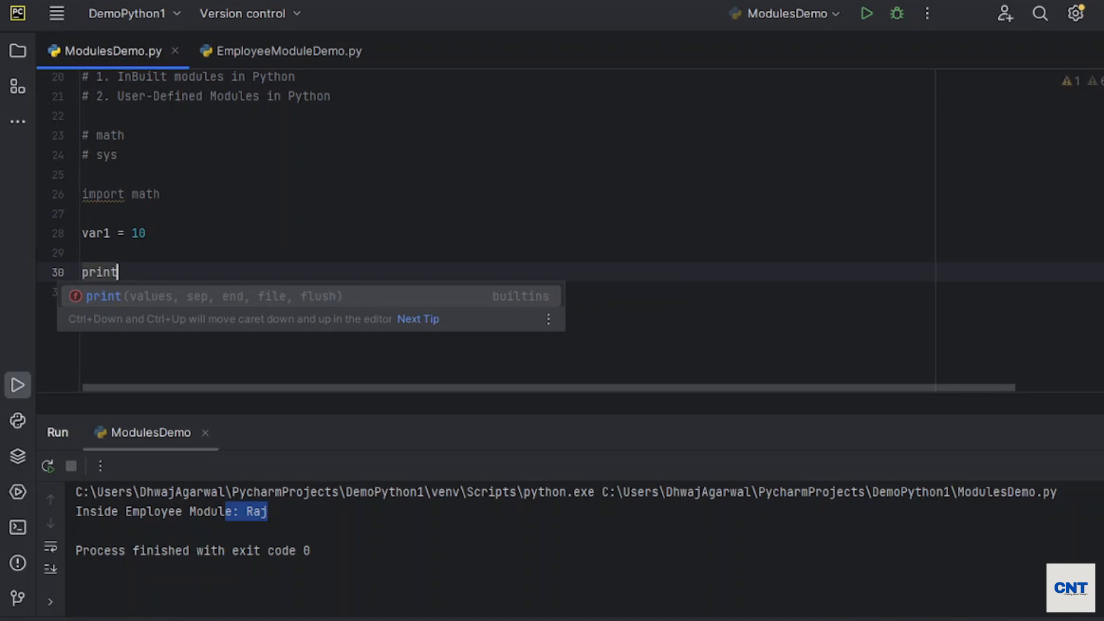
text(("The fac")
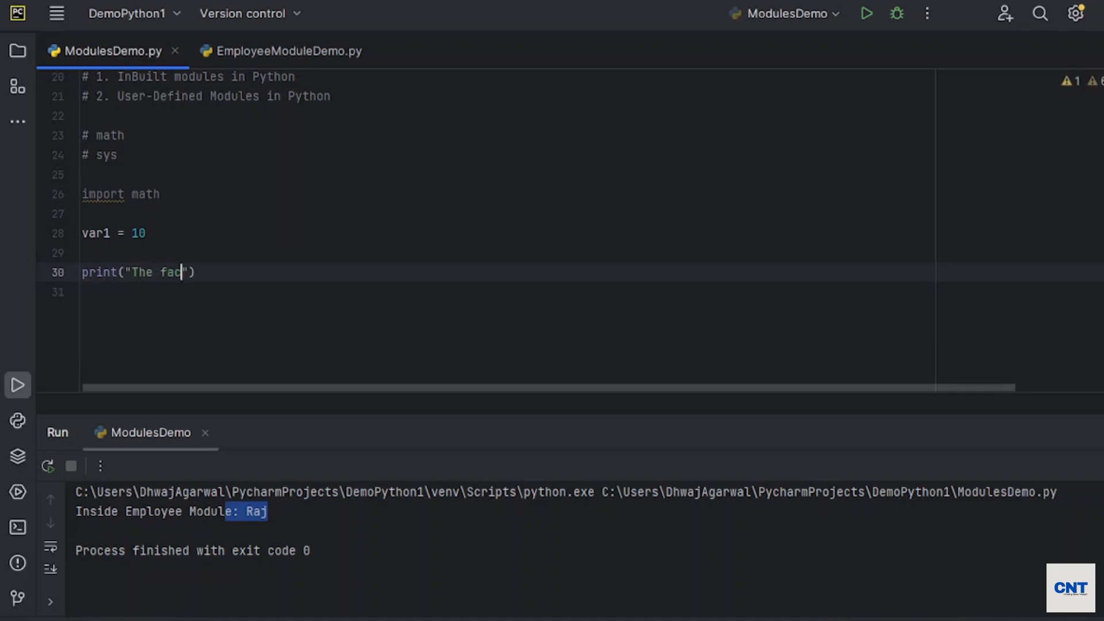
text(torial of 10)
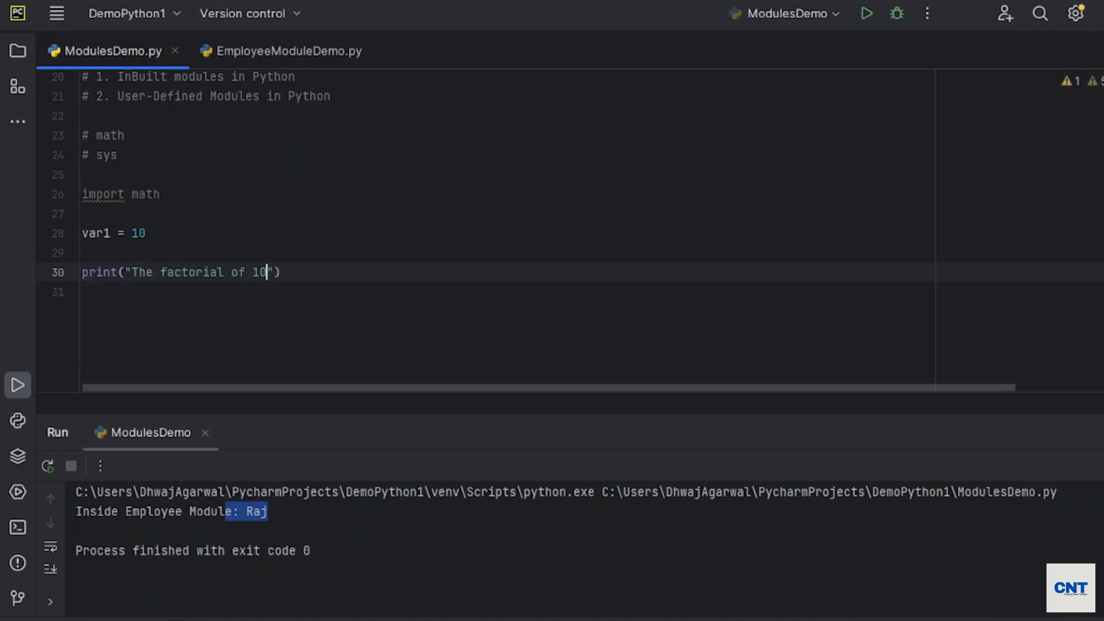
text(is :", end="")
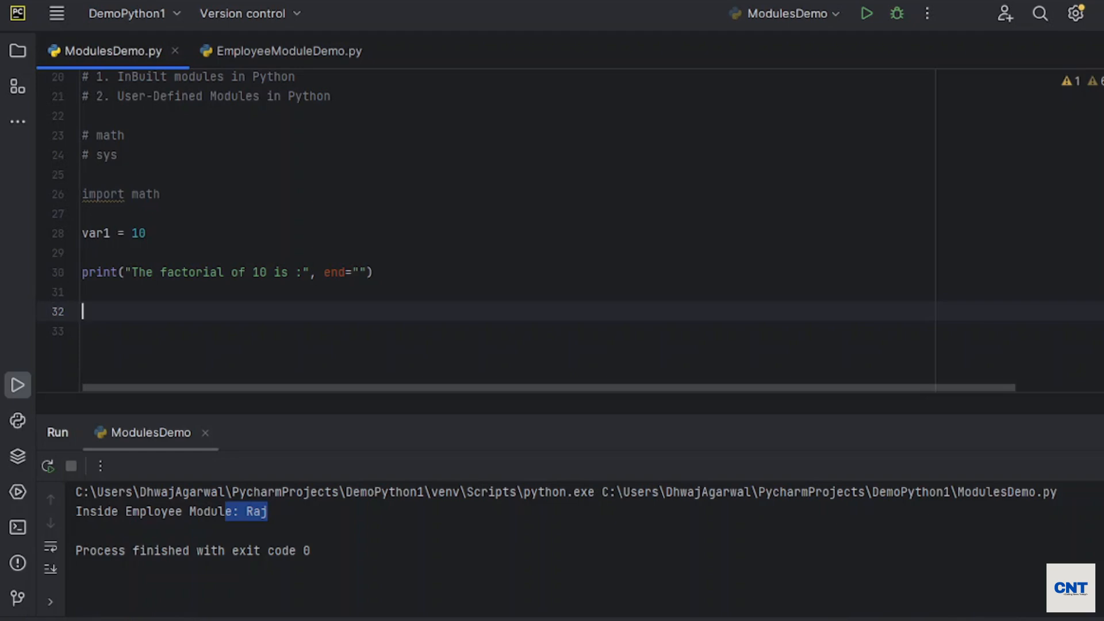
click(140, 273)
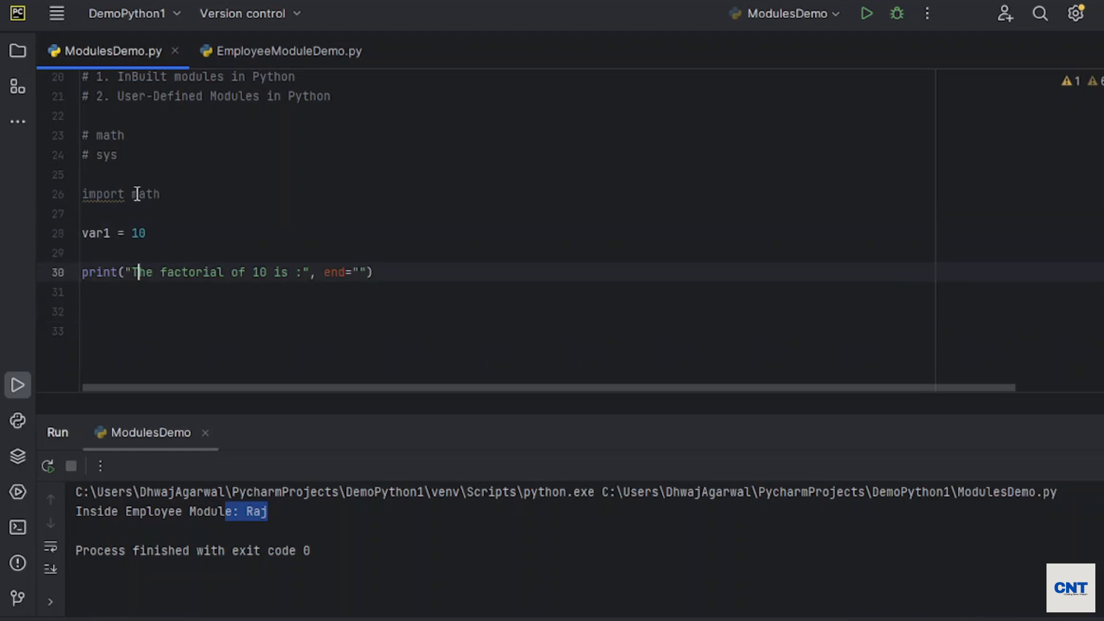
text(prin)
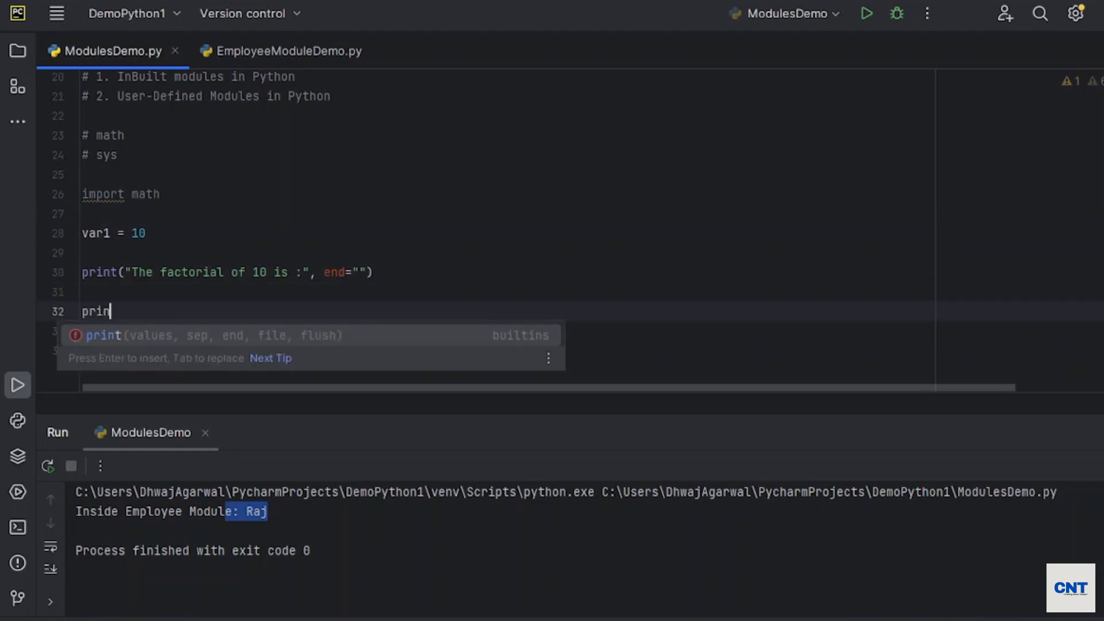
text((math.fac)
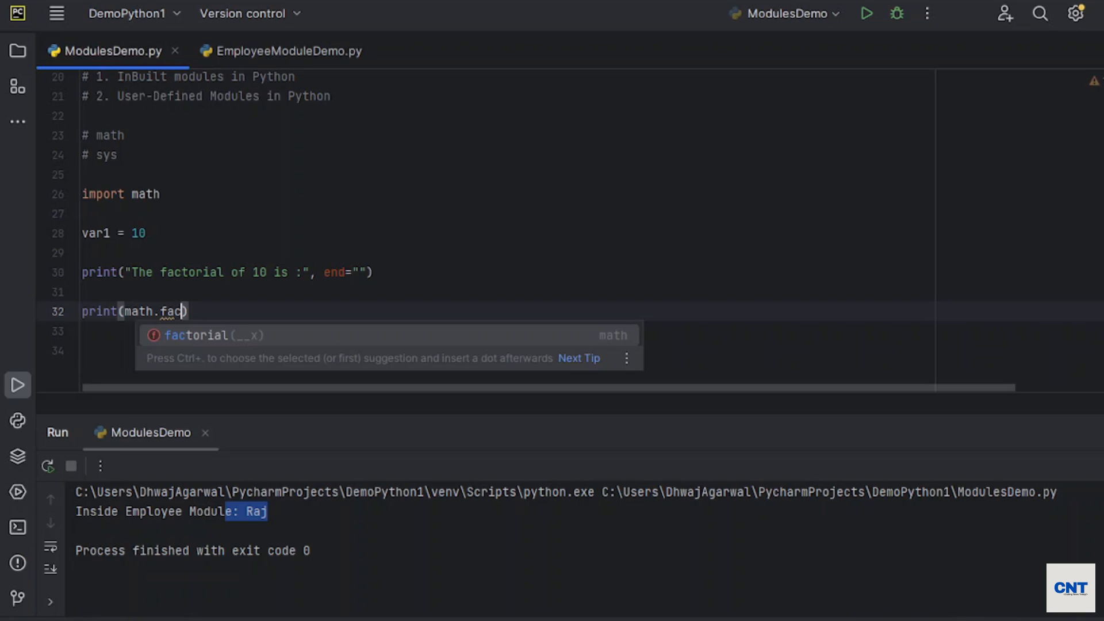
mouse_move(245, 350)
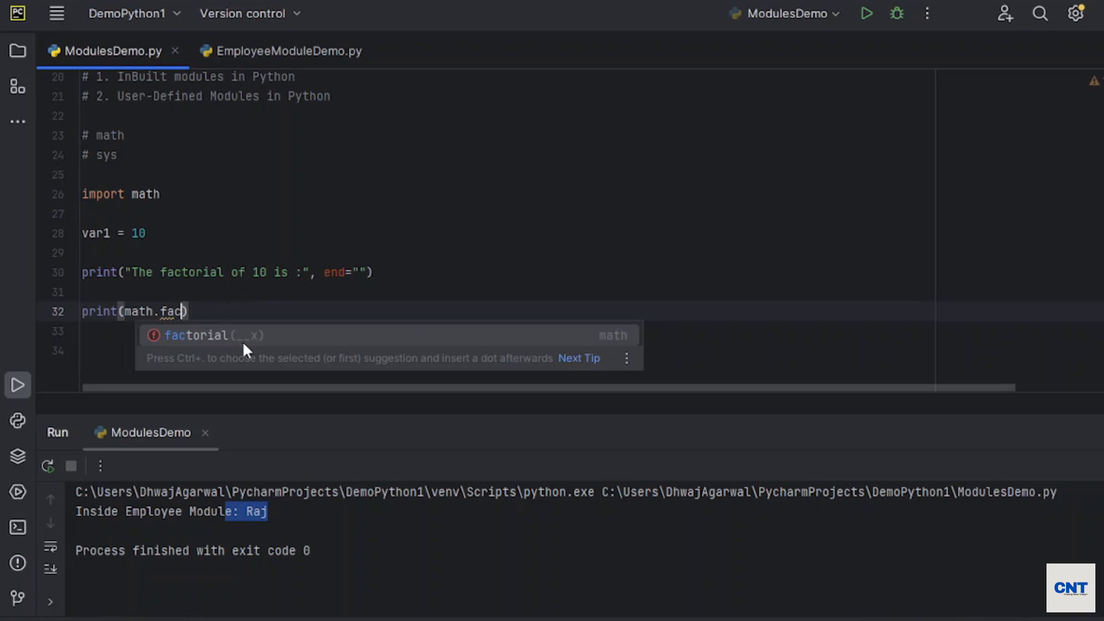
mouse_move(256, 345)
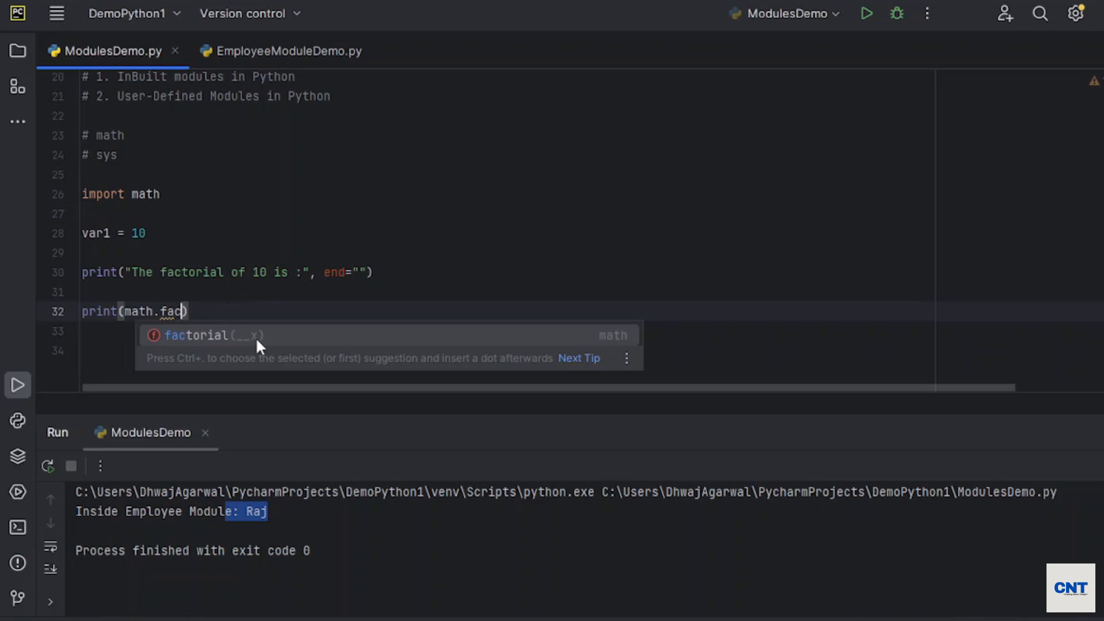
mouse_move(225, 346)
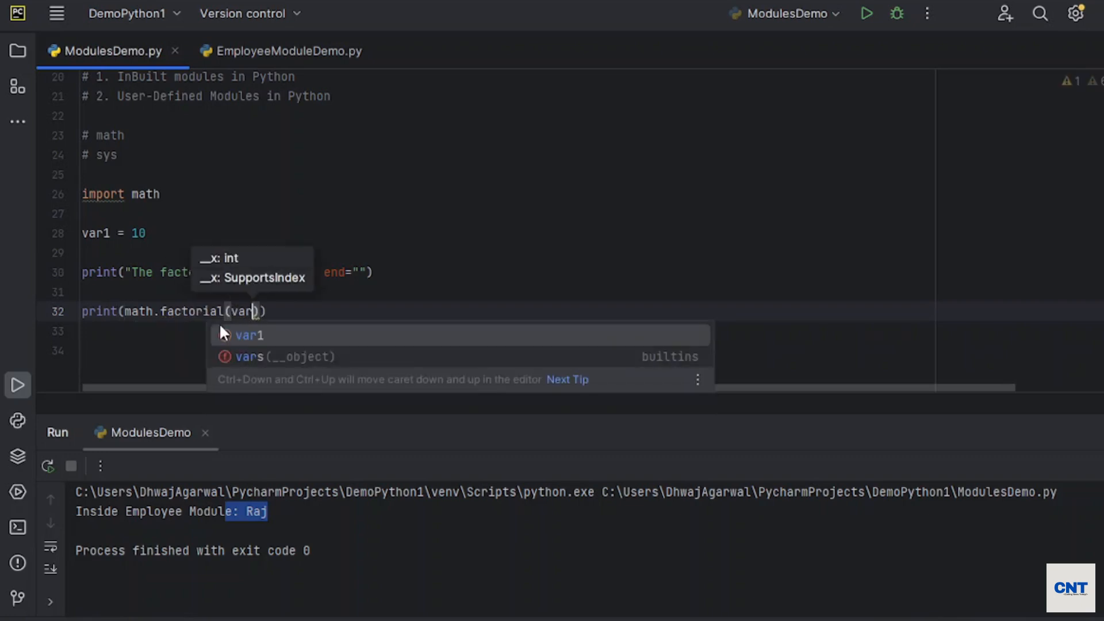
- Run the script, change var1 to 3 so the factorial prints 6
click(249, 335)
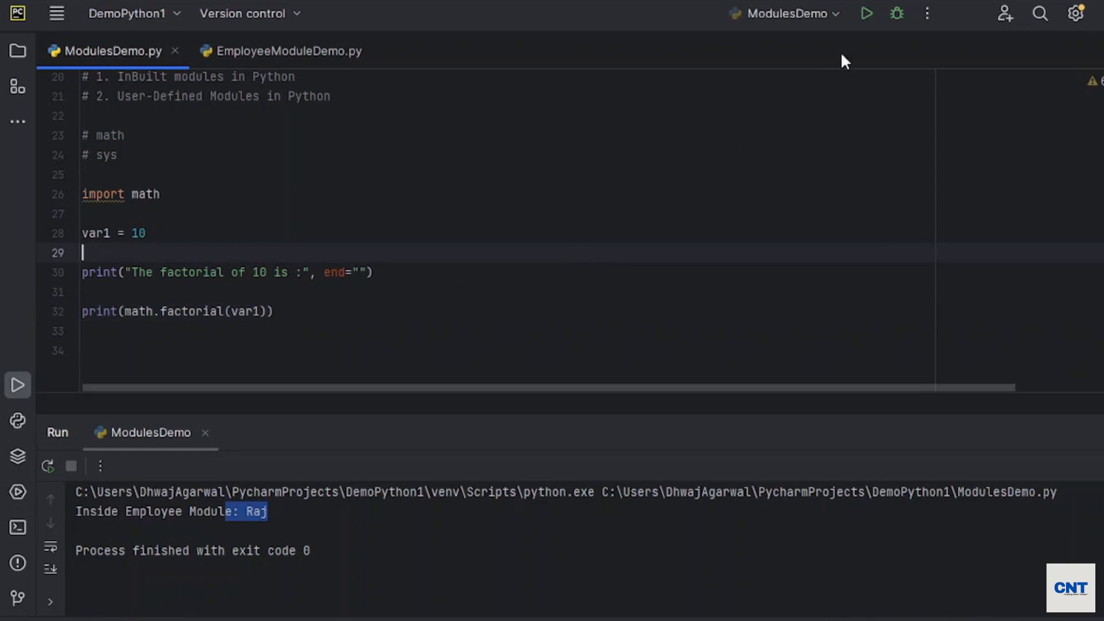
click(865, 14)
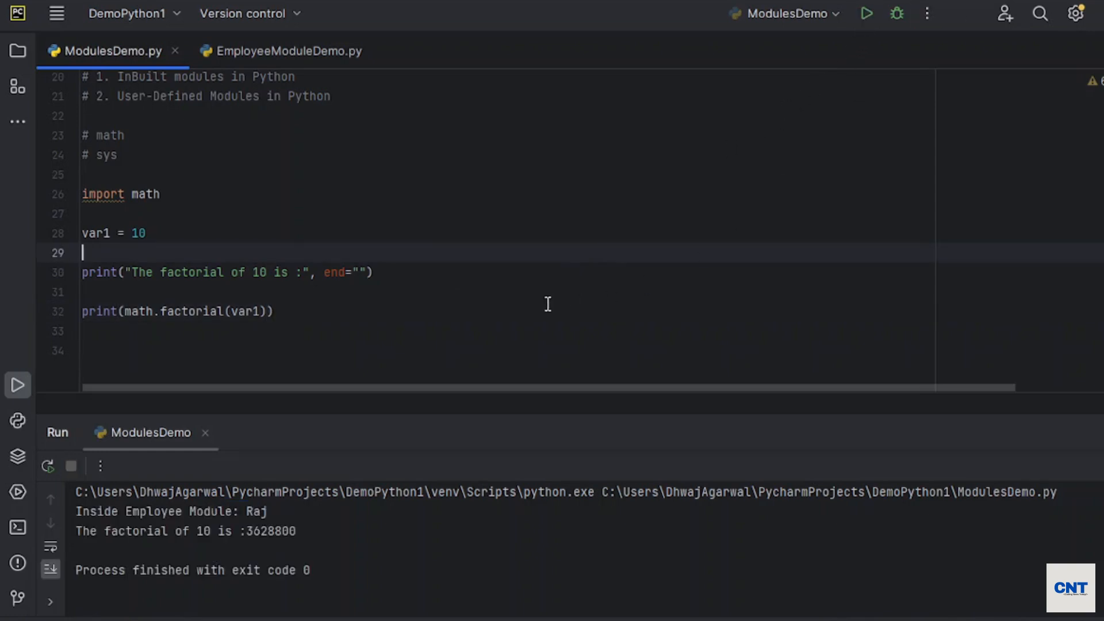
double_click(270, 532)
text(3)
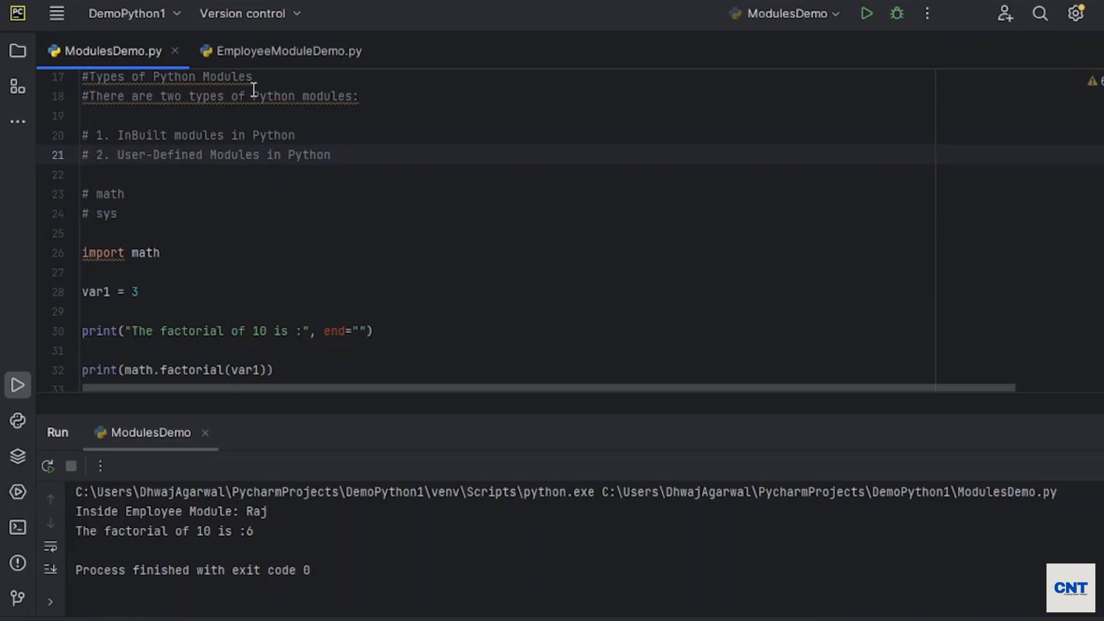
click(288, 50)
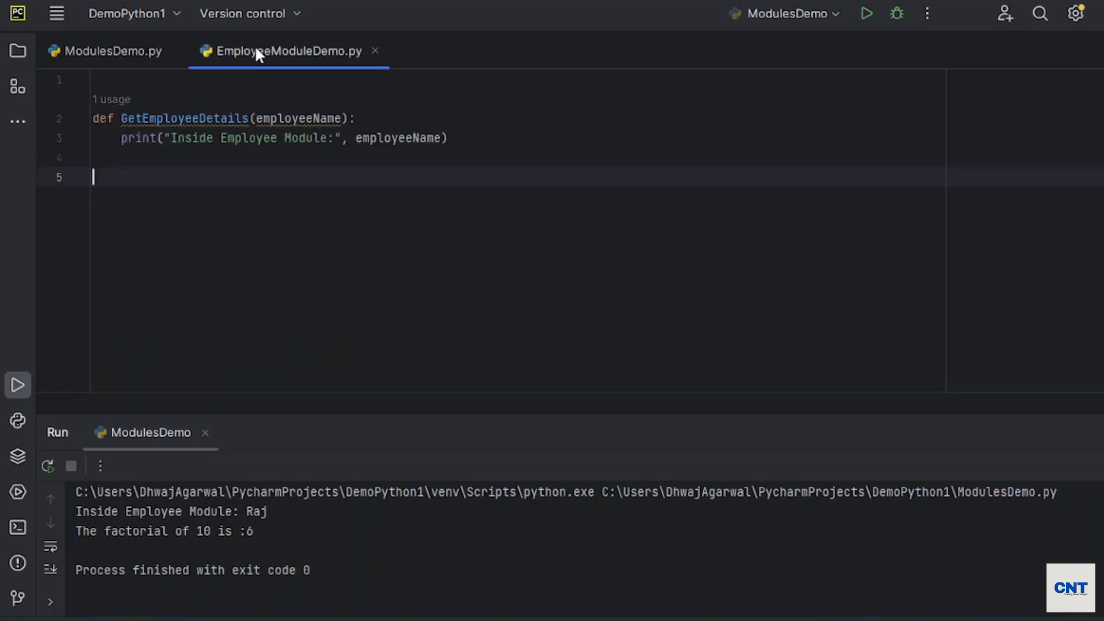
mouse_move(187, 204)
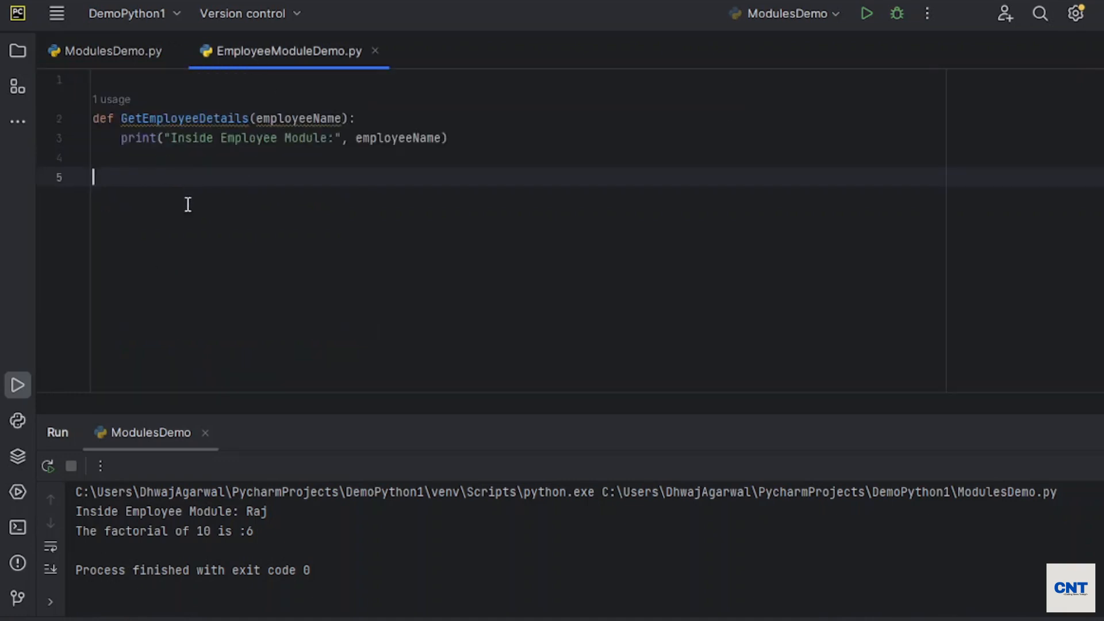
click(112, 51)
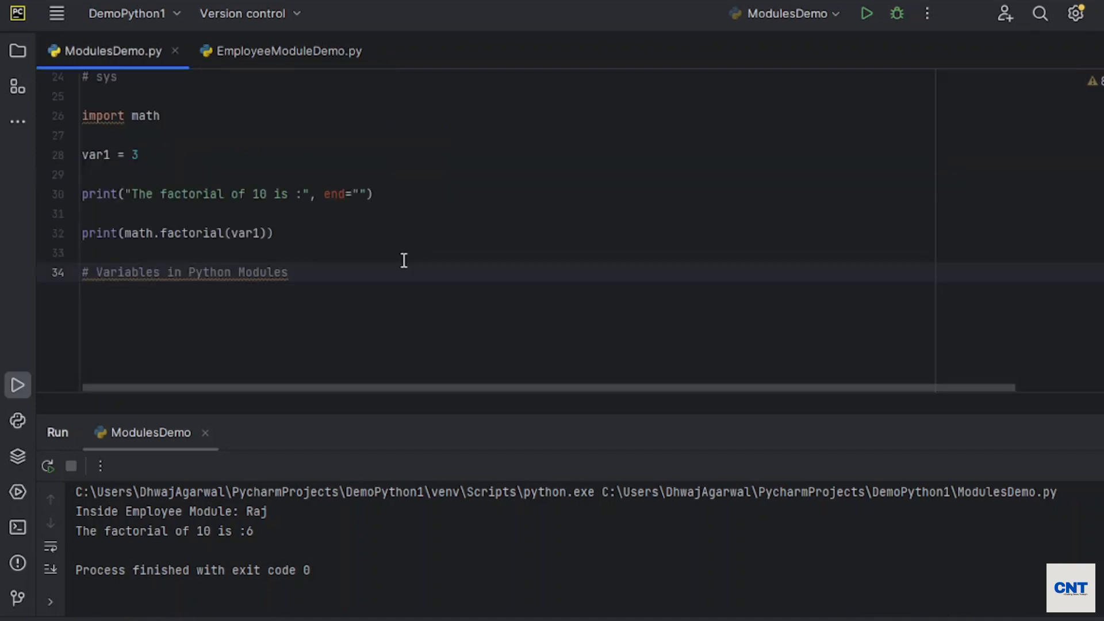
mouse_move(3, 175)
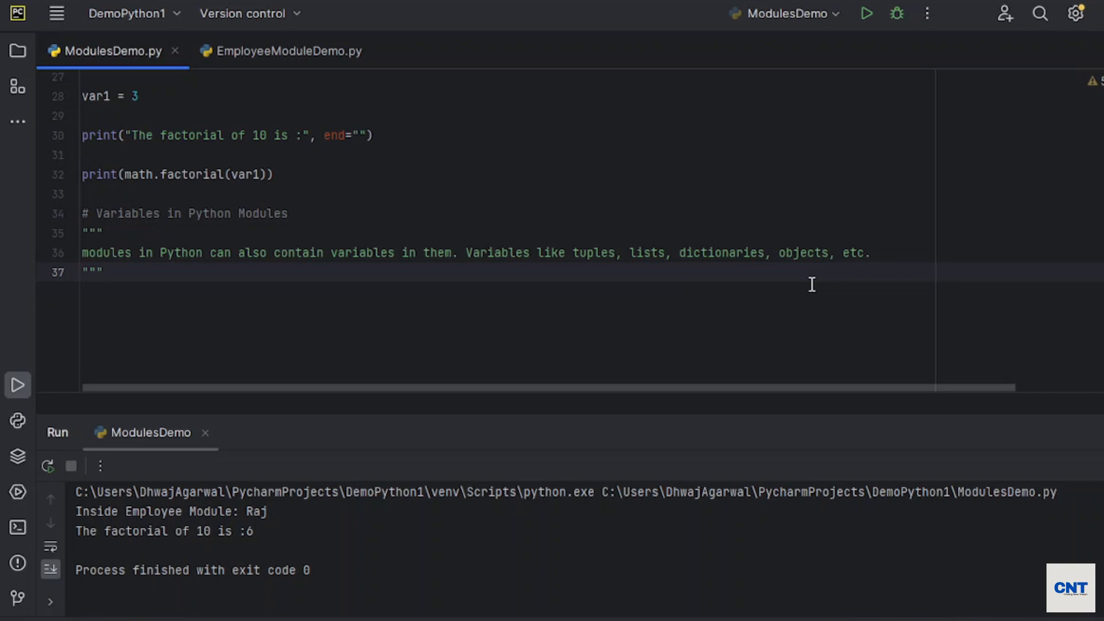
- Switch to the EmployeeModuleDemo.py editor after the docstring about module variables
click(287, 51)
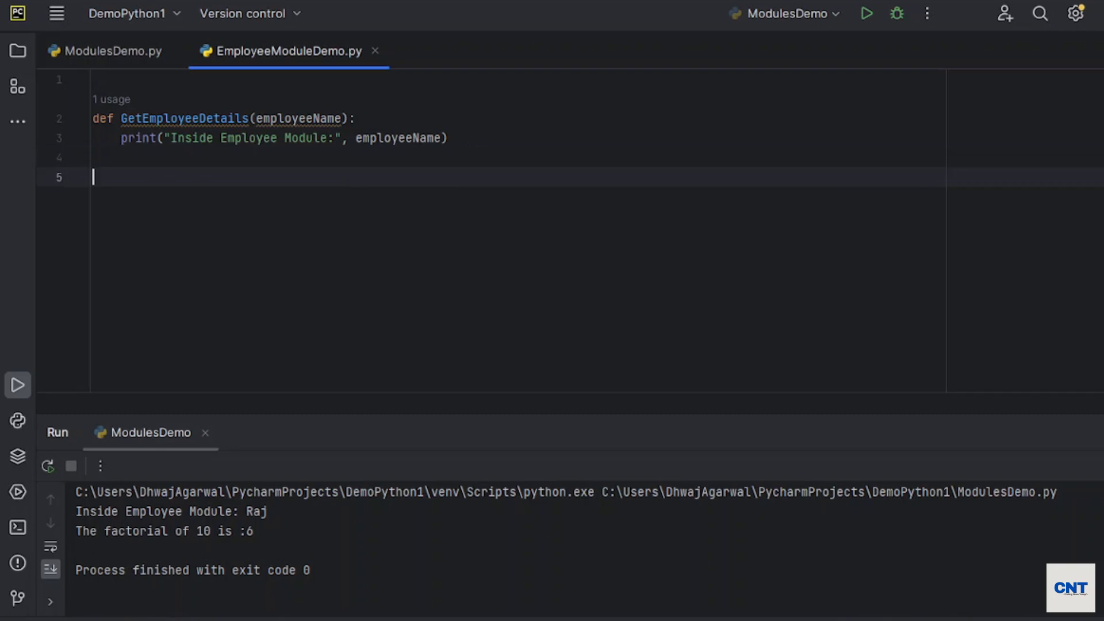
- Define EmployeeList = ["Raj", "Ravi"] in EmployeeModuleDemo.py
text(Empl)
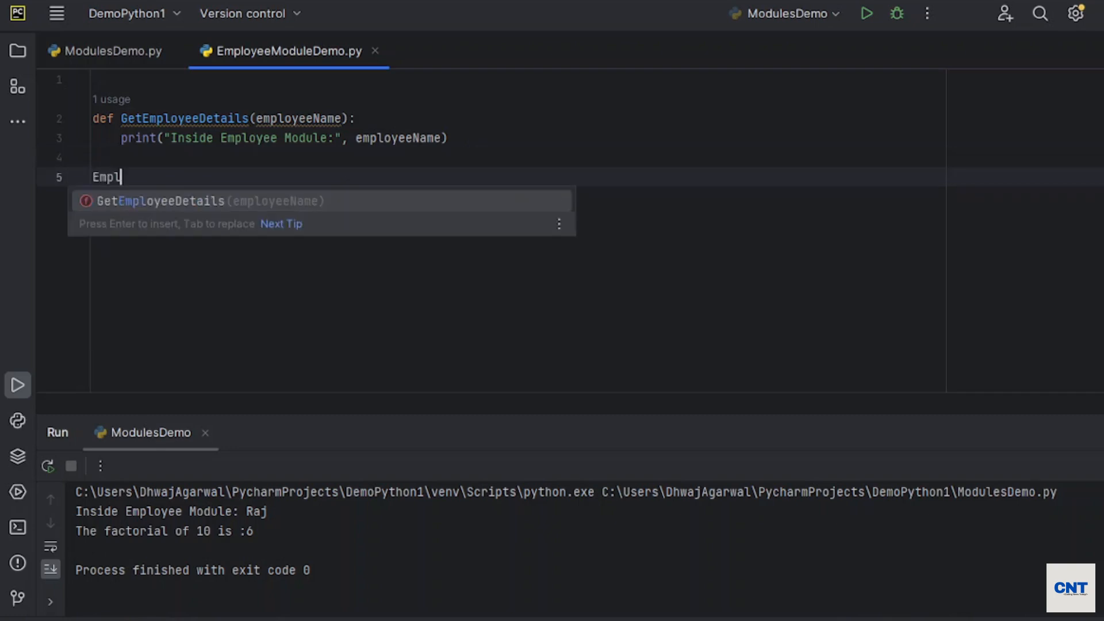
text(oyeeList =)
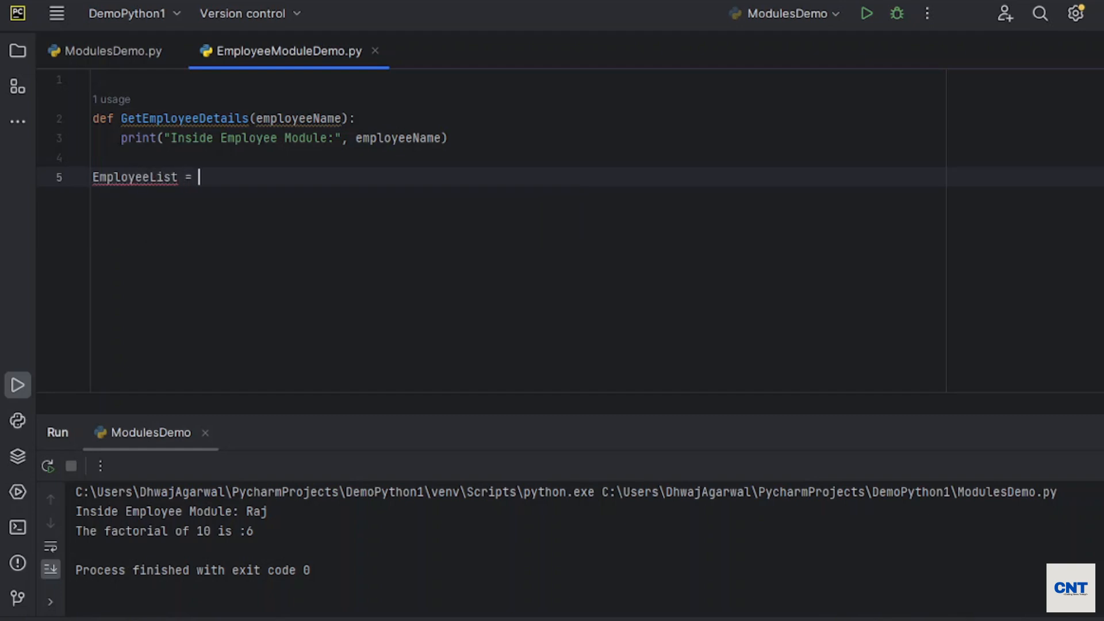
text([)
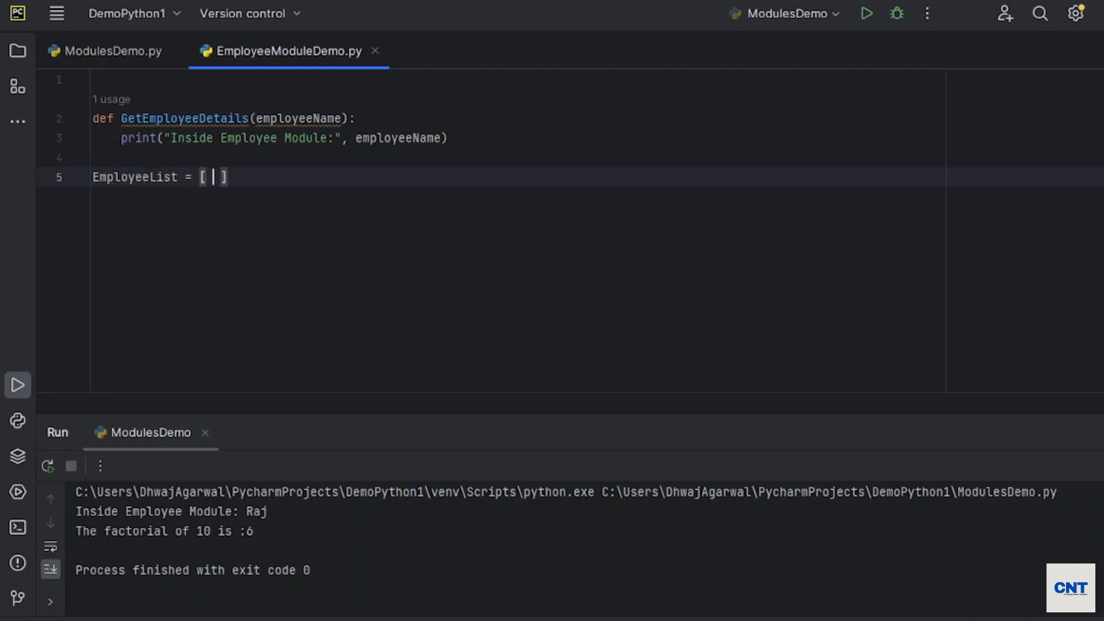
text("Raj" , "Ravi)
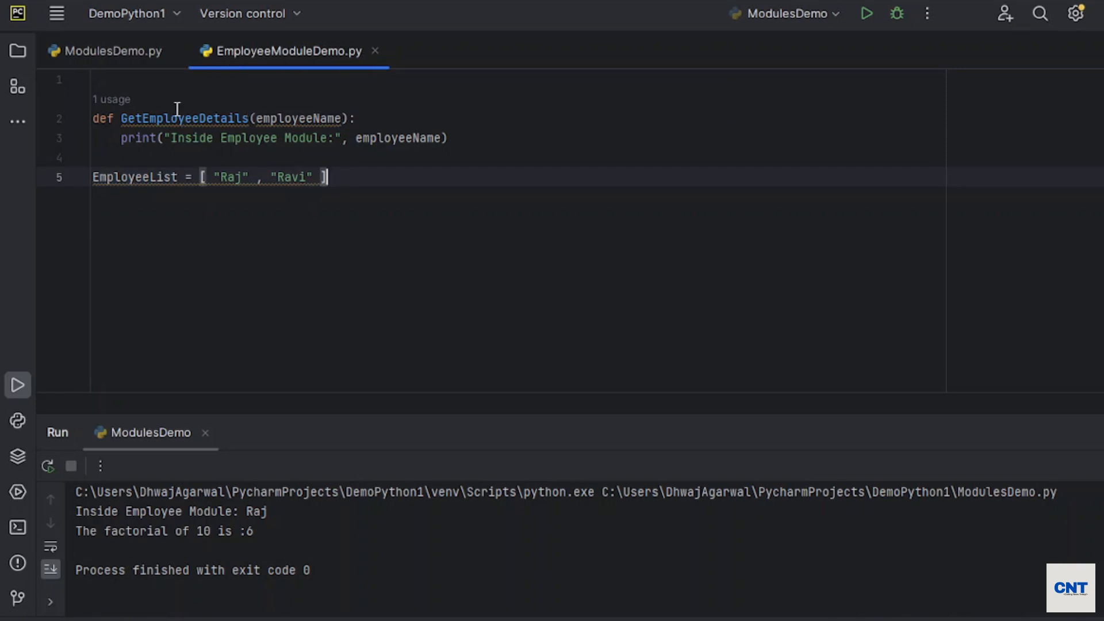
- Add print(EmployeeModuleDemo.EmployeeList[1]) in ModulesDemo.py and run it to output Ravi
click(111, 50)
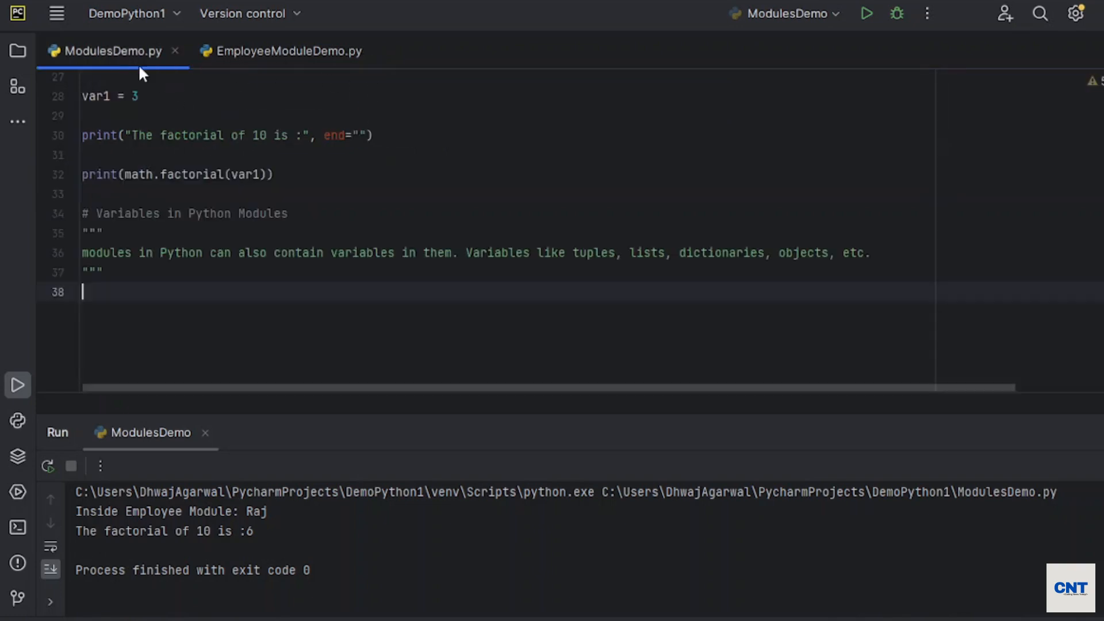
key(enter)
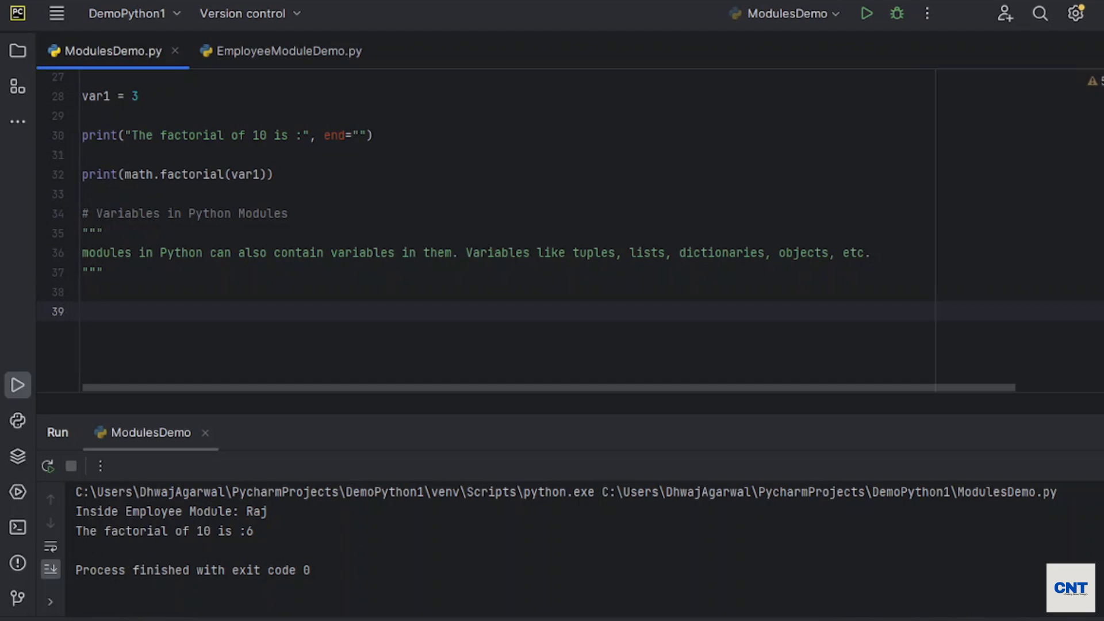
text(EmployeeModuleDemo)
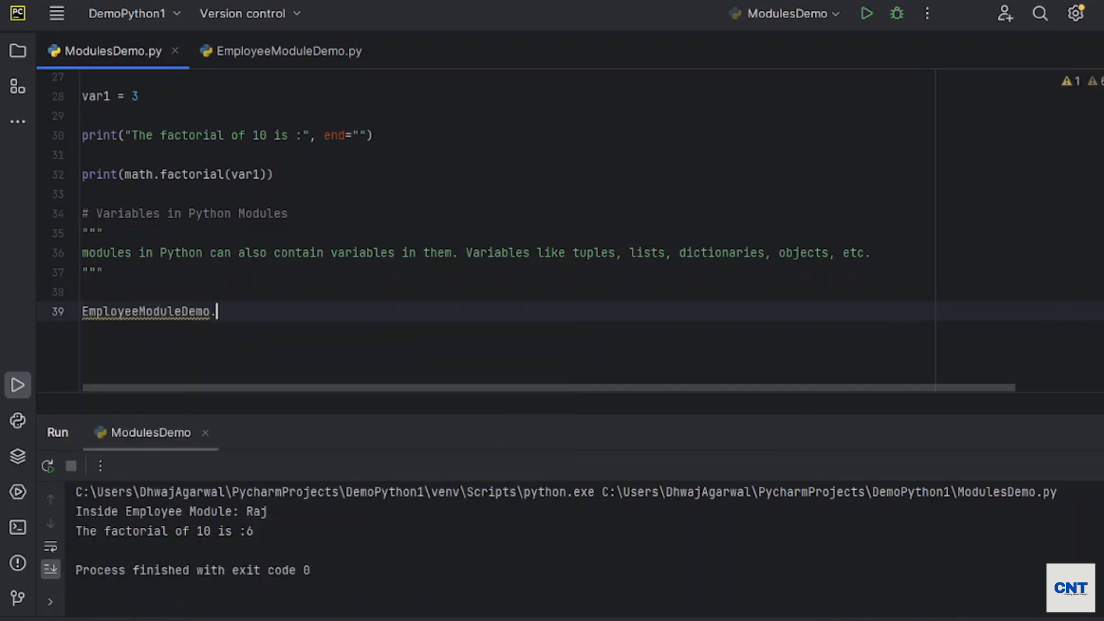
text(.)
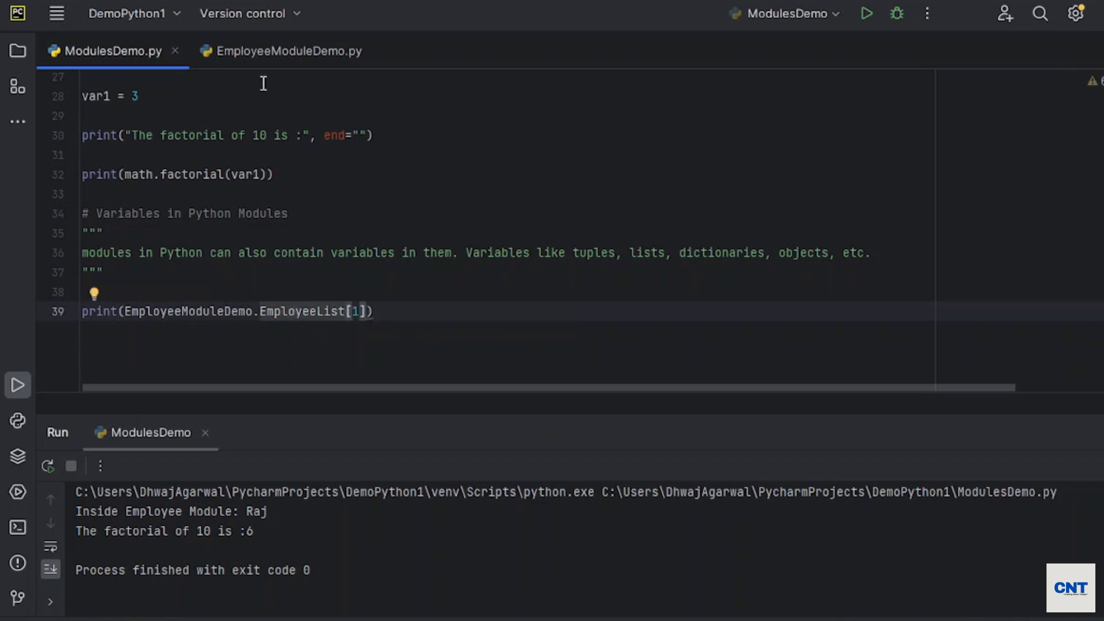
click(288, 51)
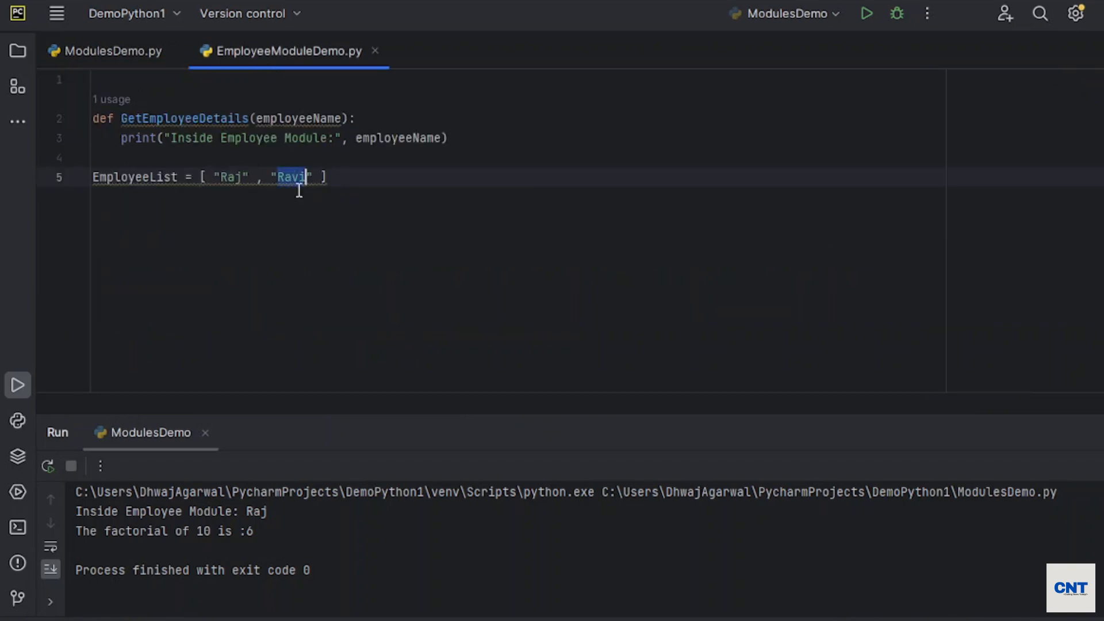
click(106, 50)
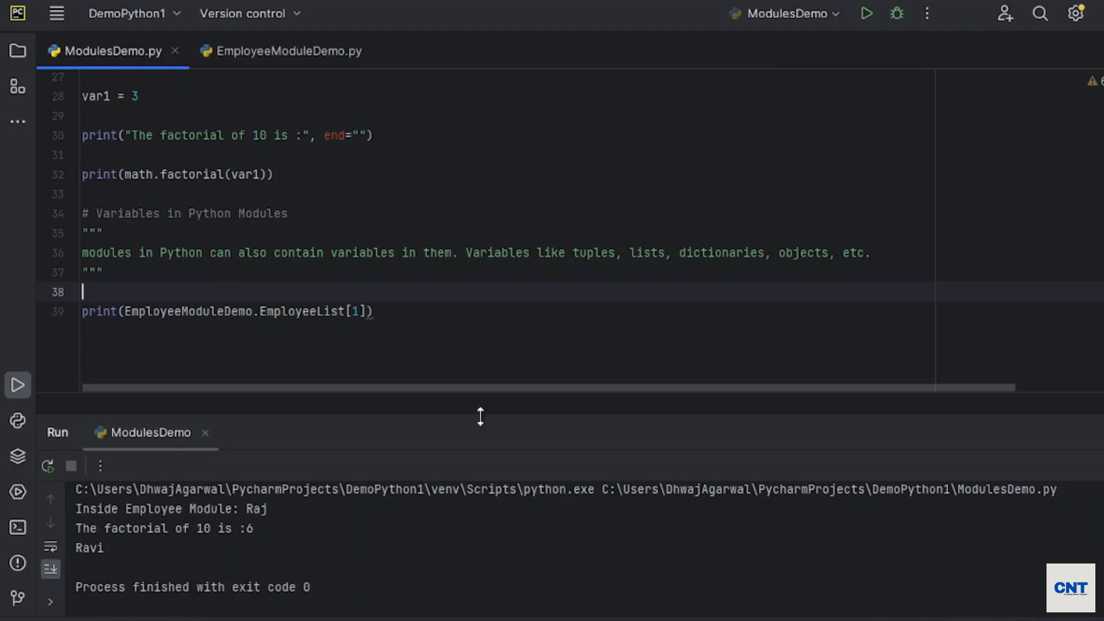
click(287, 50)
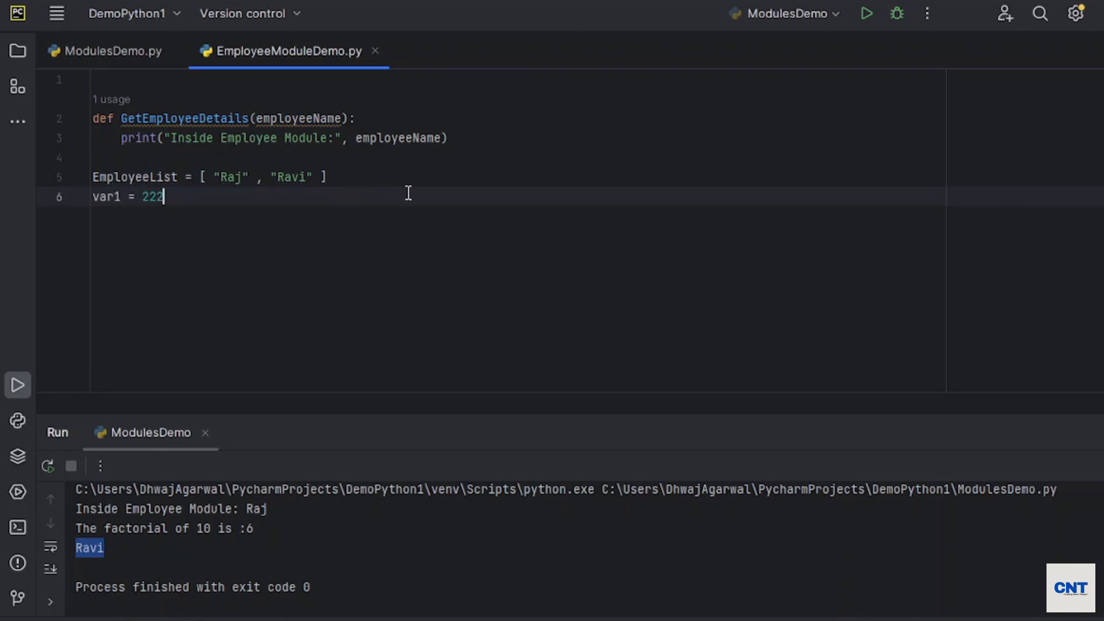
- Return to ModulesDemo.py to replace the list print with print(var1) and run, outputting 3
click(110, 51)
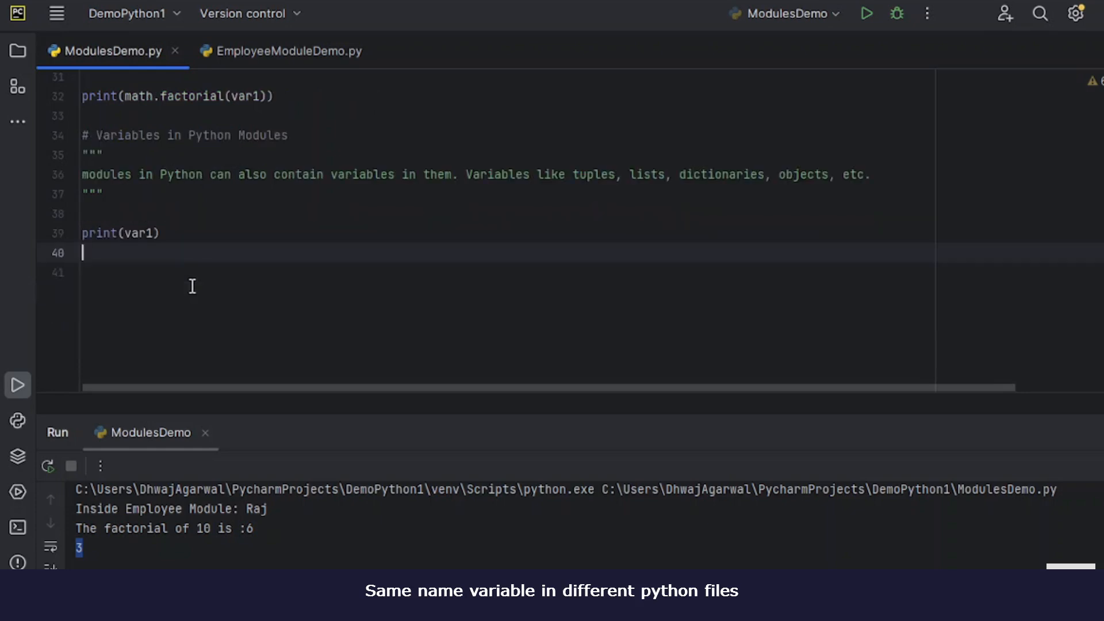
mouse_move(103, 233)
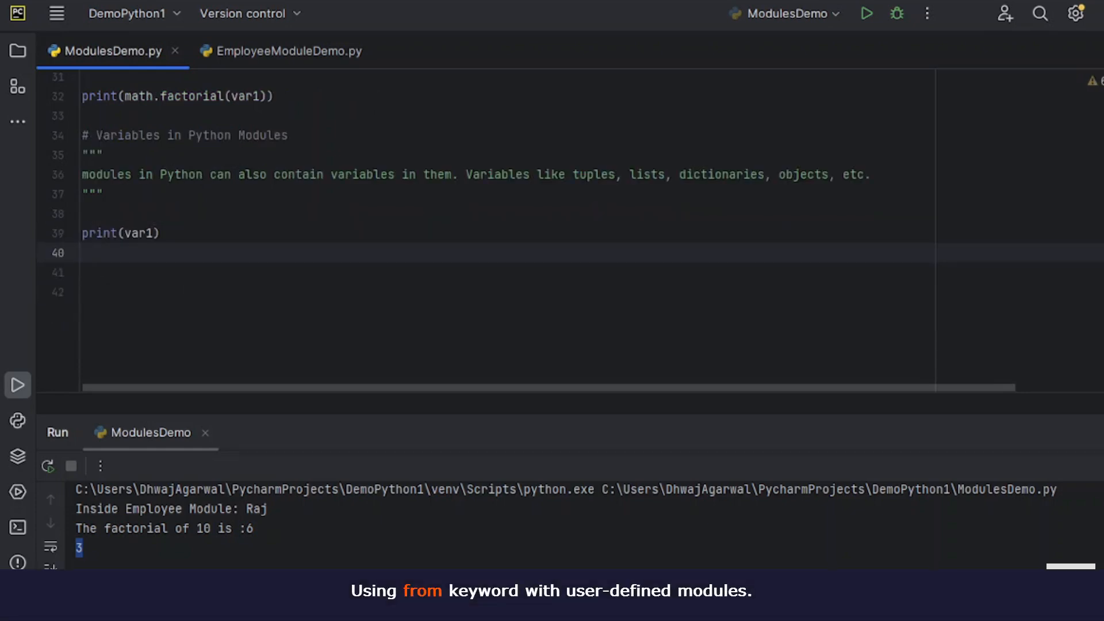
- Write 'from EmployeeModuleDemo import EmployeeList' using autocomplete for the module name
text(from)
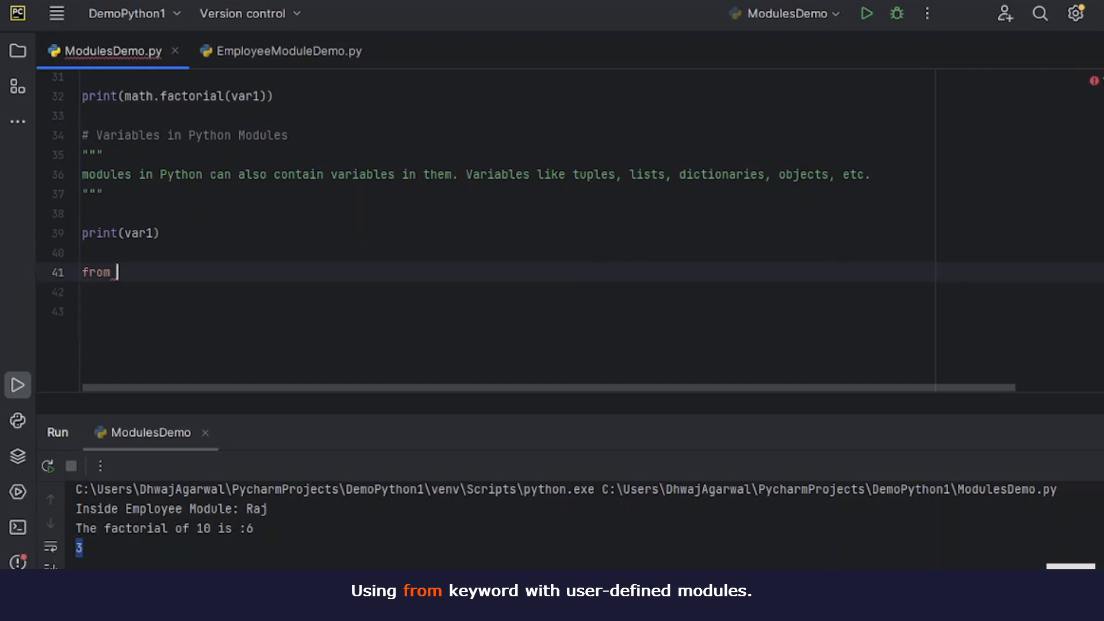
text(Em)
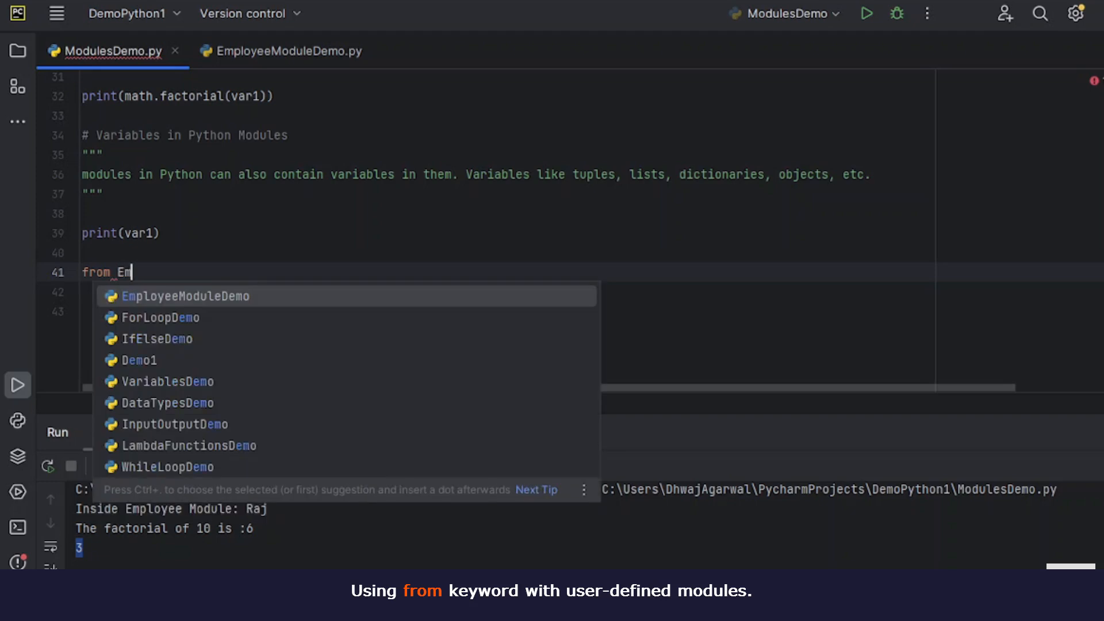
click(187, 296)
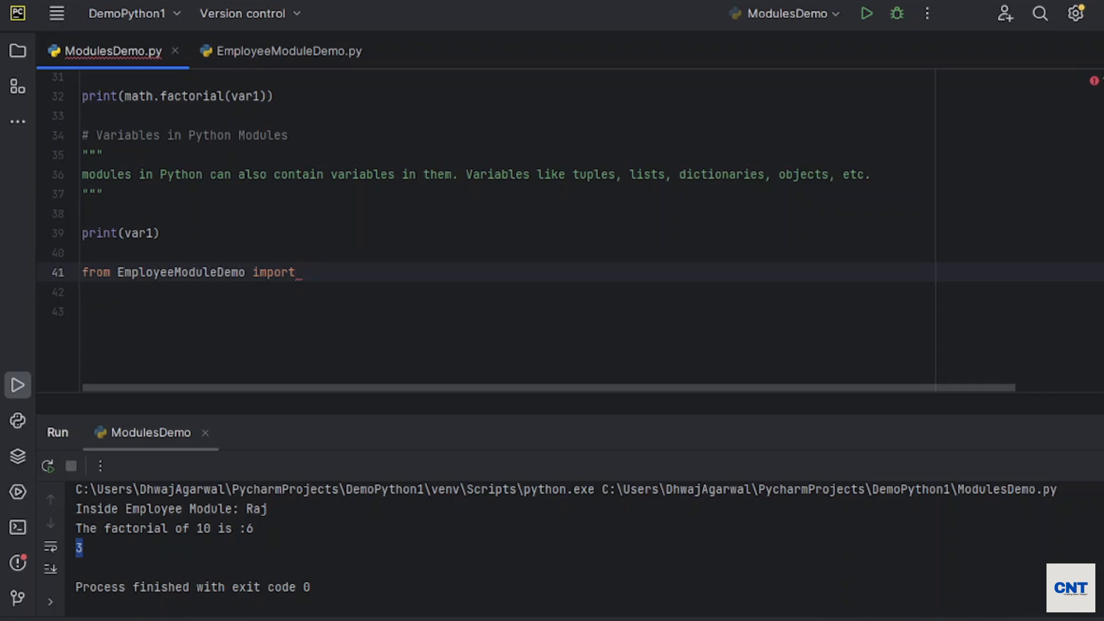
text(emo)
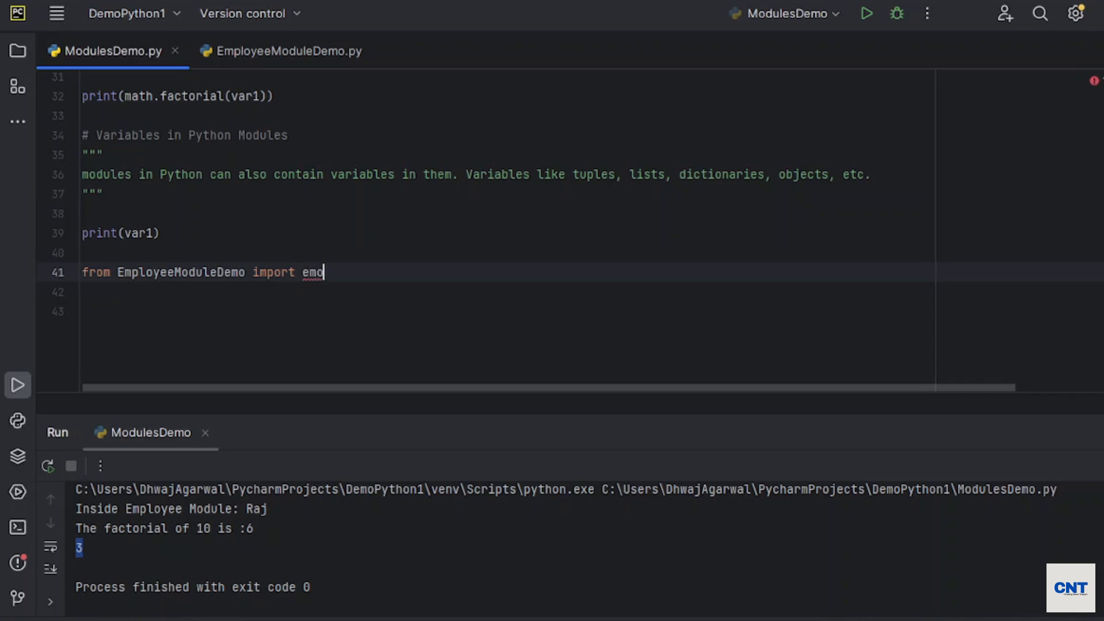
text(EmployeeList)
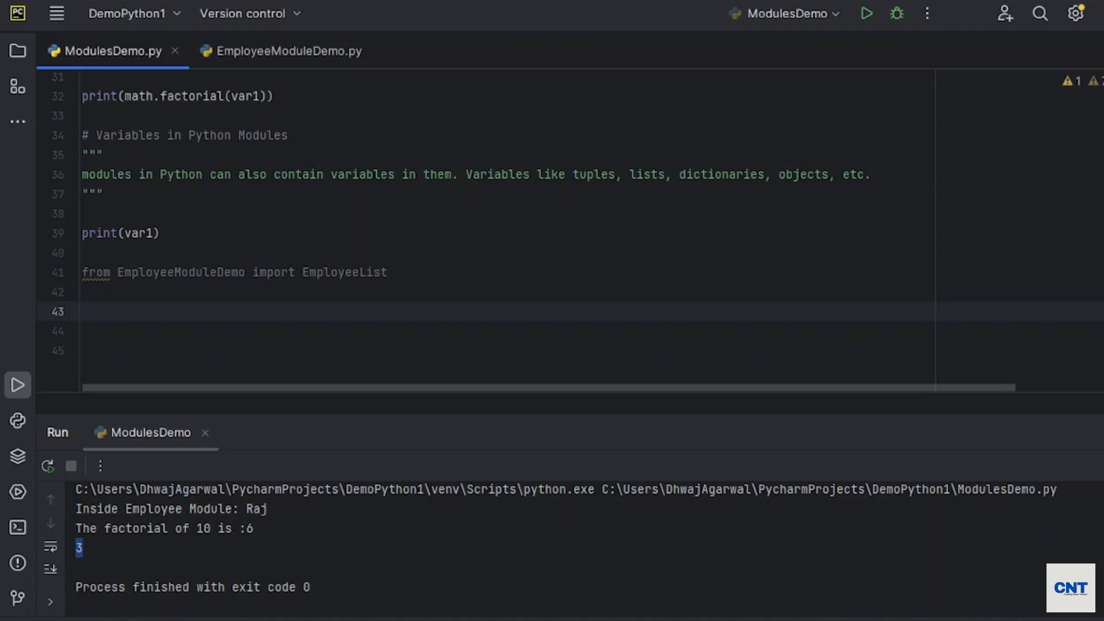
- Add a print(EmployeeList[]) line below the import
text(print)
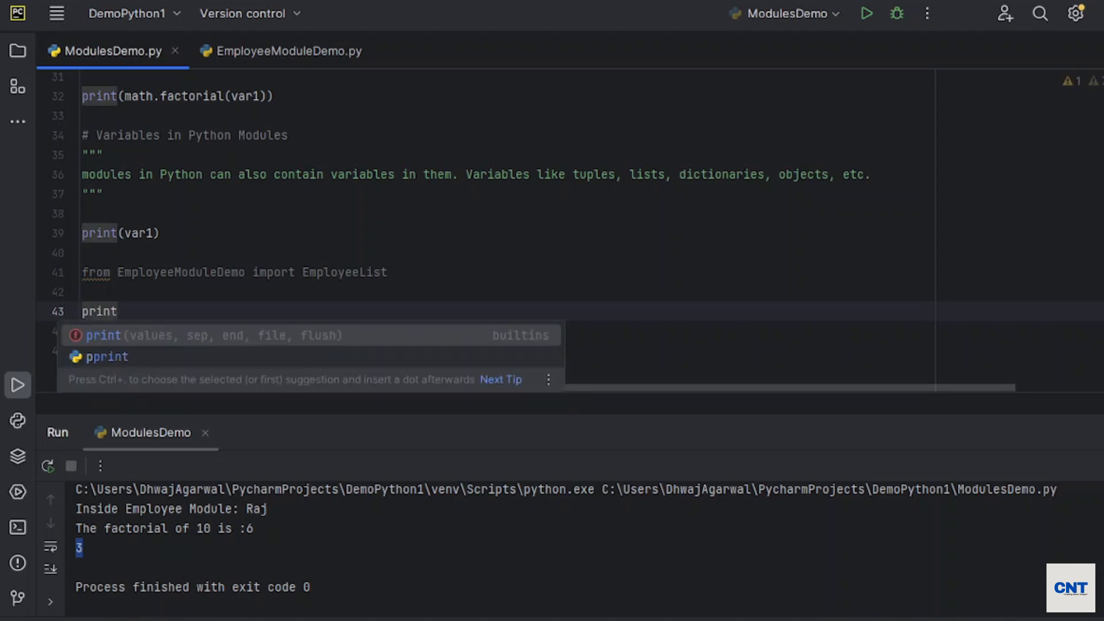
text((EmployeeList)
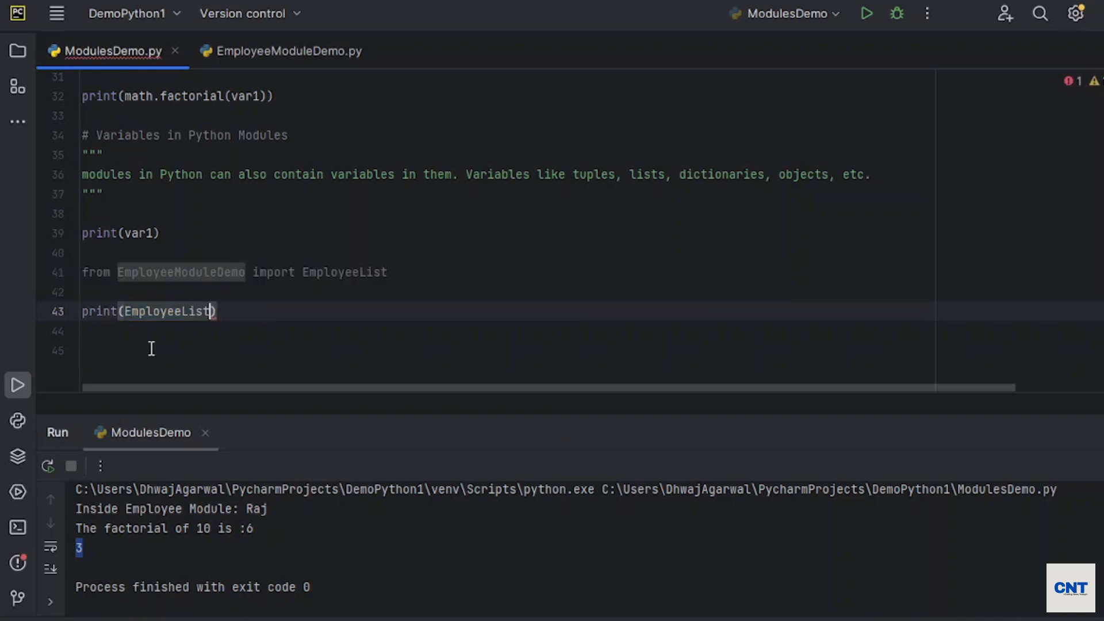
text([])
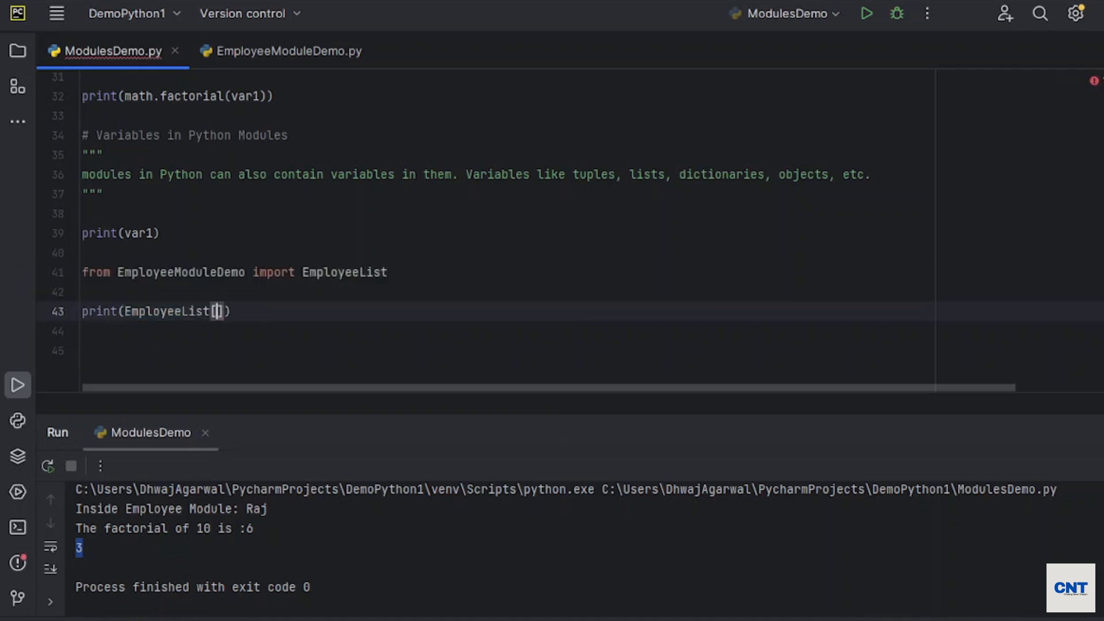
- Print EmployeeList index 0, then index 1, run, and highlight Ravi in the output
text(0)
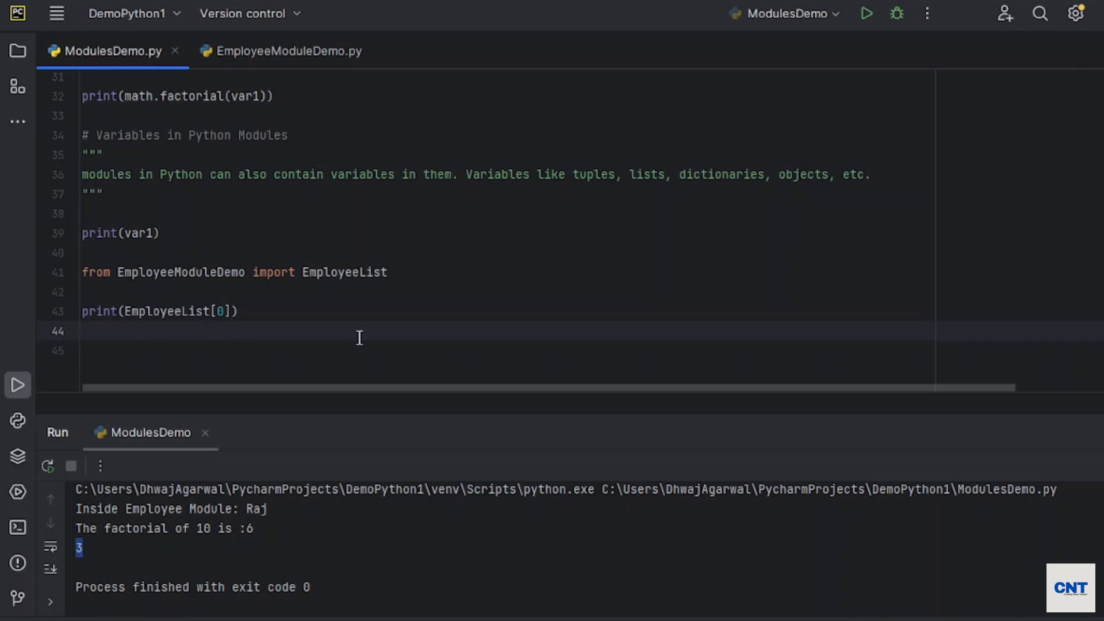
click(867, 14)
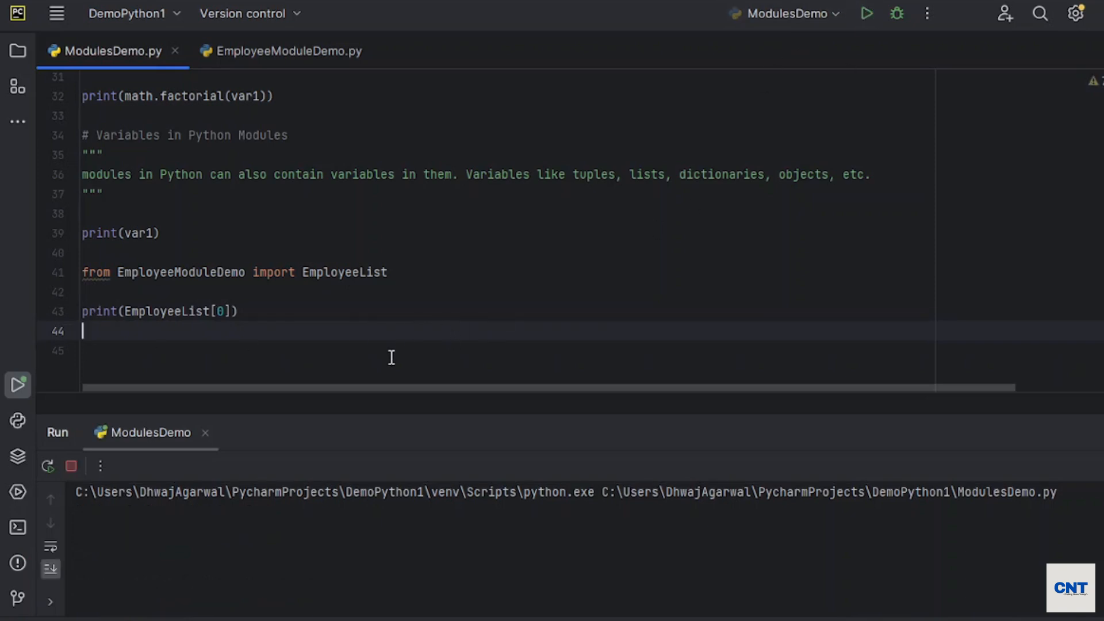
click(868, 14)
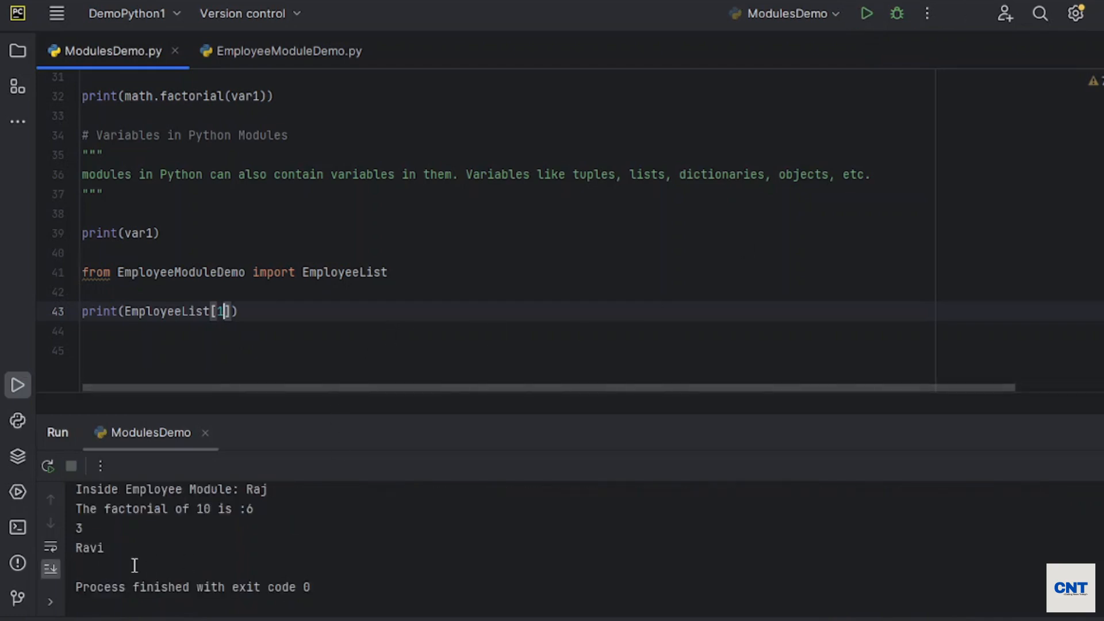
double_click(88, 548)
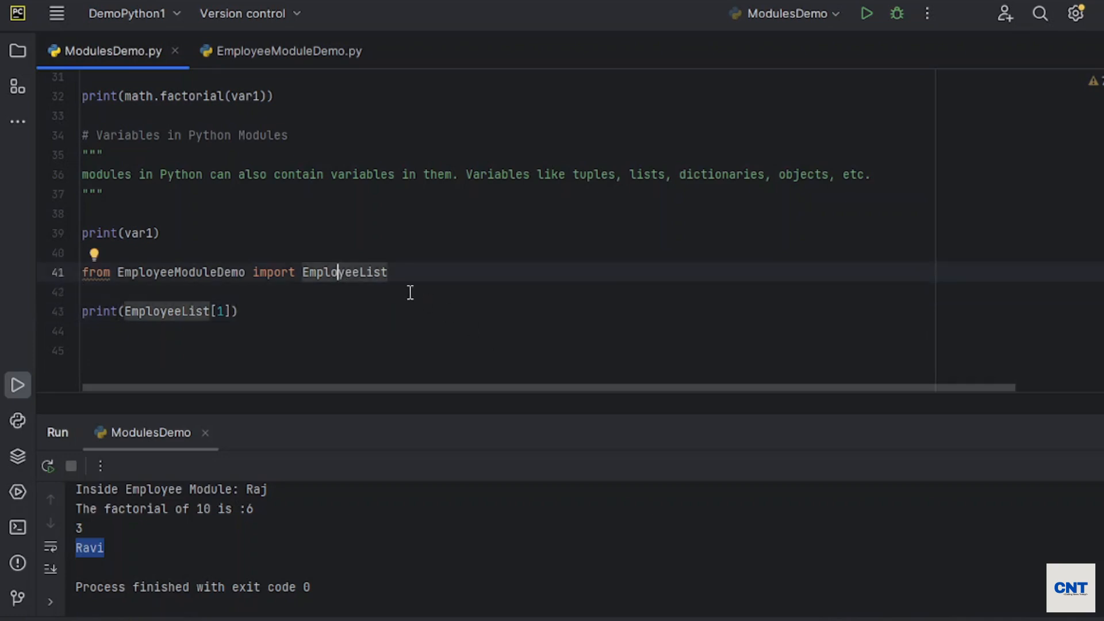
- Also import GetEmployeeDetails, print GetEmployeeDetails("Dinesh"), and run to show Inside Employee Module: Dinesh then None
text(,)
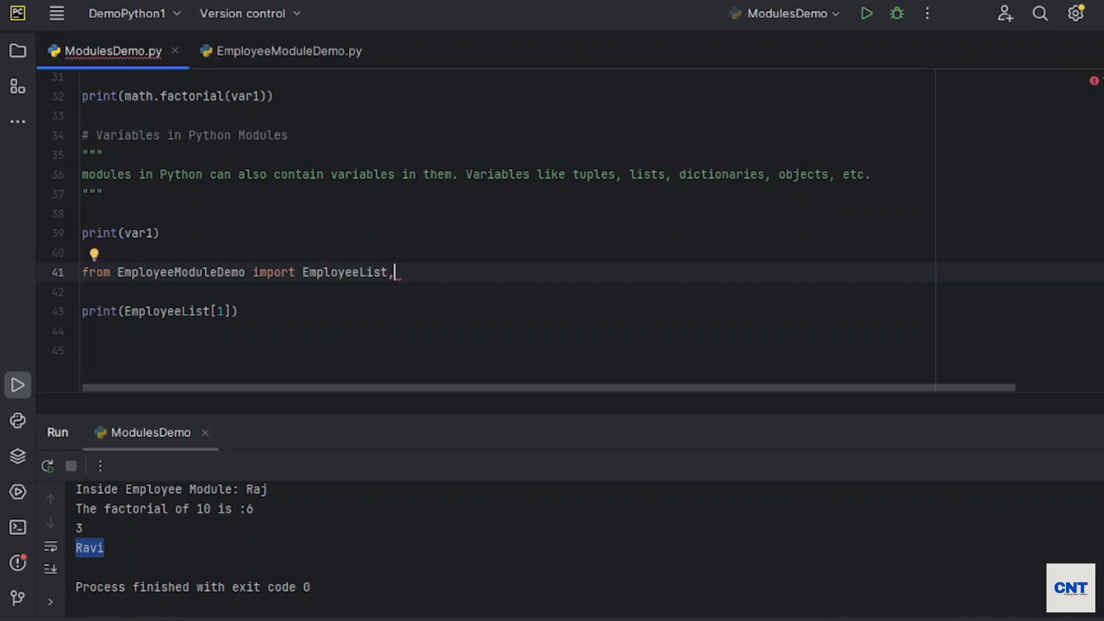
text(EmployeeDetails)
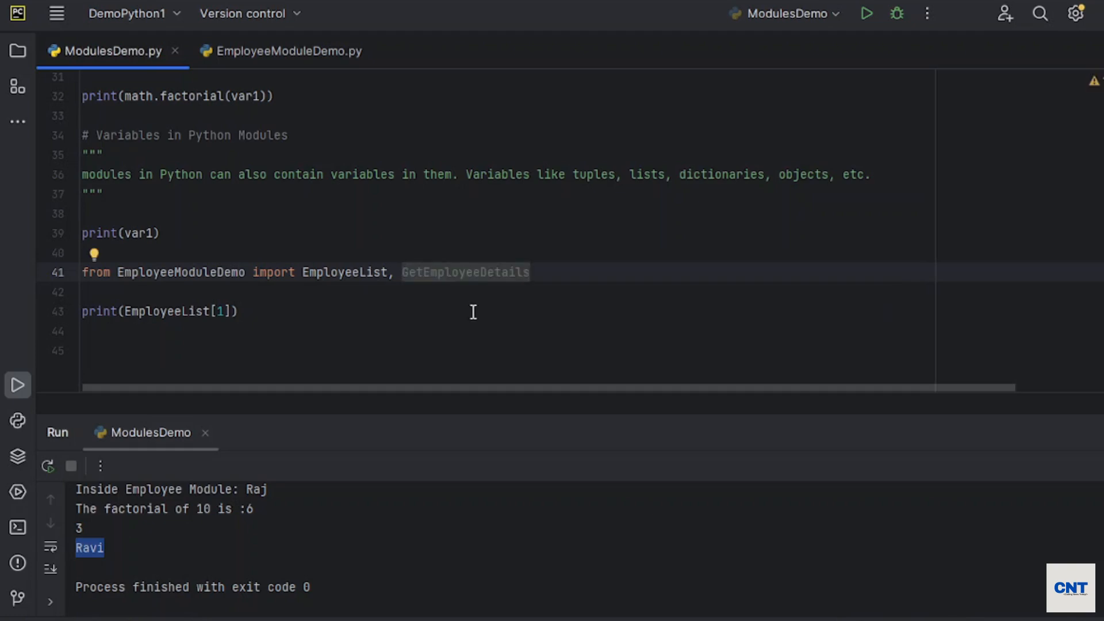
text(print)
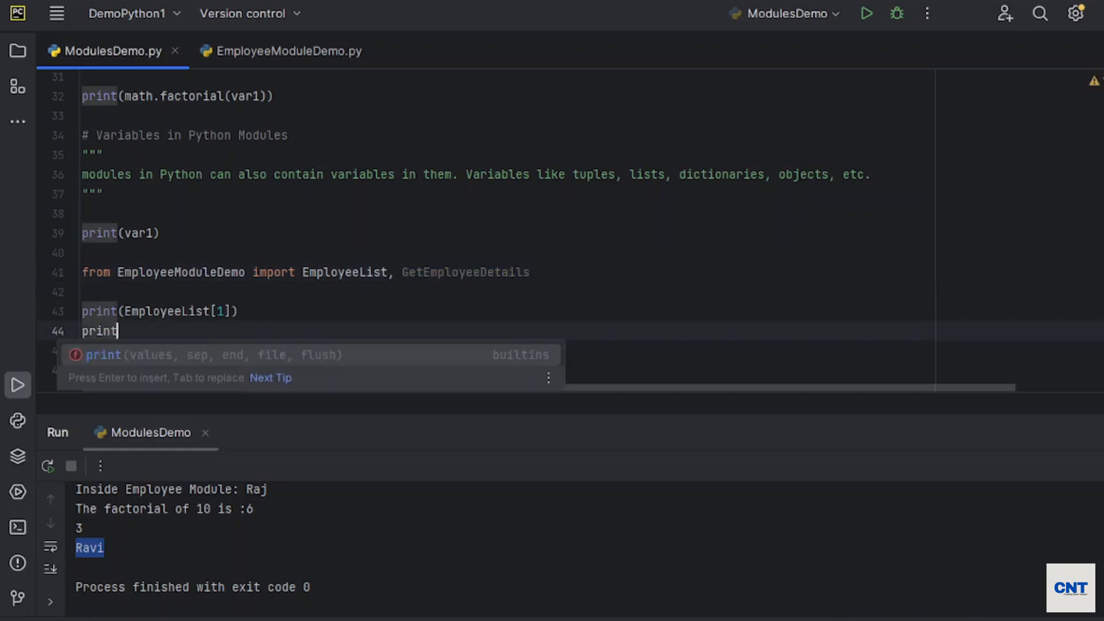
text((GetEmployeeDetails))
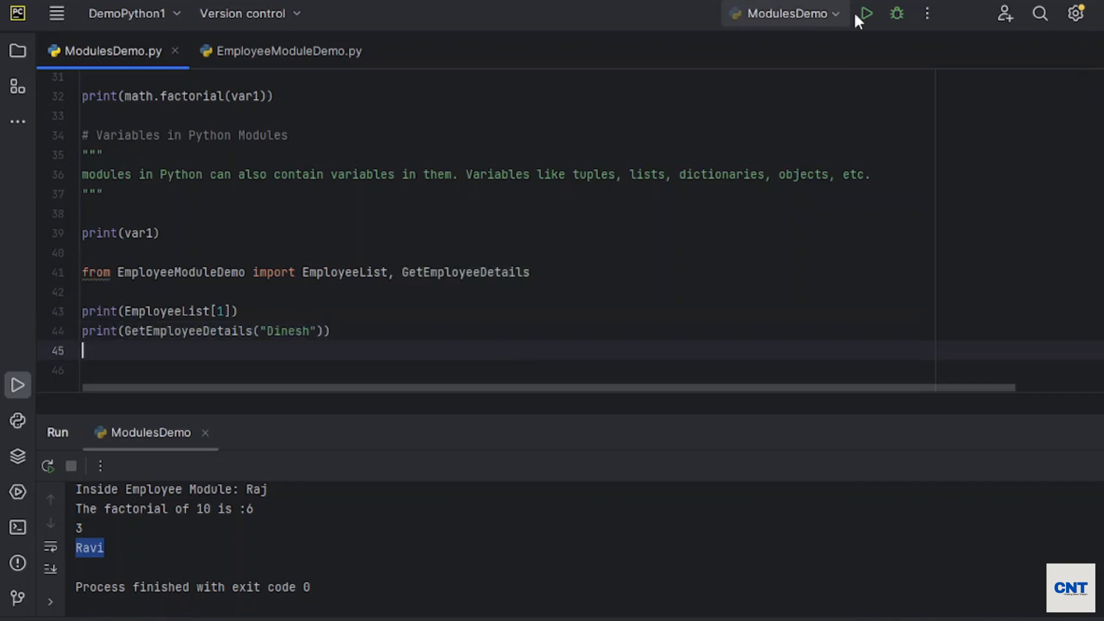
click(867, 14)
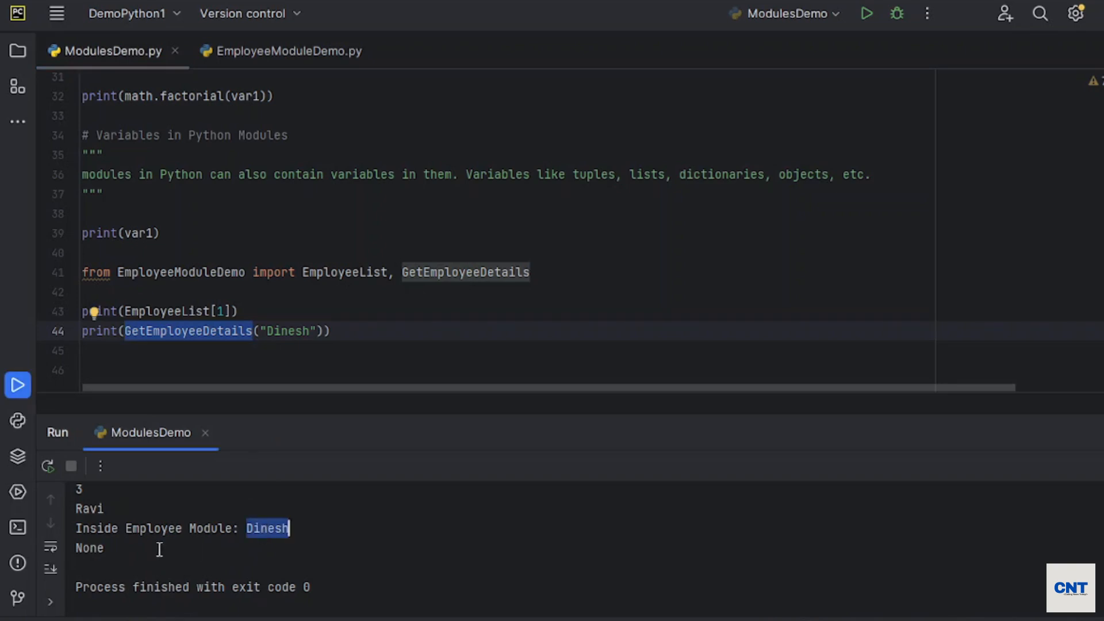
click(359, 331)
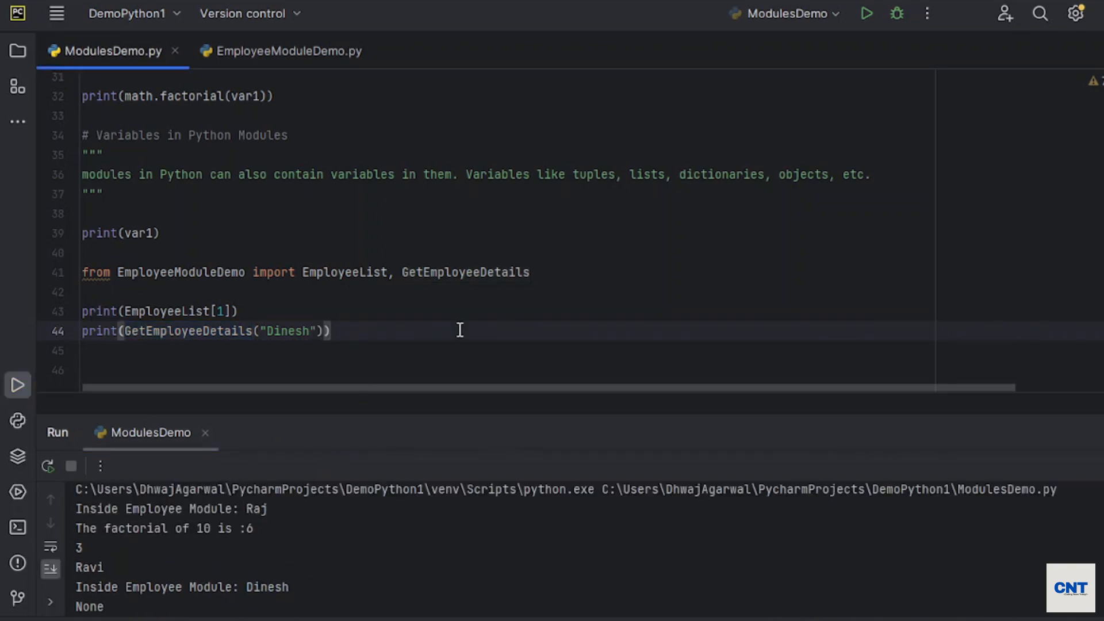
mouse_move(371, 331)
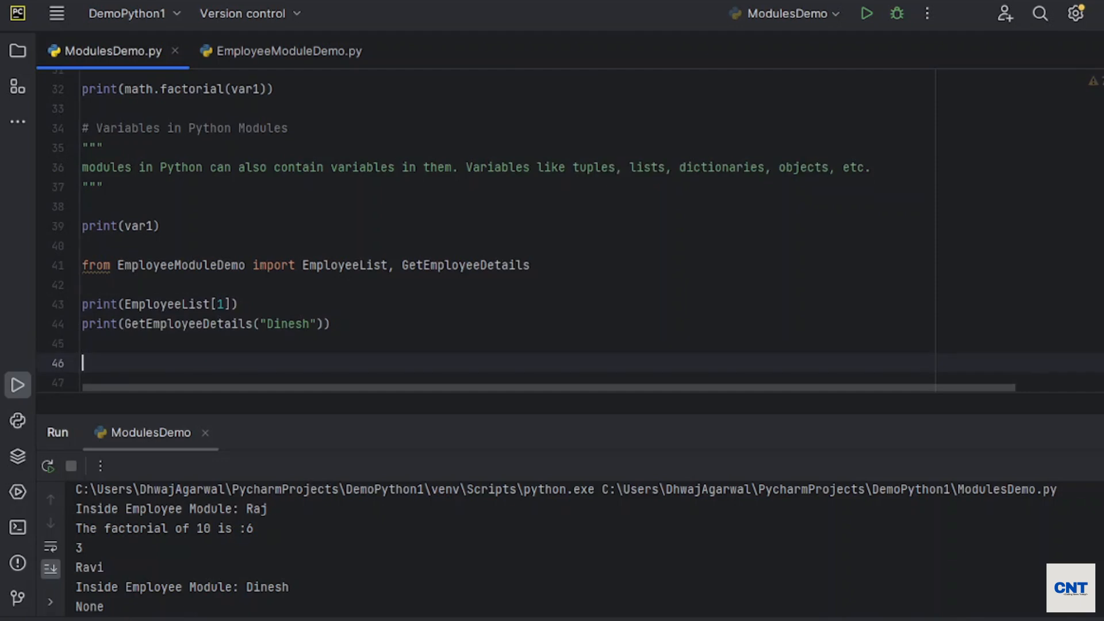
- Add 'from EmployeeModuleDemo import *' and 'import EmployeeModuleDemo' lines
text(from)
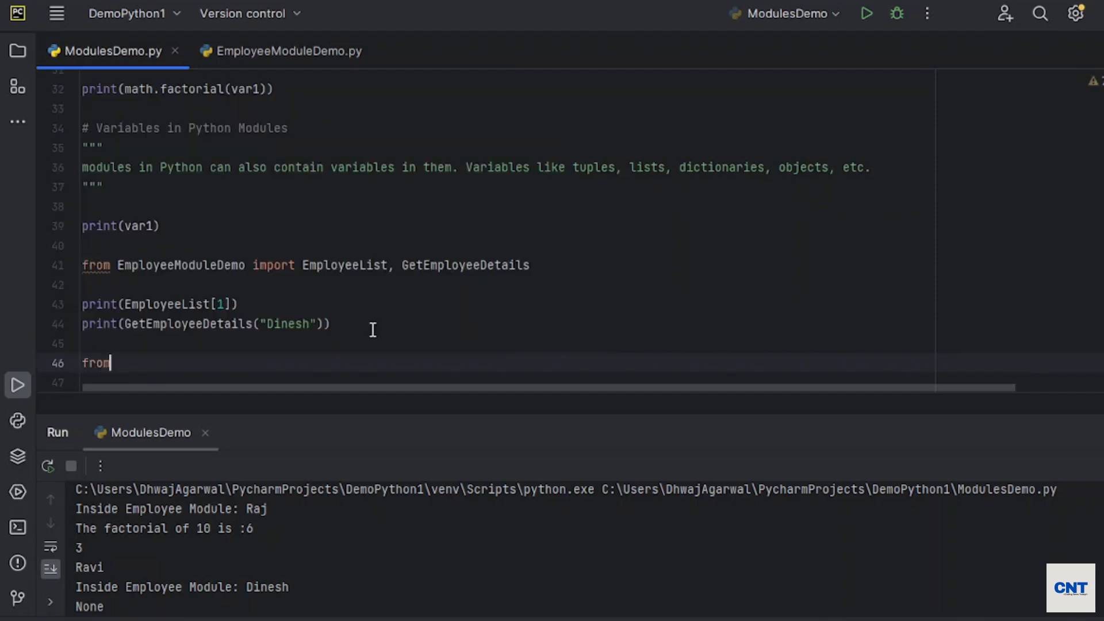
text(emo import)
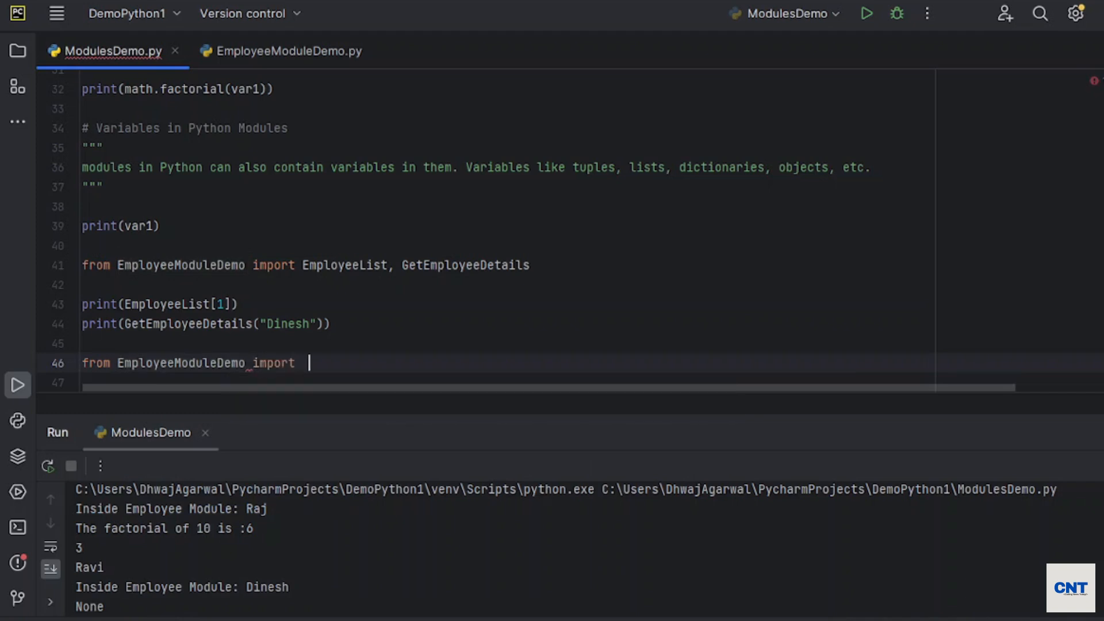
text(*)
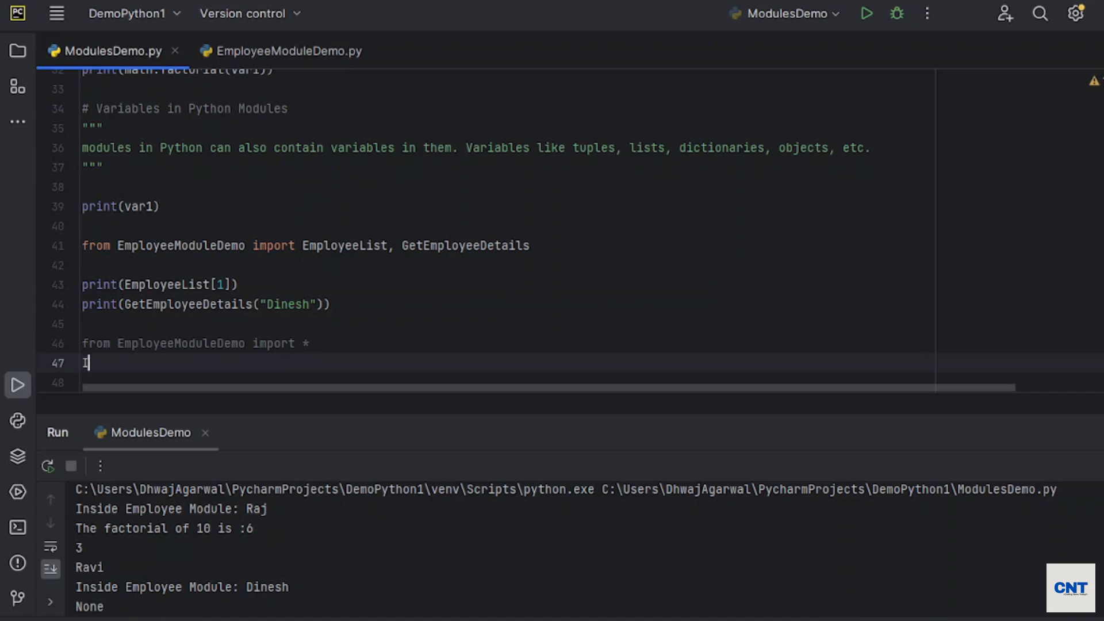
text(mport_E)
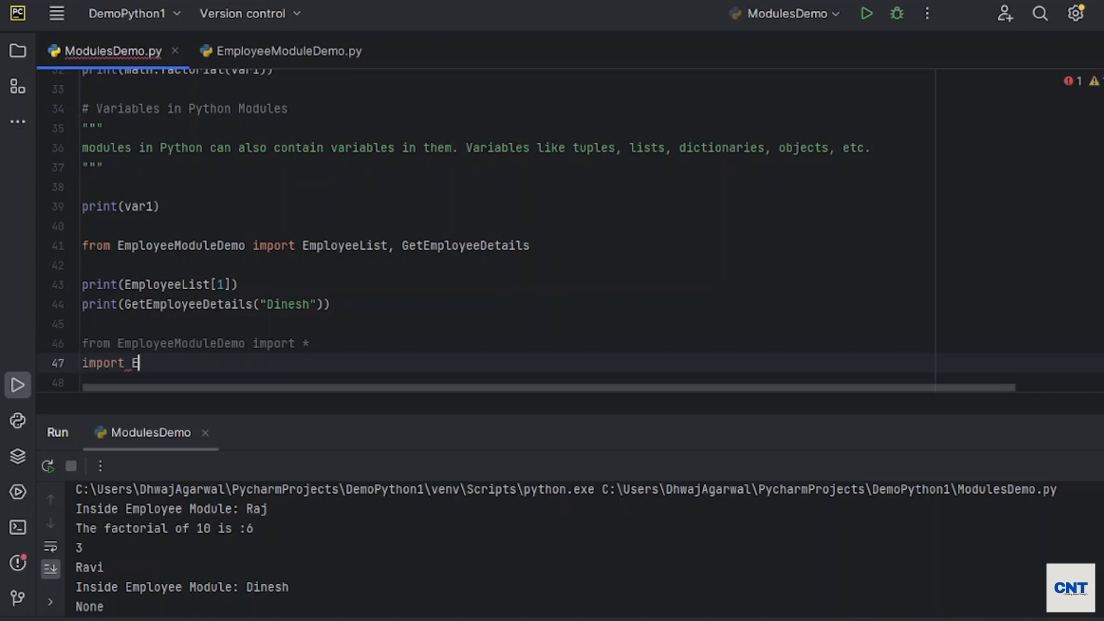
text(EmployeeModuleDemo)
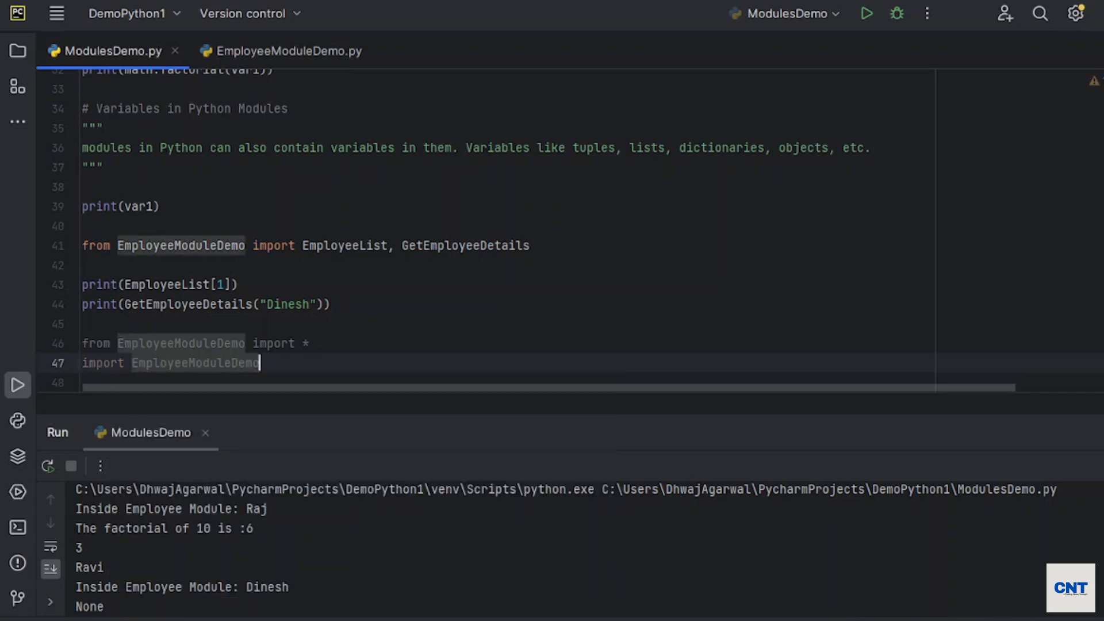
- Begin an 'import math' line
text(imp)
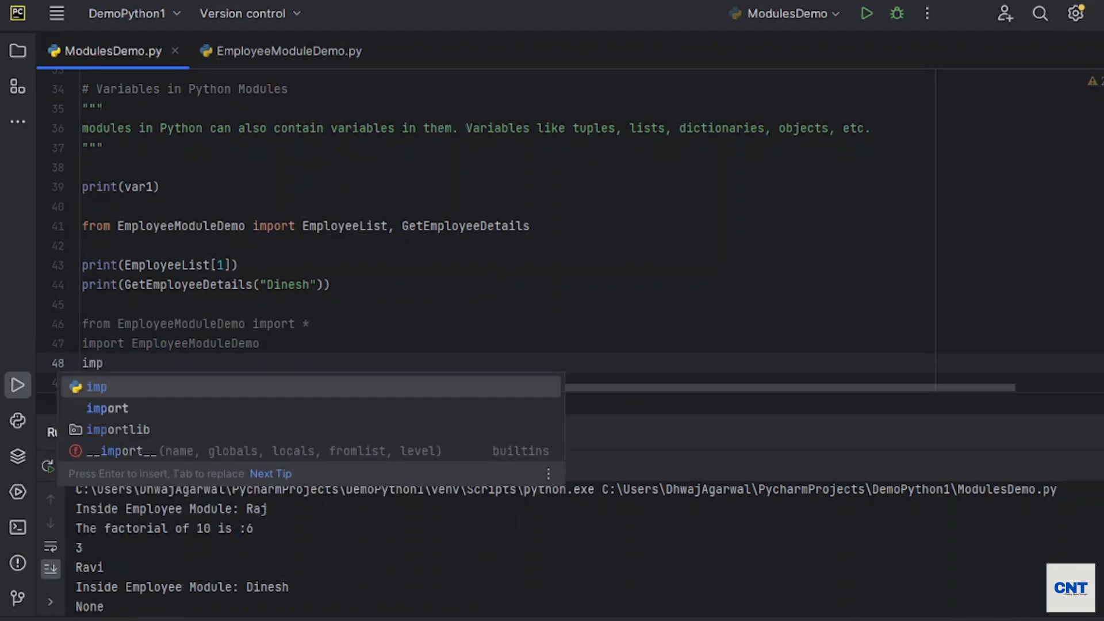
text(ort mat)
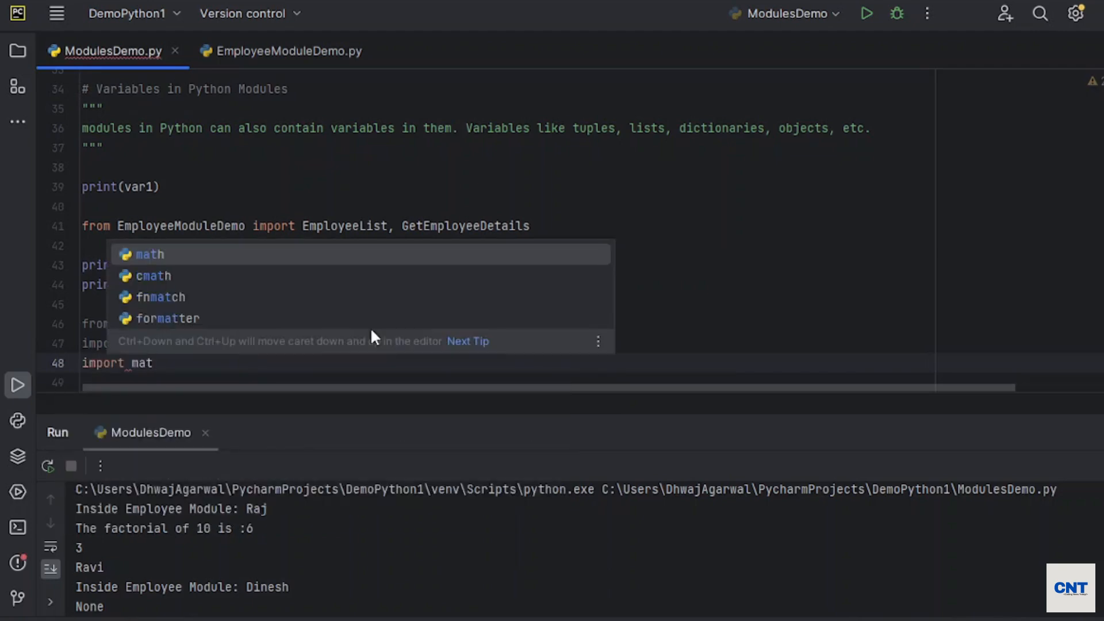